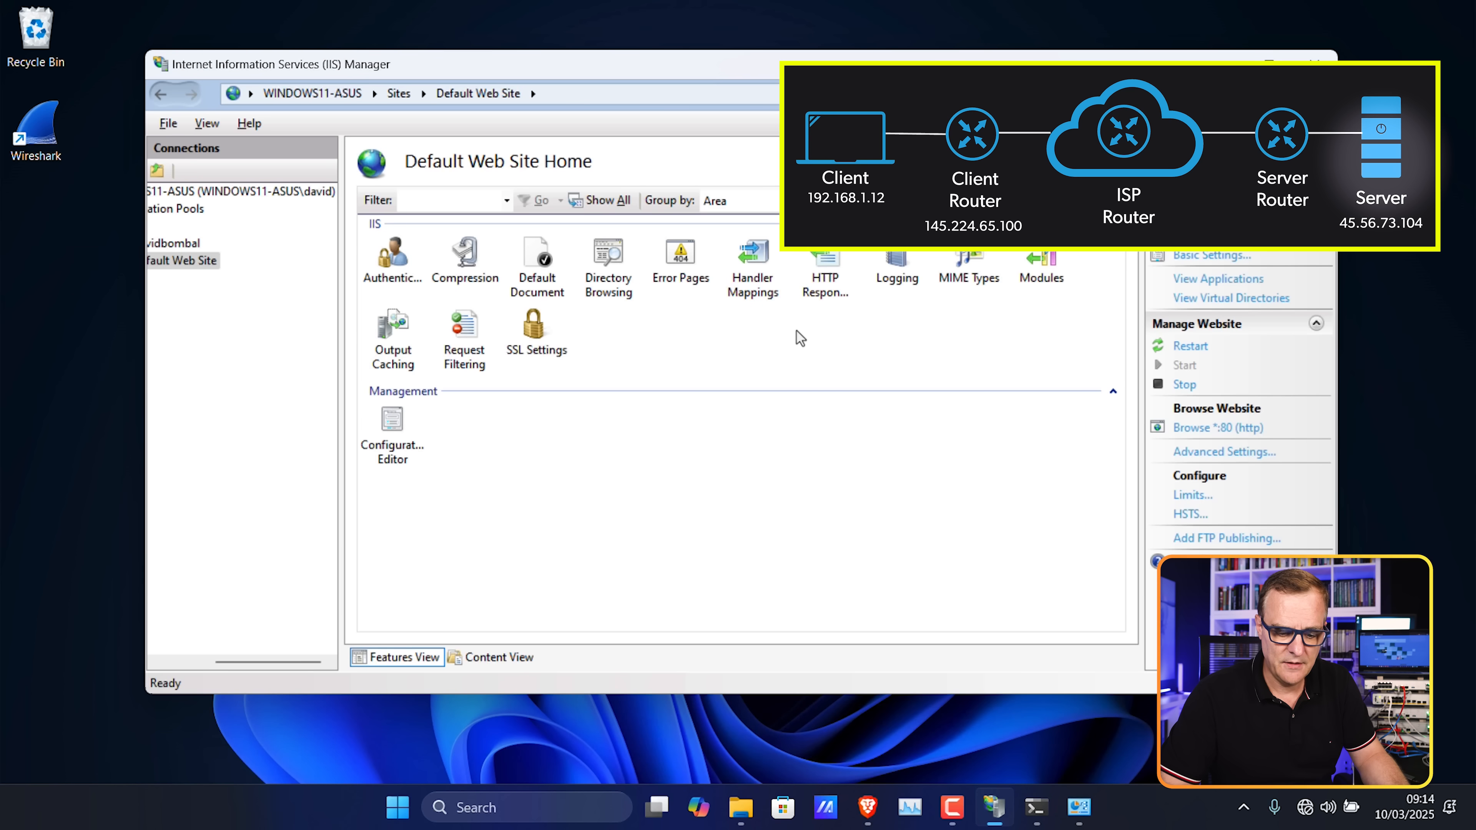
# Run ipconfig to show the server's Ethernet 10 address 172.16.1.104 and gateway 172.16.1.1
pyautogui.write('cm')
pyautogui.write('ipconf')
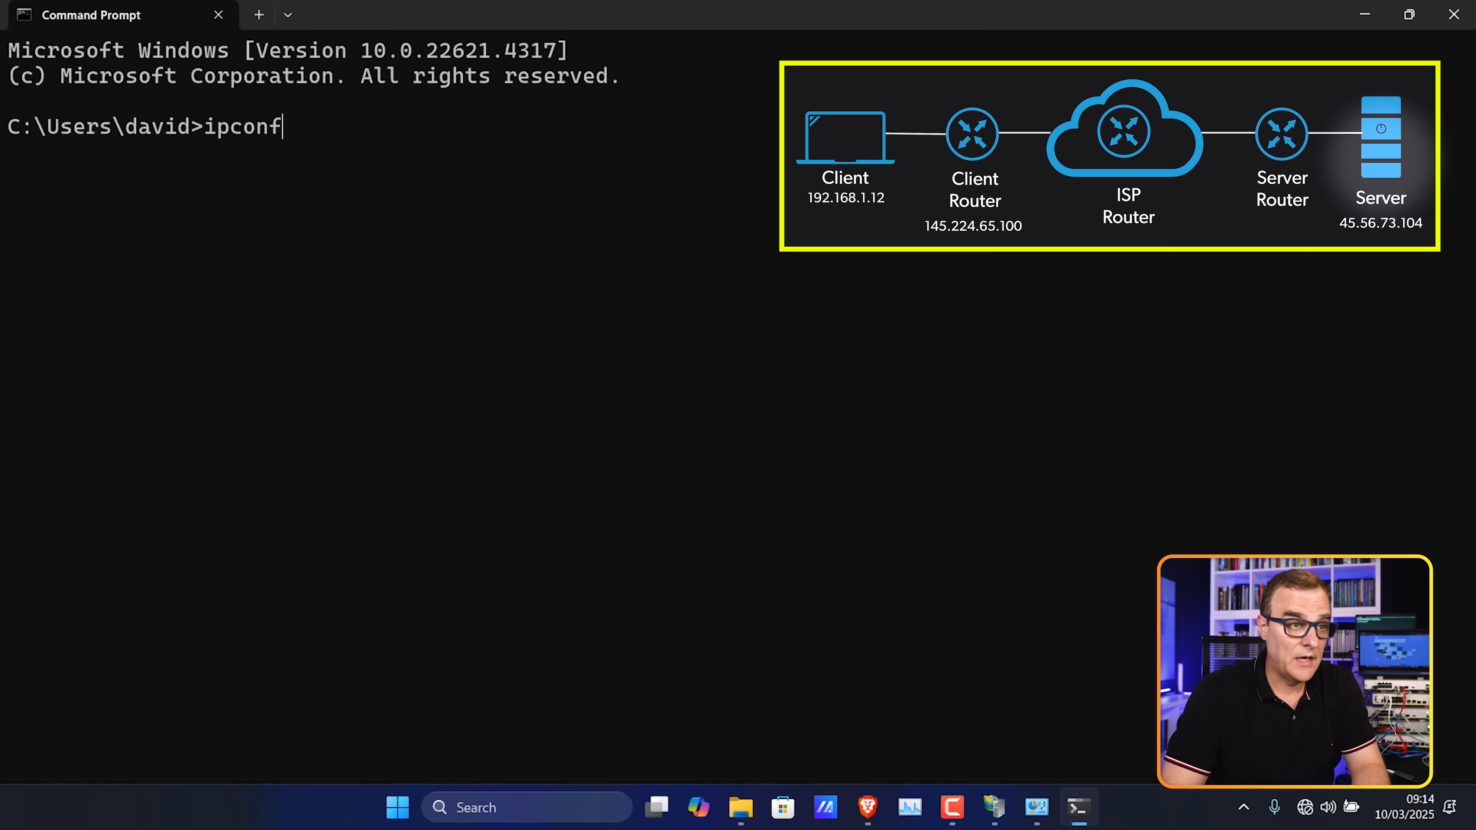
pyautogui.press('enter')
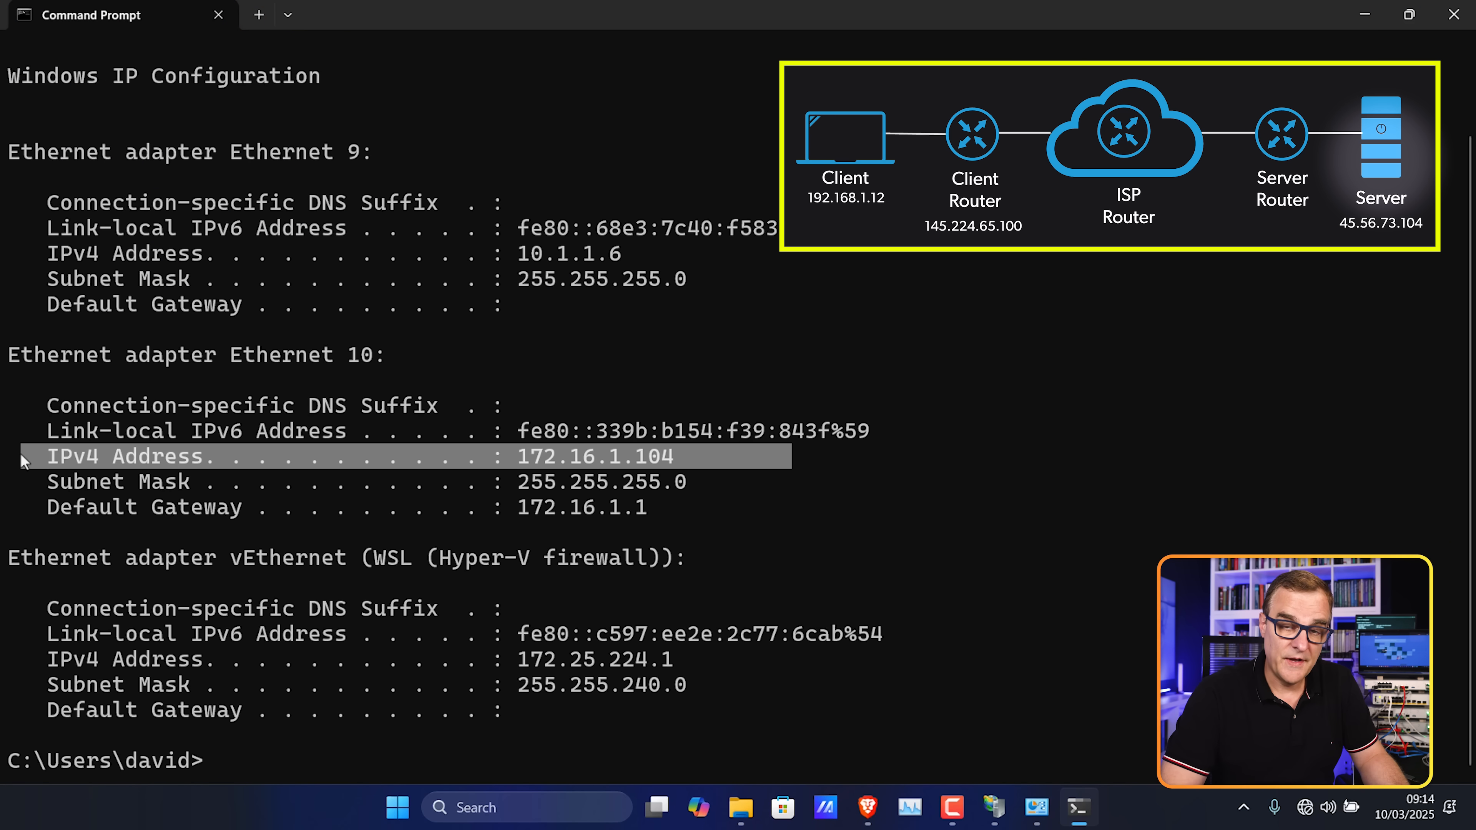
pyautogui.moveTo(659, 468)
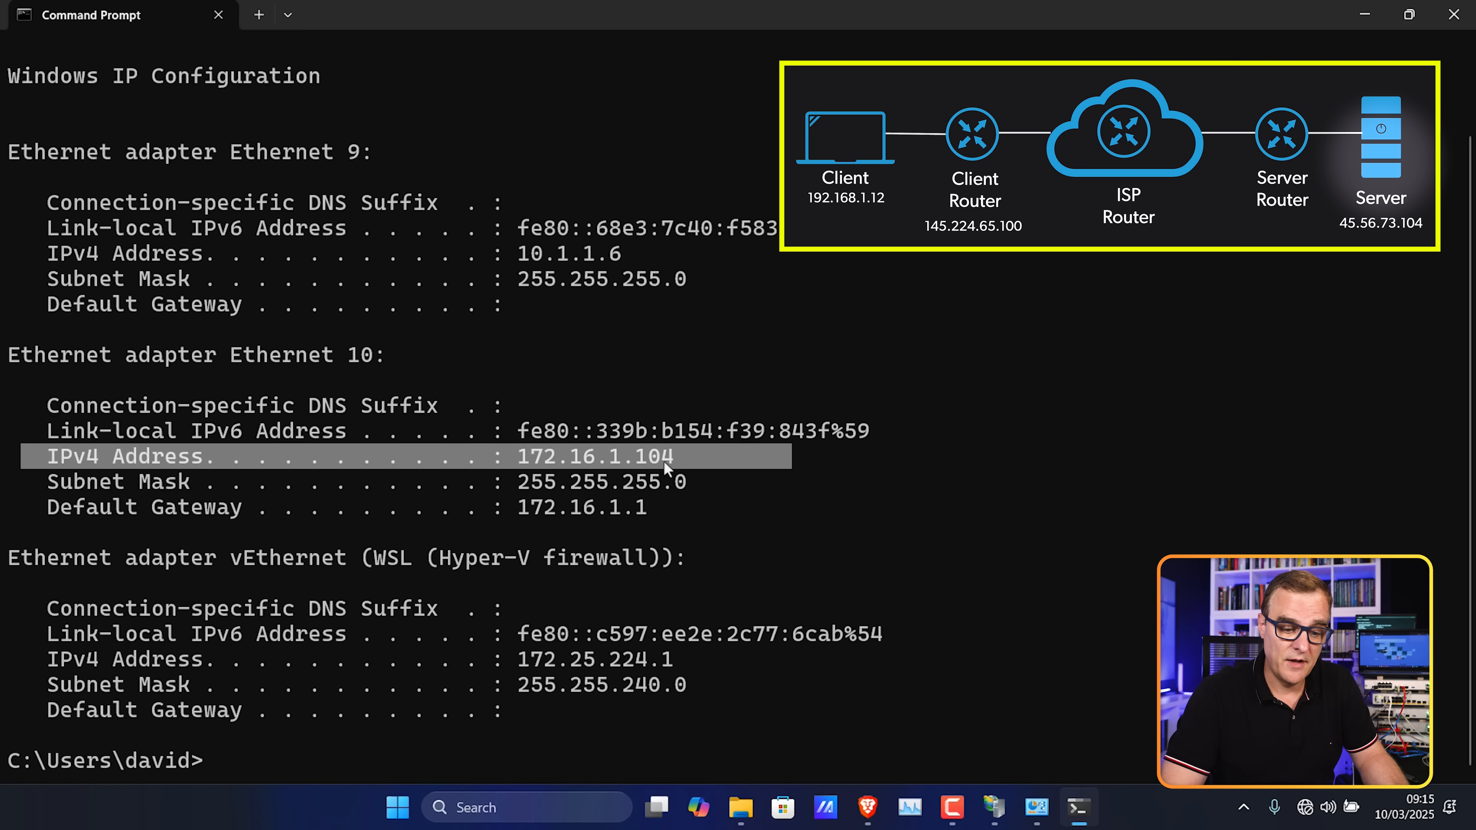
pyautogui.moveTo(817, 478)
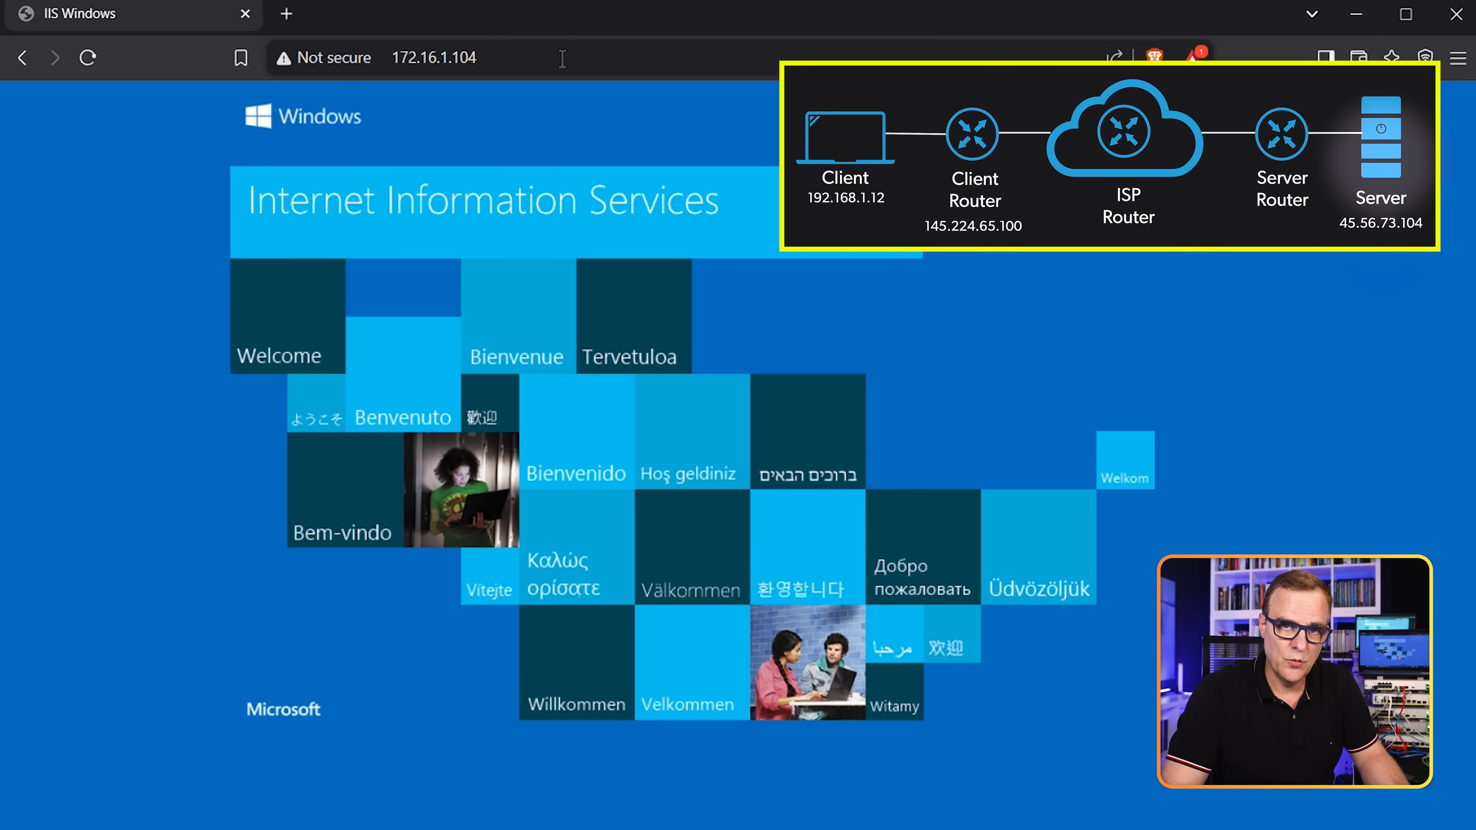
# Browse to 172.16.1.104 in a new tab, then view the IIS page loaded from 45.56.73.104
pyautogui.click(1403, 14)
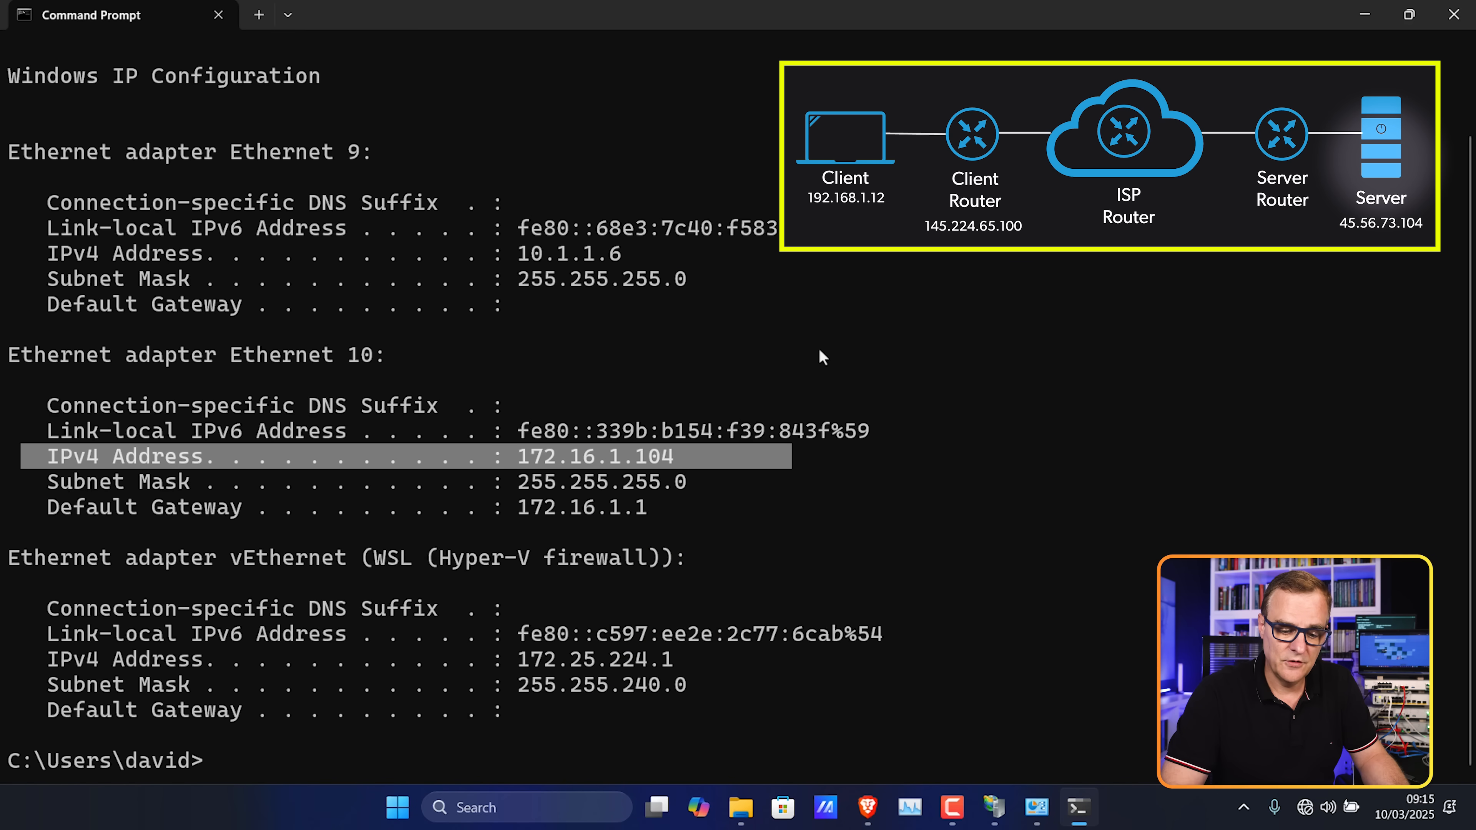
pyautogui.click(994, 808)
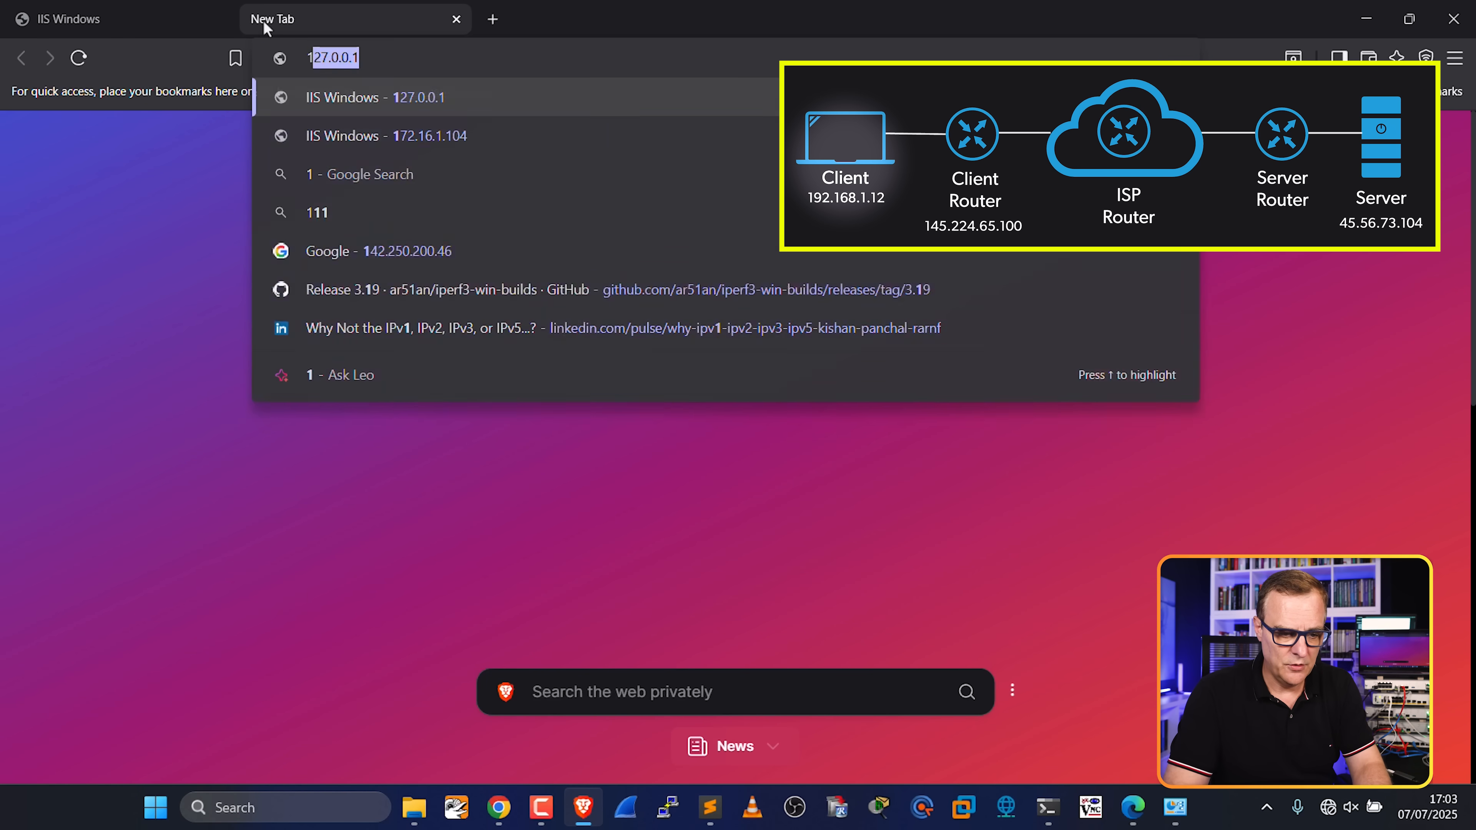
pyautogui.click(385, 135)
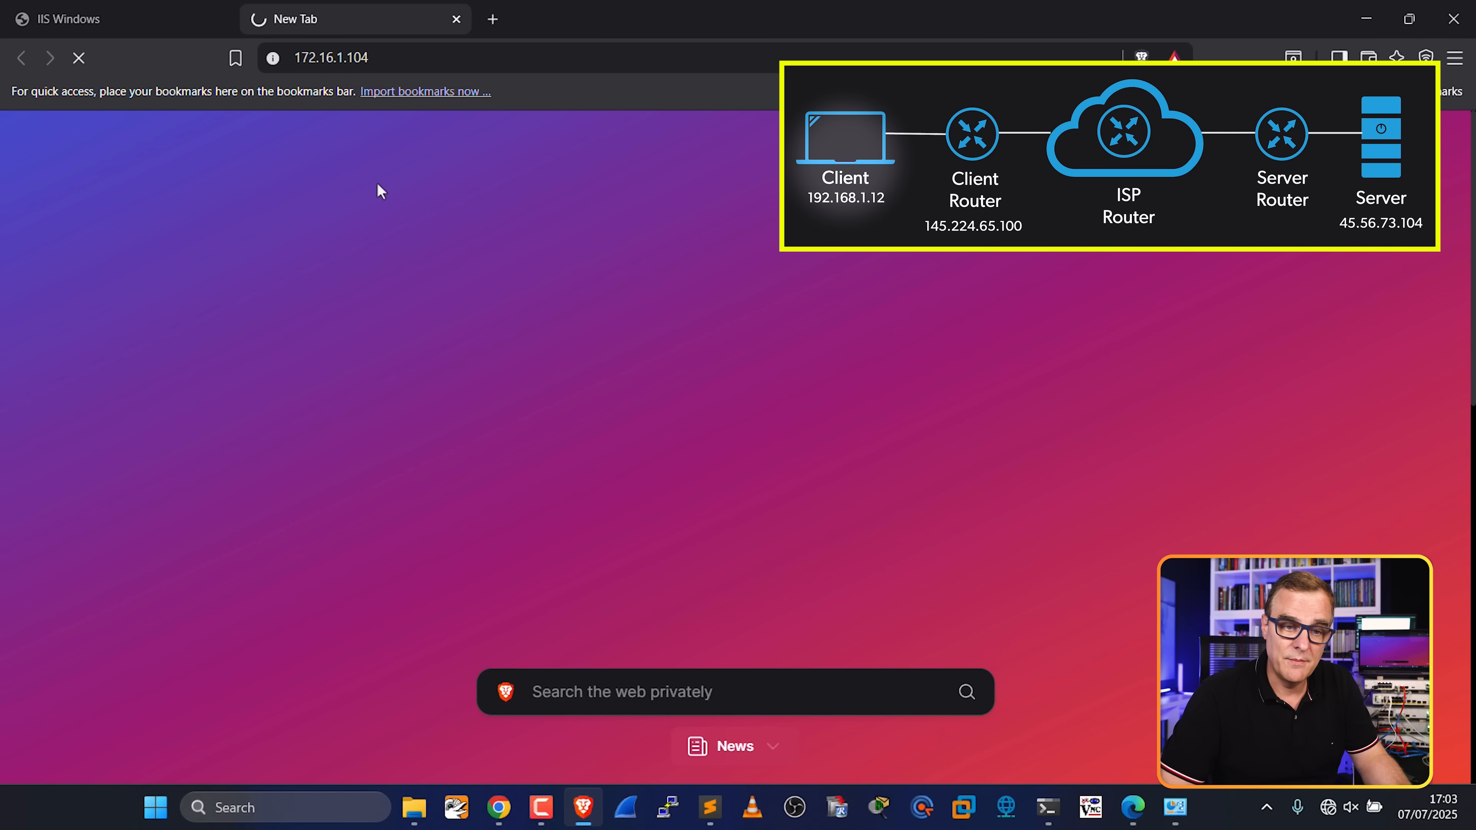
pyautogui.click(93, 19)
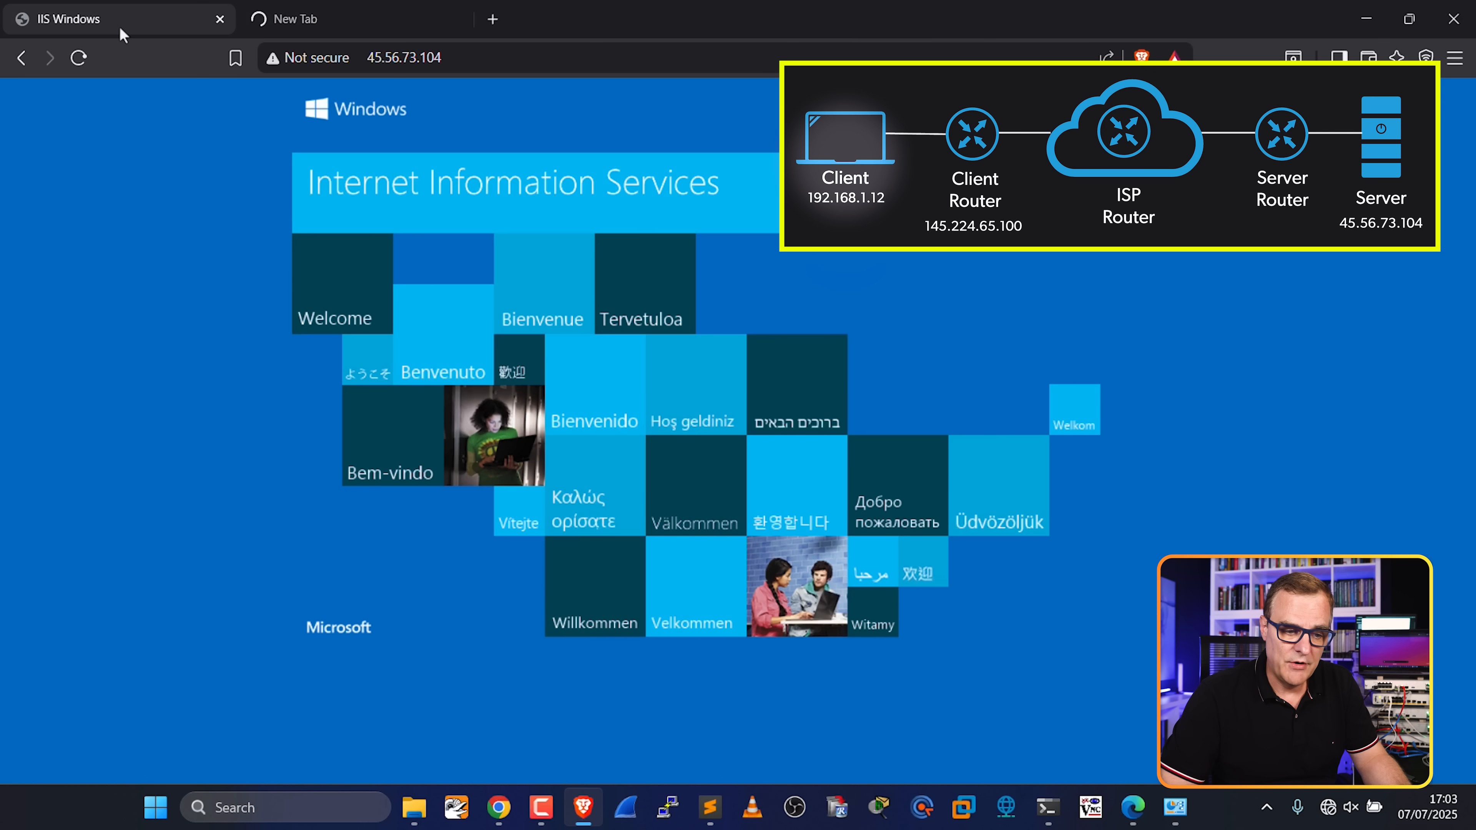
pyautogui.click(402, 58)
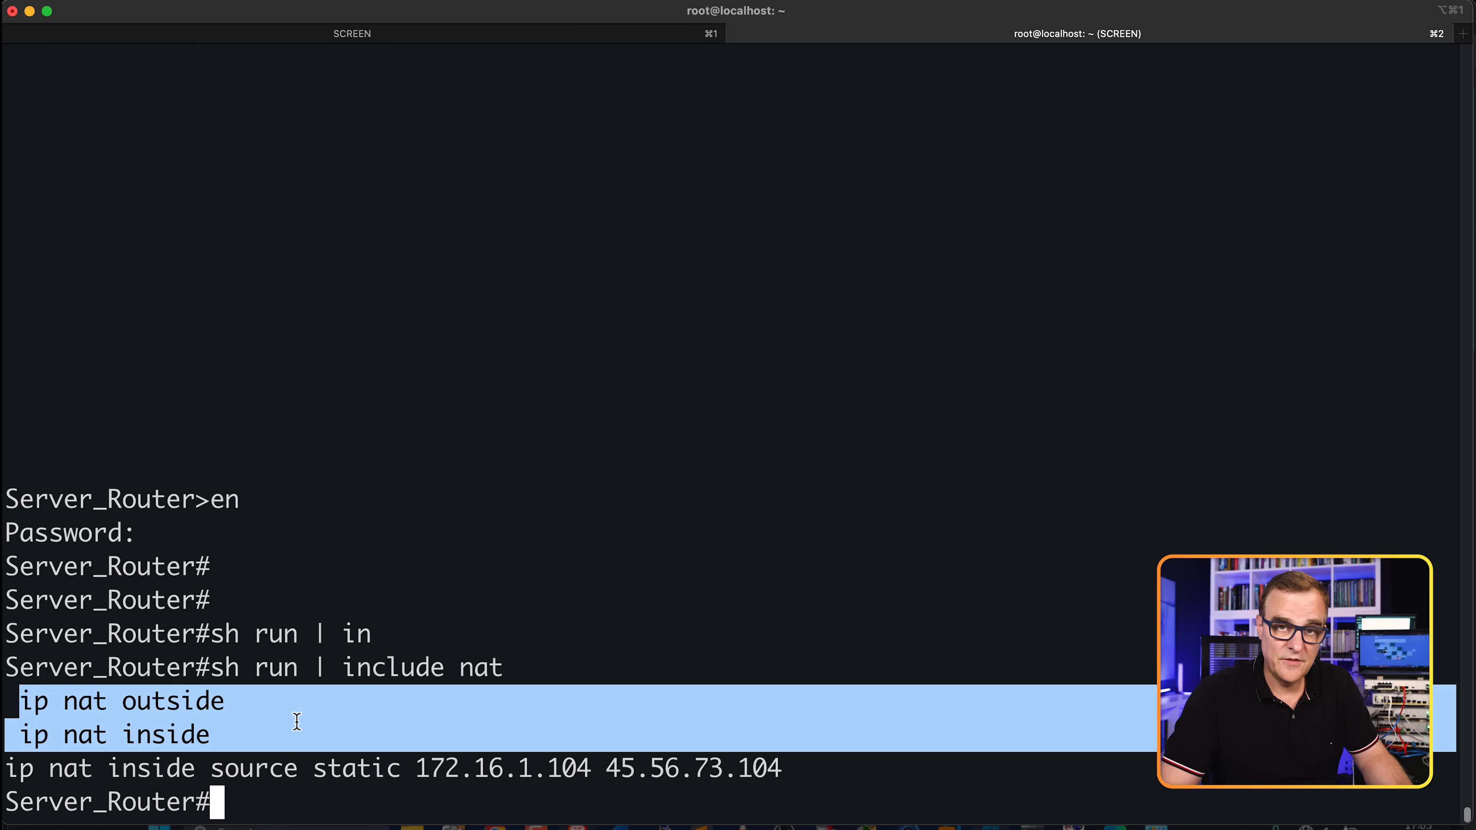
# Show the running config for g0/0/1 and the NAT lines, listing the static 172.16.1.104 to 45.56.73.104 rule
pyautogui.write('sh rn')
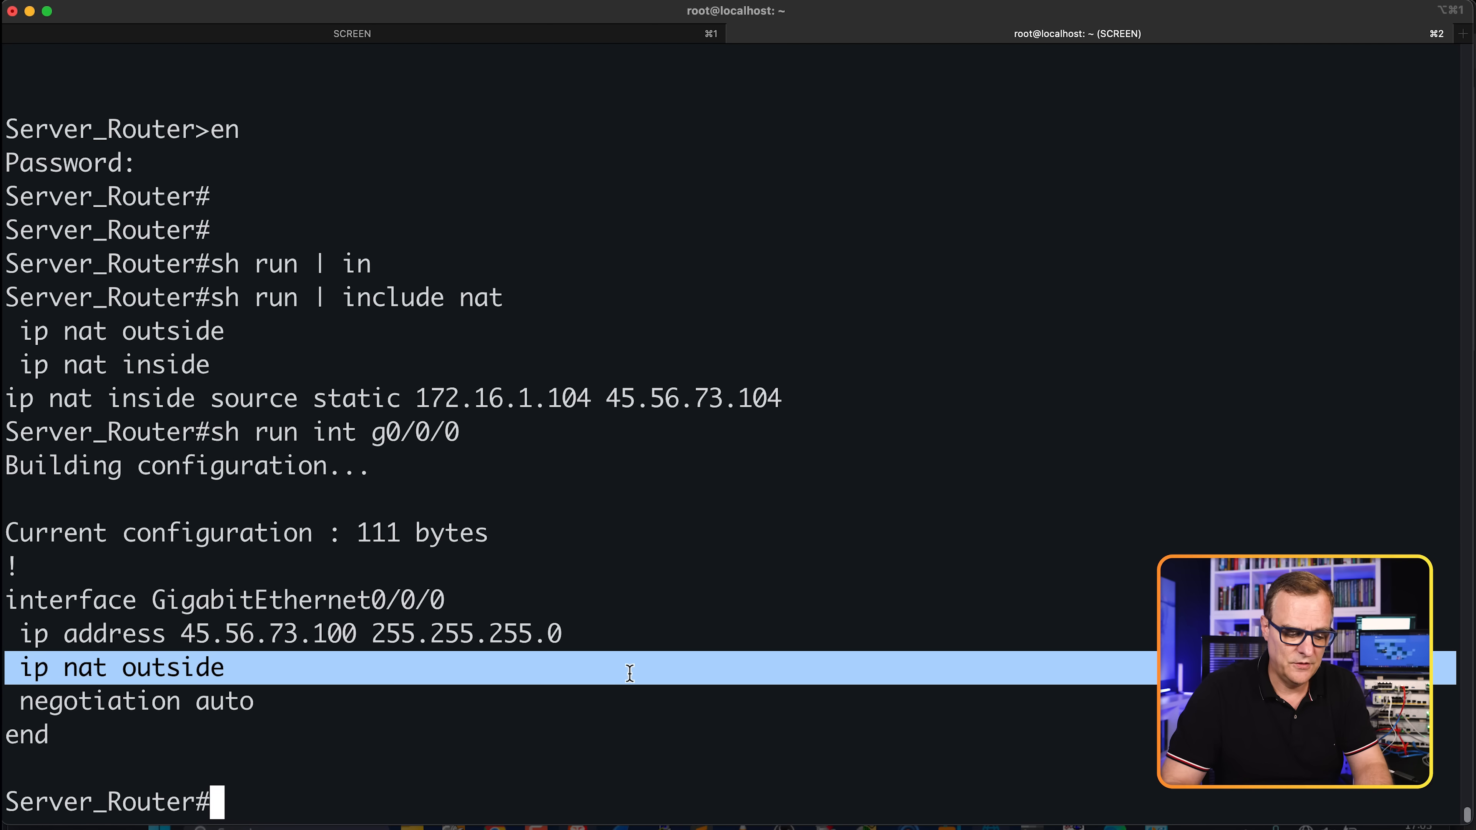
pyautogui.write('sh run int g0/0/1')
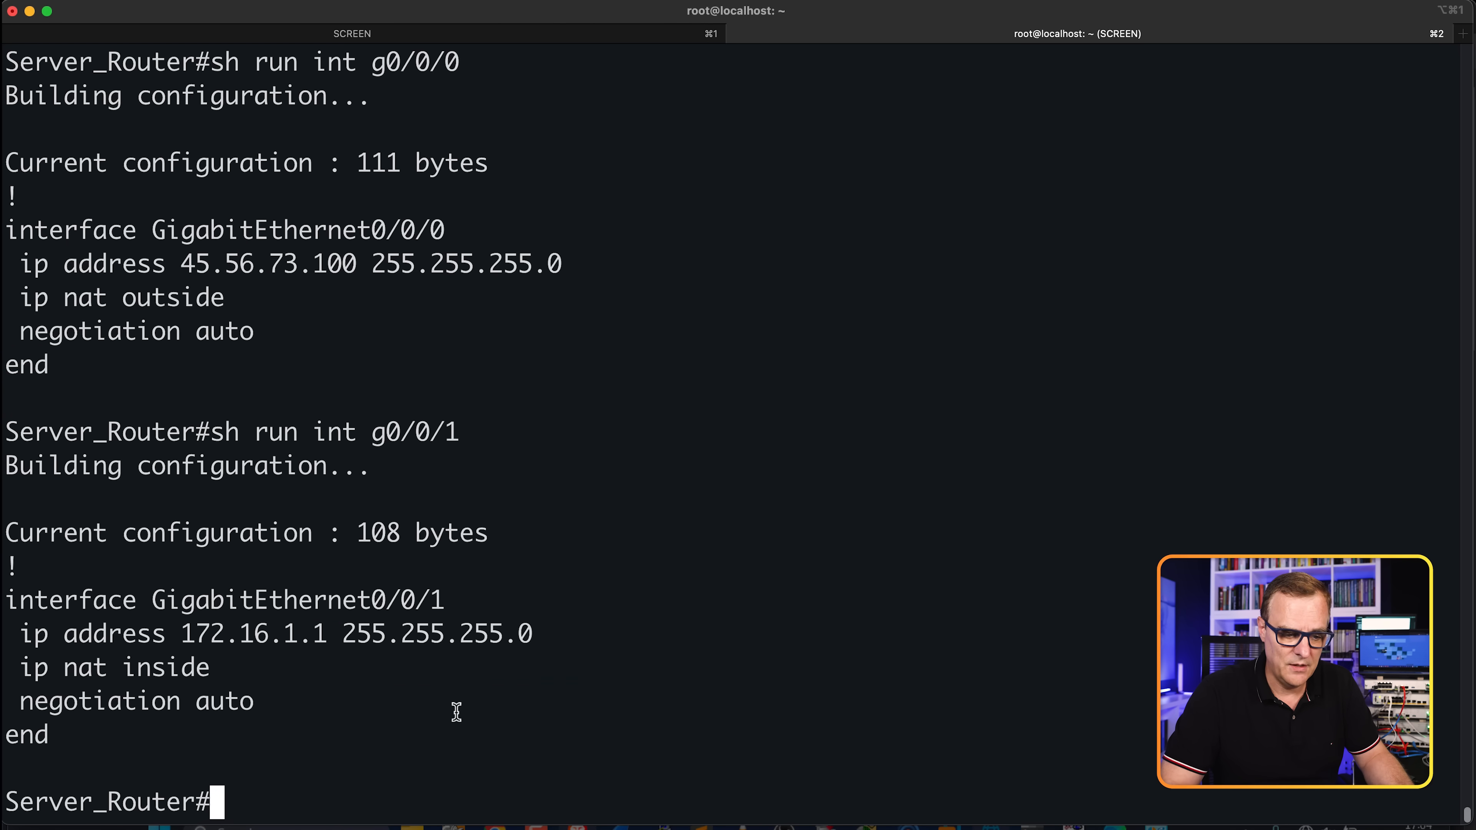
pyautogui.write('sh run | include nat')
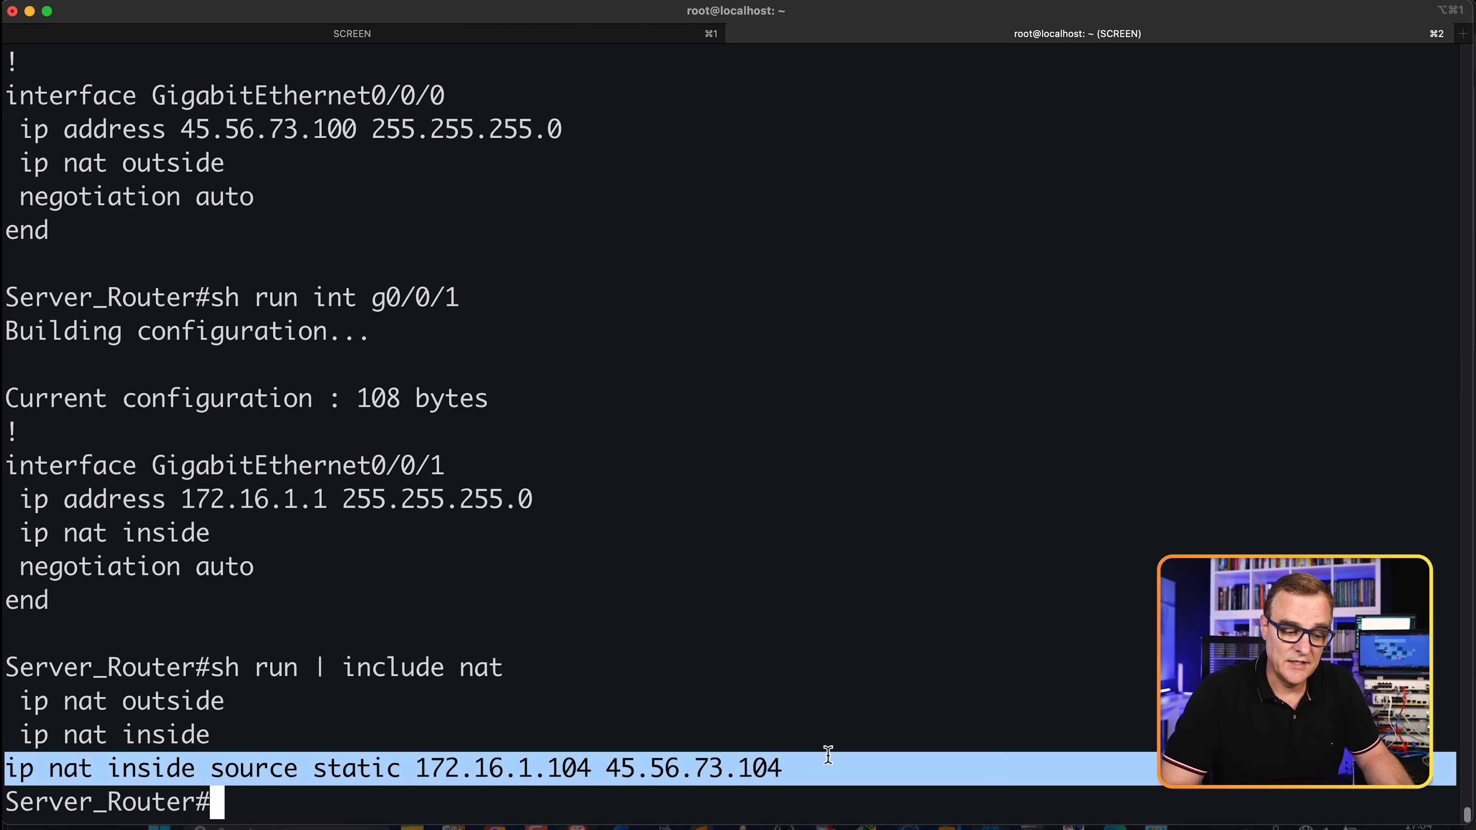
pyautogui.write('show ip nat translation')
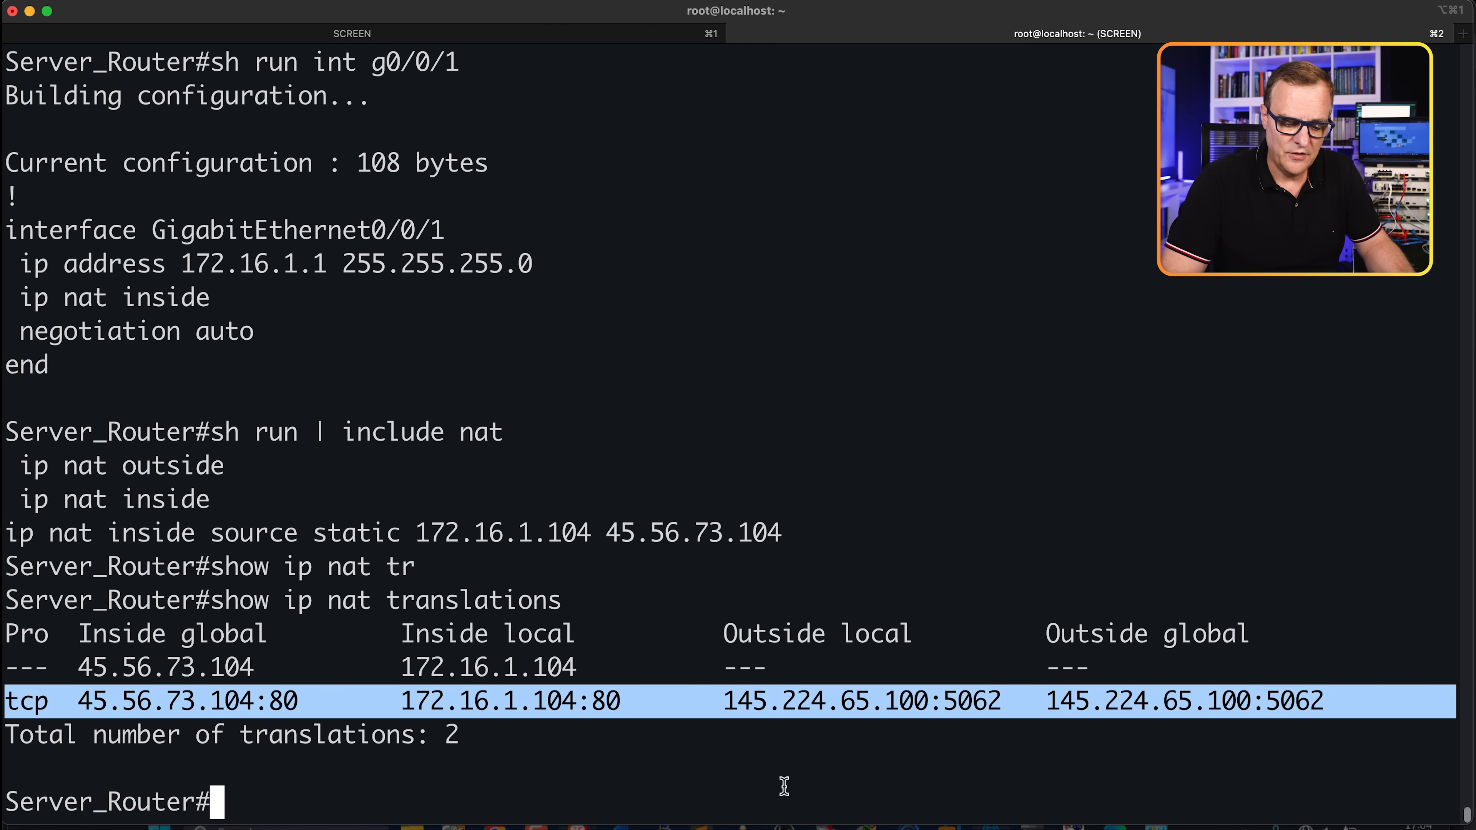
# Show ip nat translations repeatedly, noting port-80 sessions from client 145.224.65.100
pyautogui.write('show ip nat translations')
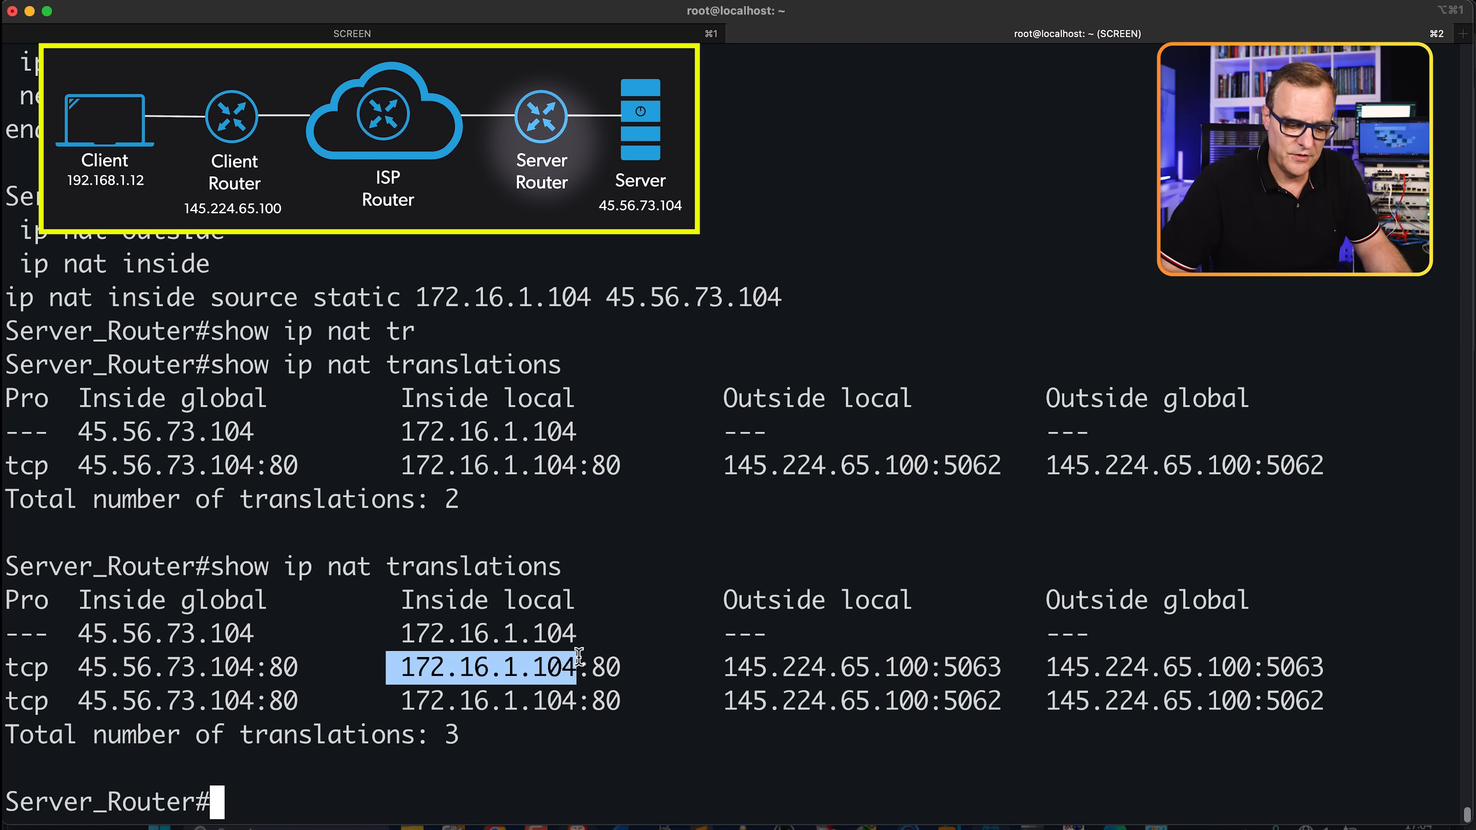
pyautogui.moveTo(71, 663)
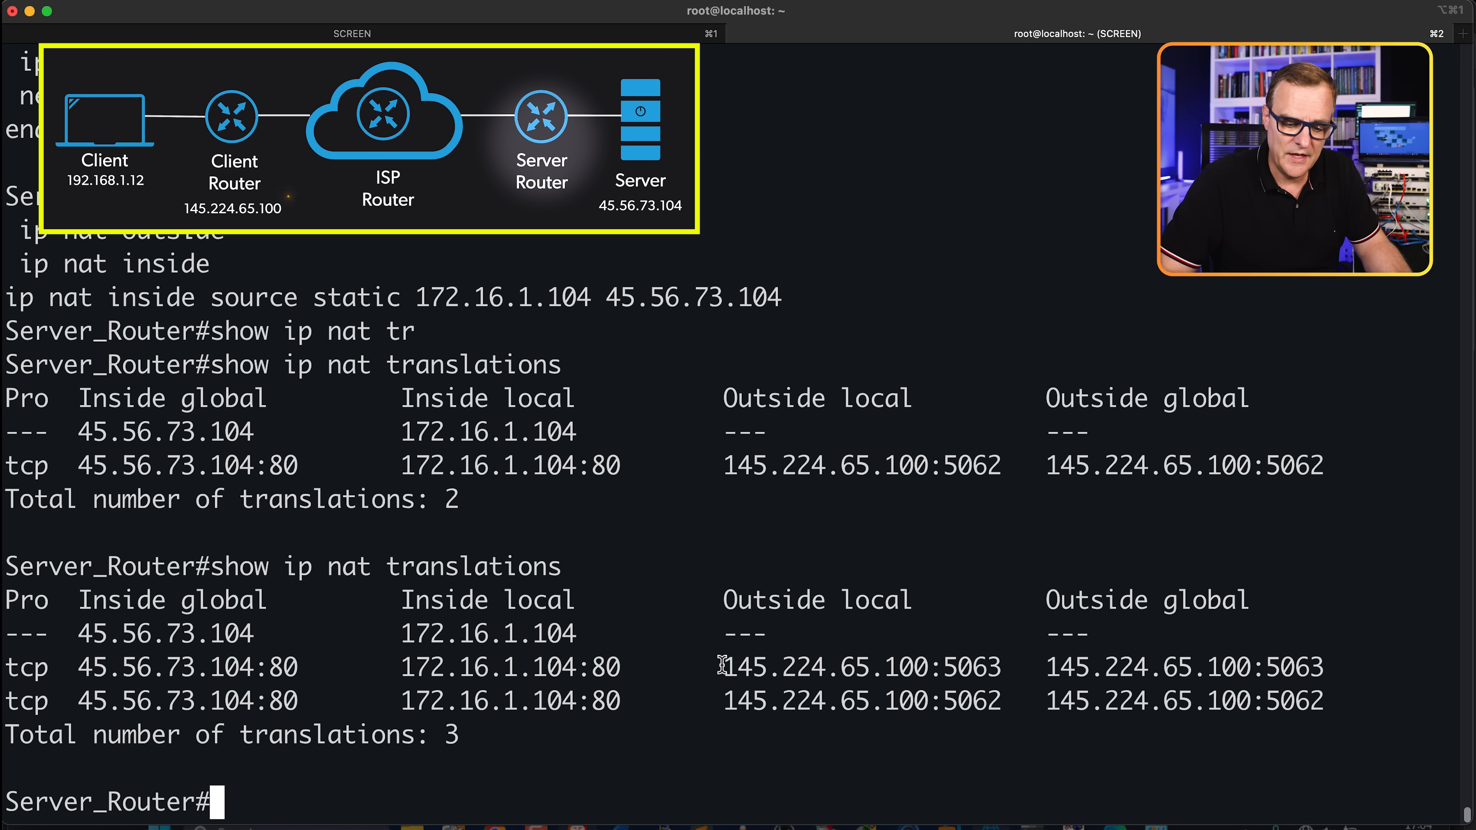
pyautogui.doubleClick(860, 667)
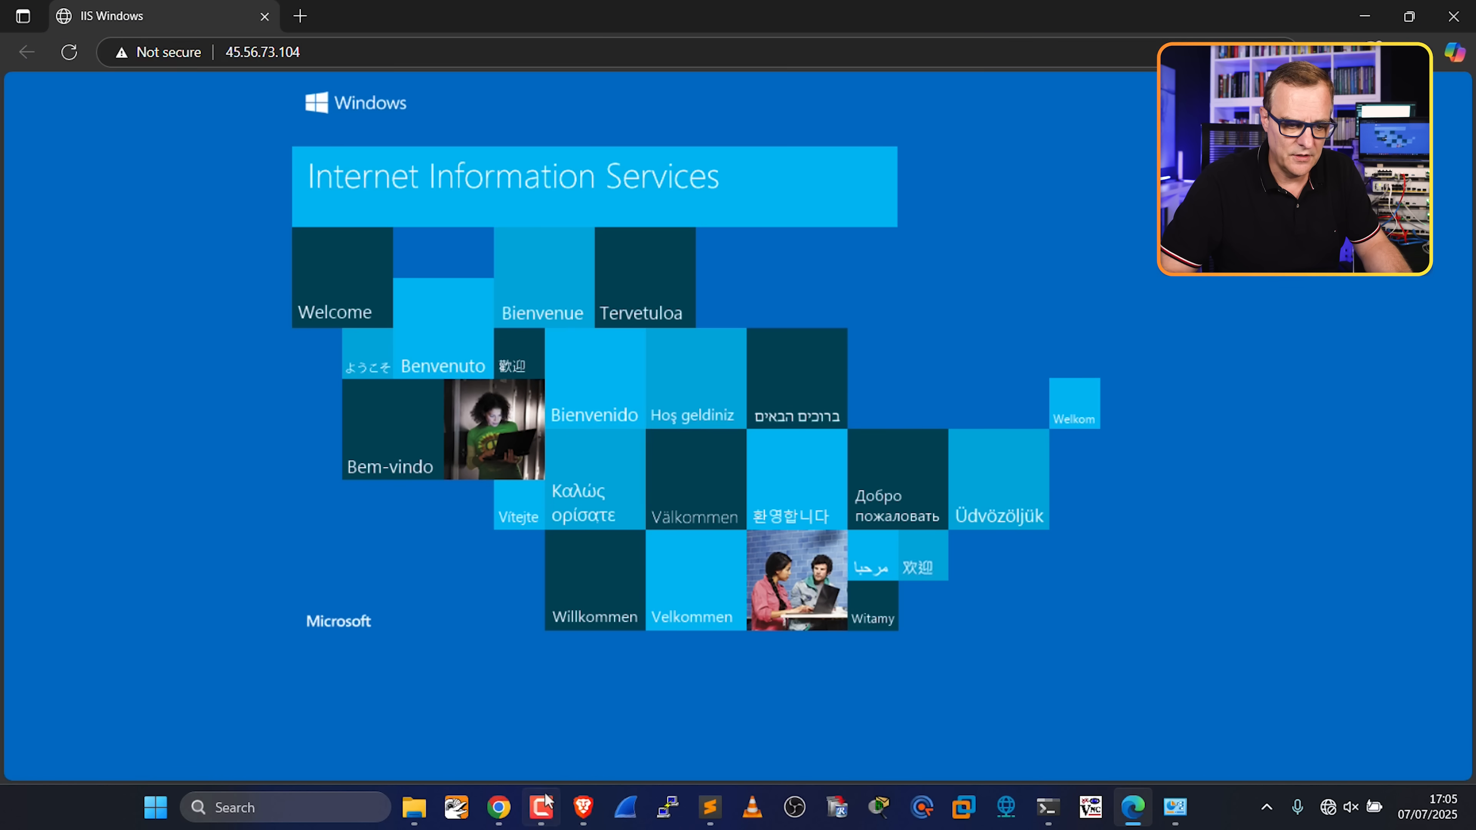
pyautogui.click(581, 806)
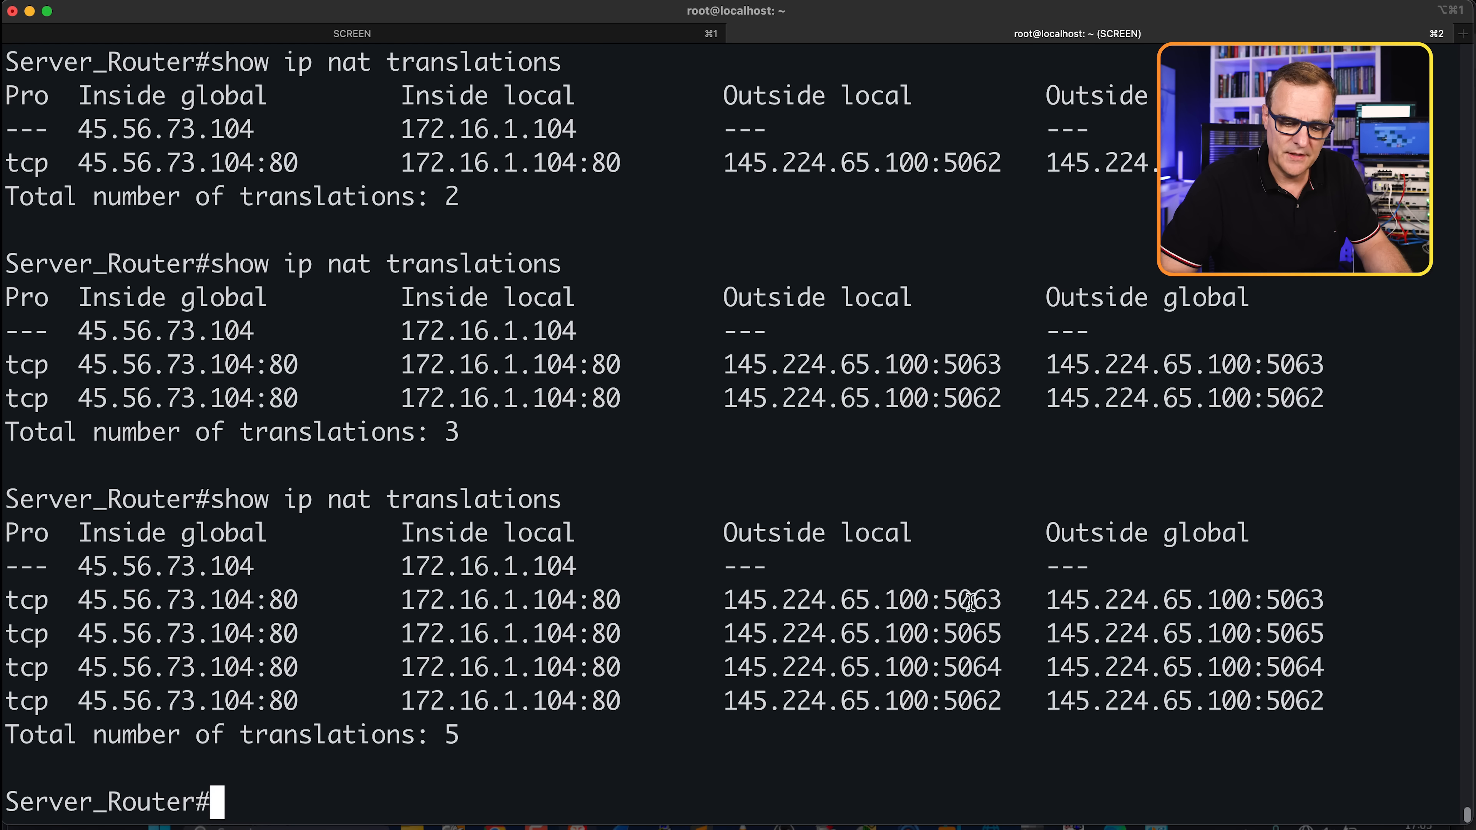
pyautogui.doubleClick(976, 667)
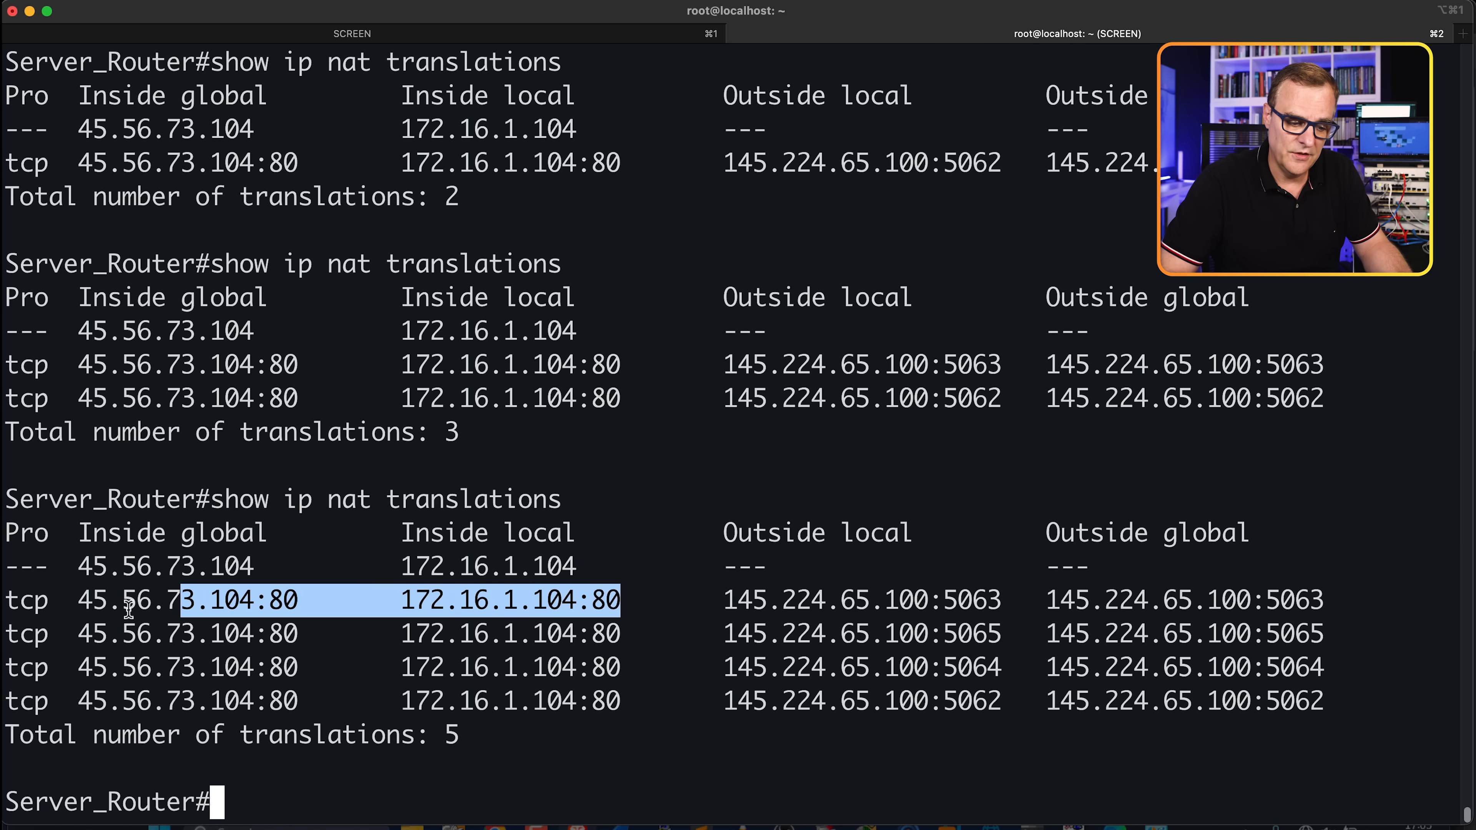
# Show NAT statistics and highlight the 1 static translation count and the client's outside address and port
pyautogui.write('show ip nat tran')
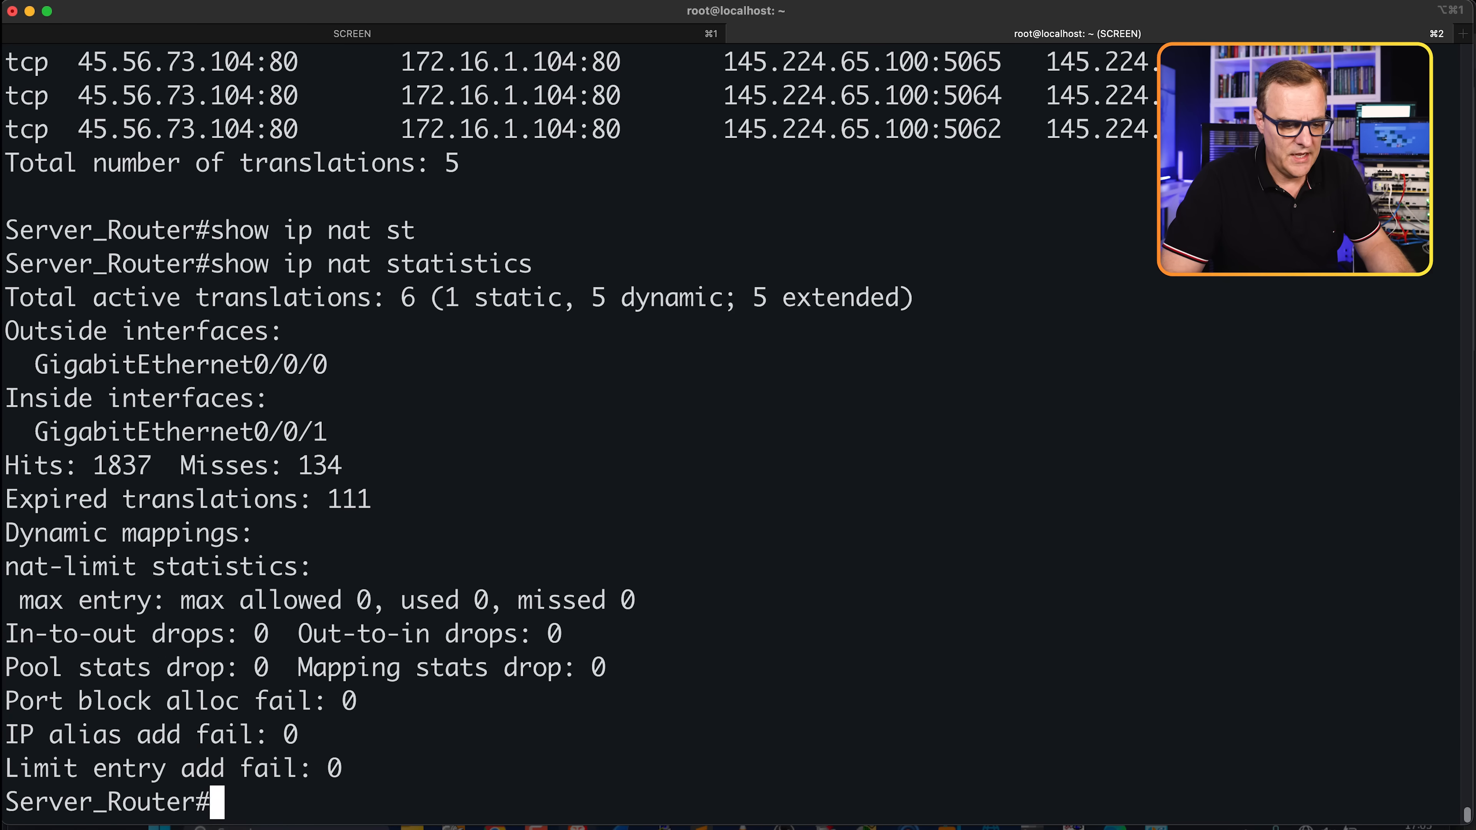
pyautogui.moveTo(5, 465); pyautogui.dragTo(315, 465)
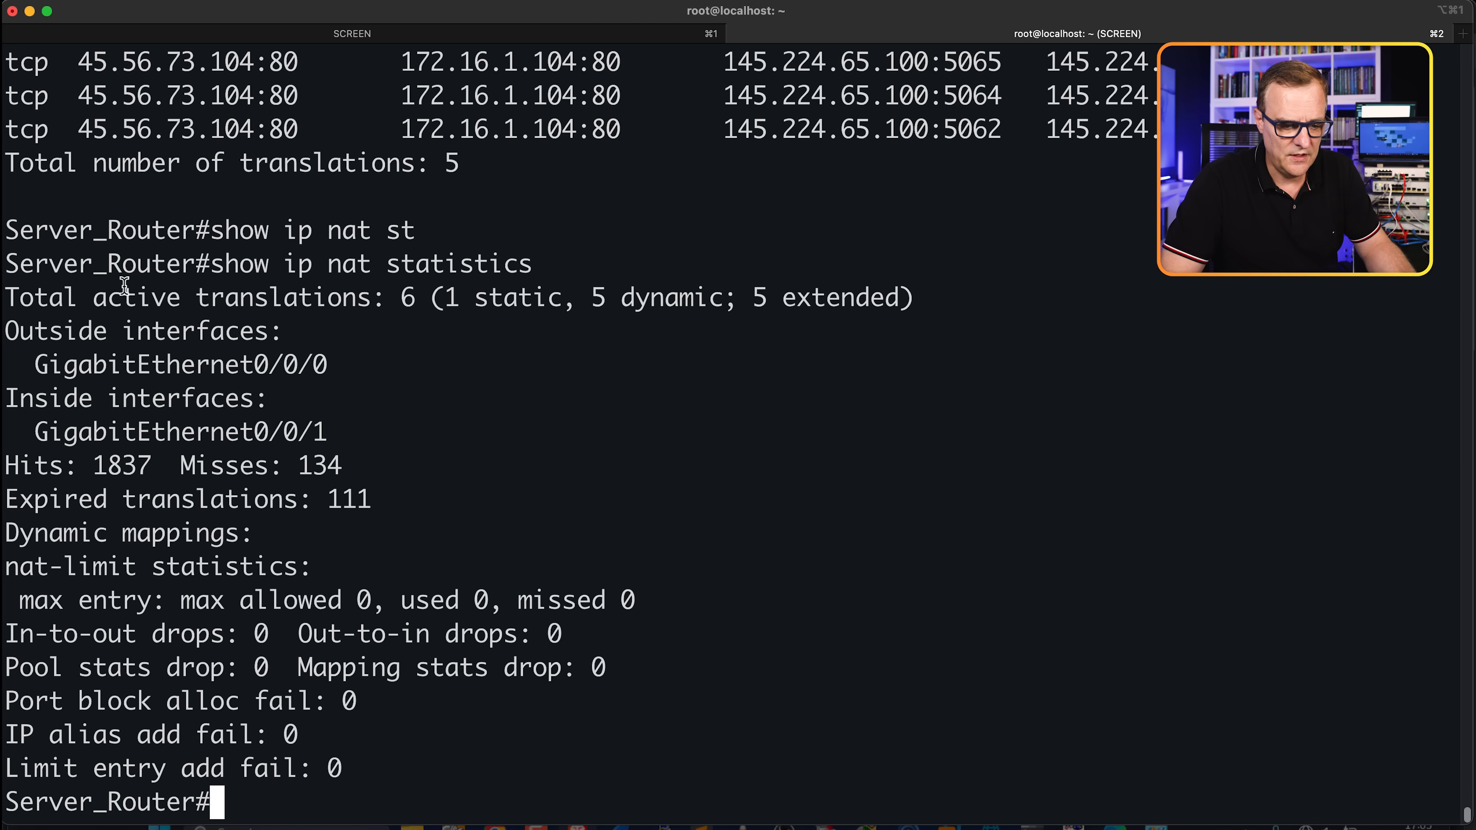
pyautogui.moveTo(122, 297); pyautogui.dragTo(427, 297)
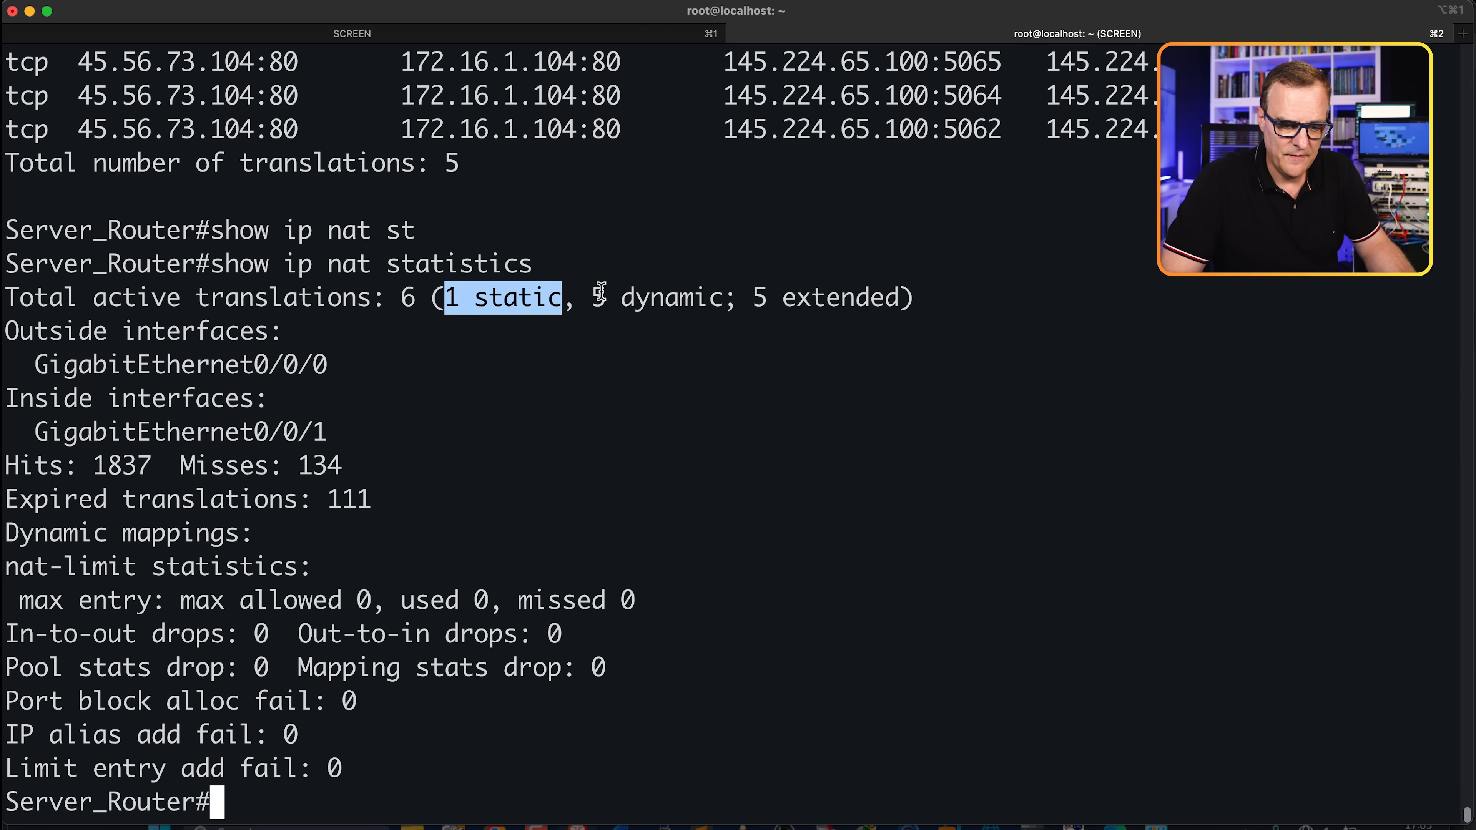
pyautogui.moveTo(579, 298); pyautogui.dragTo(795, 297)
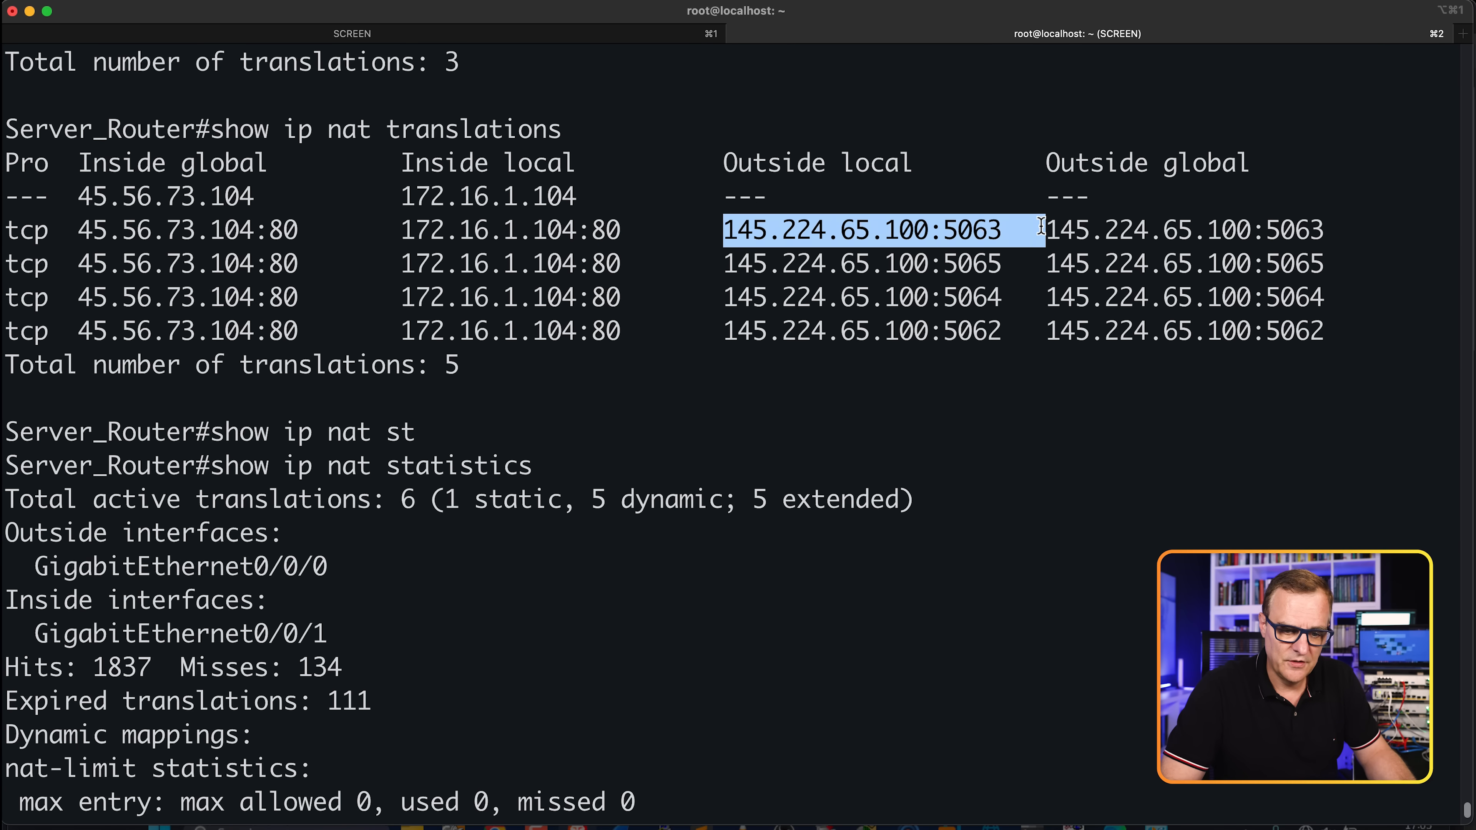
pyautogui.moveTo(437, 441)
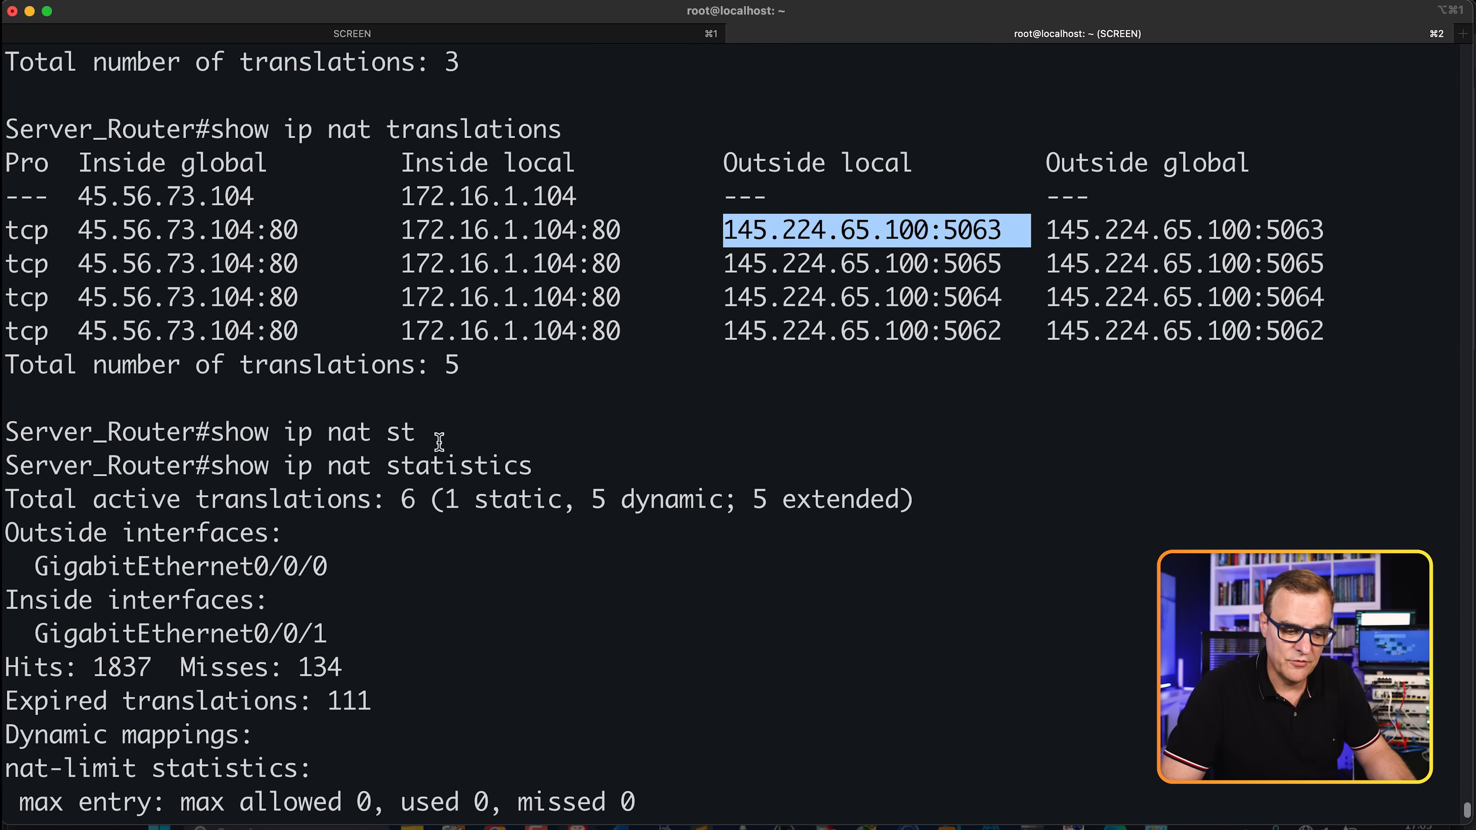
# Review the latest translation table including the 10.1.1.2:7680 entry
pyautogui.press('Return')
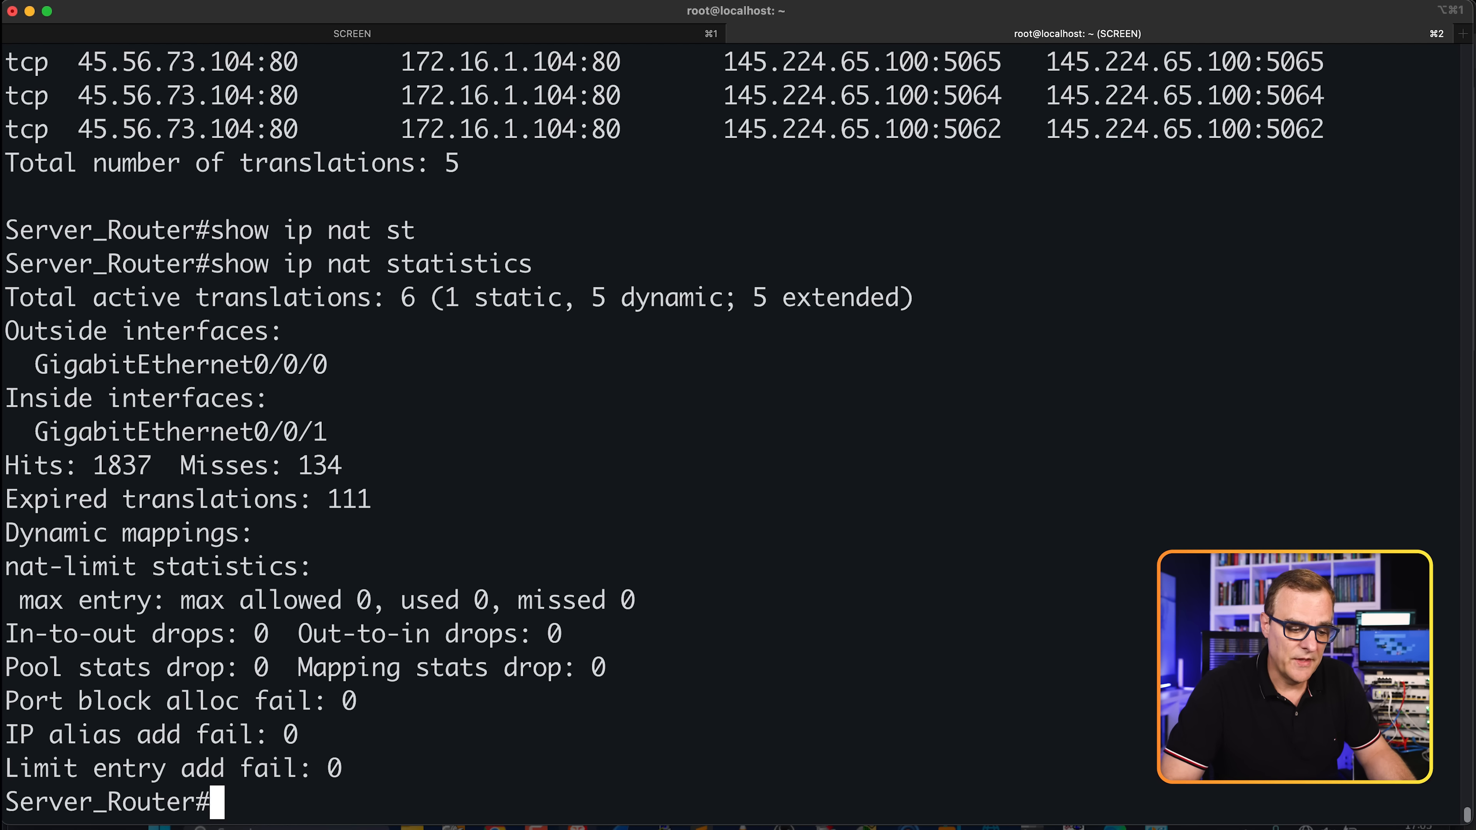
pyautogui.moveTo(5, 465); pyautogui.dragTo(409, 499)
pyautogui.write('show ip nat statistics')
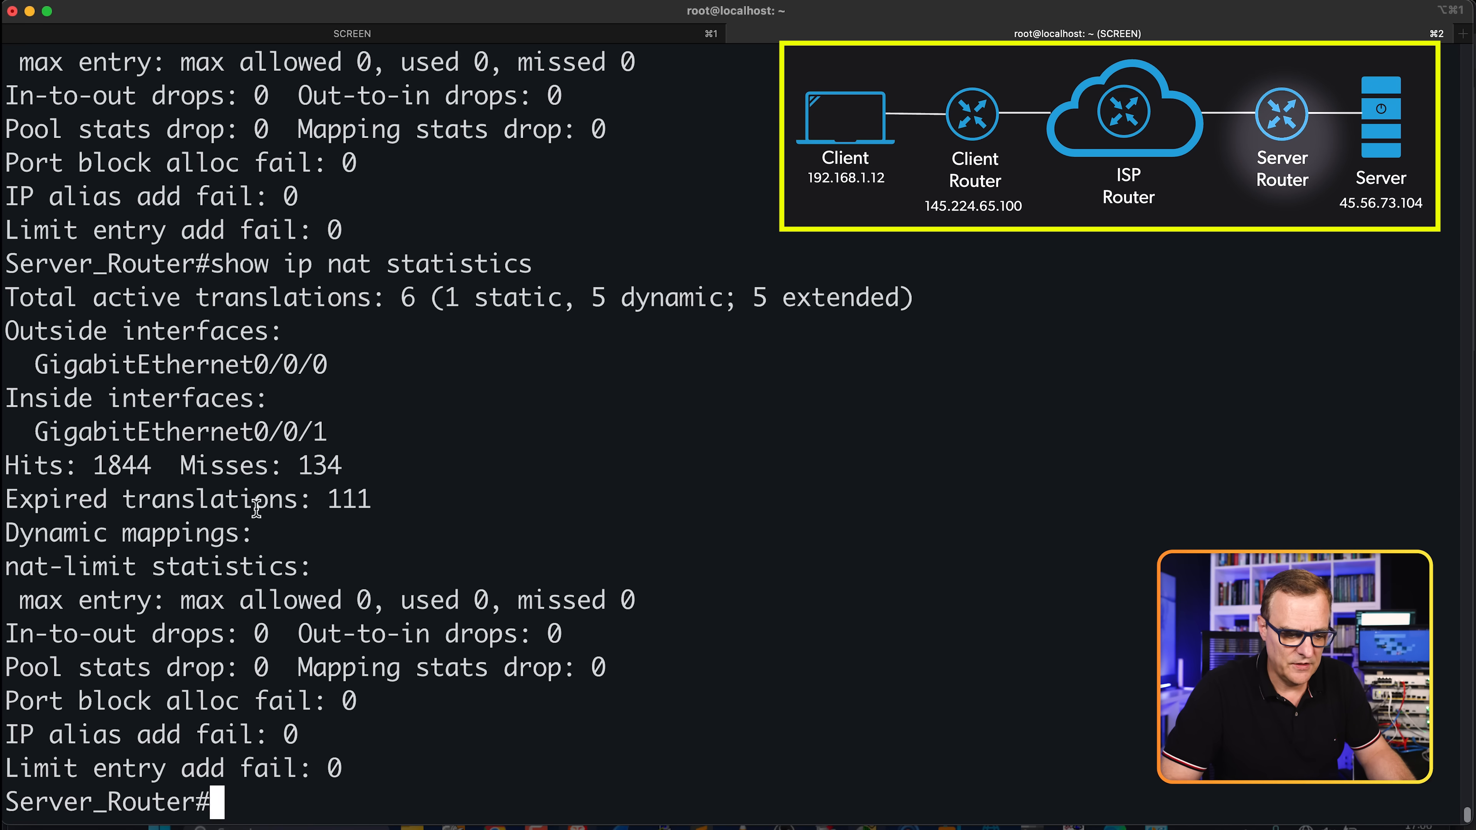
pyautogui.doubleClick(120, 465)
pyautogui.write('show ip nat translation')
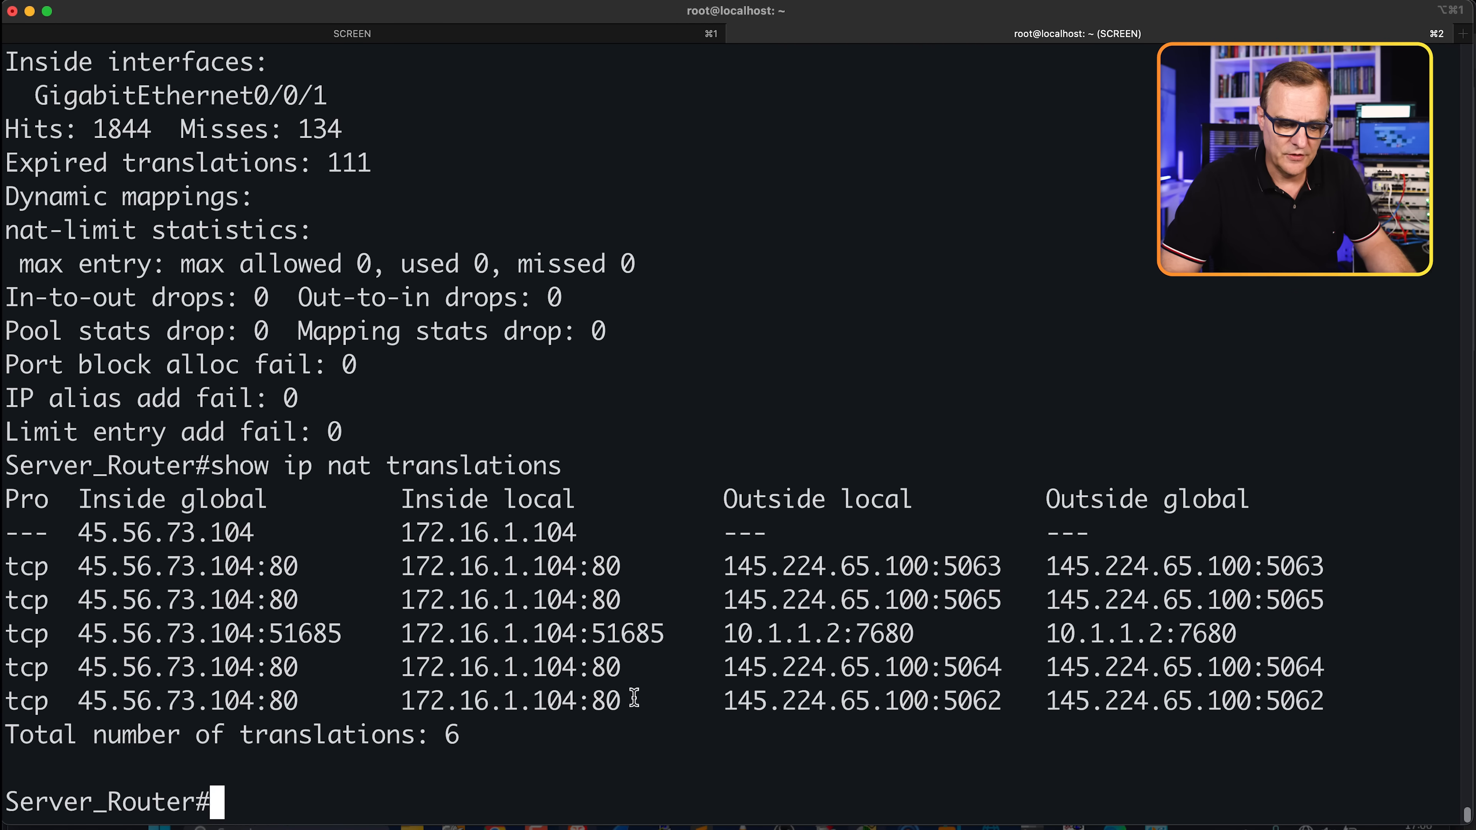
pyautogui.write('sh')
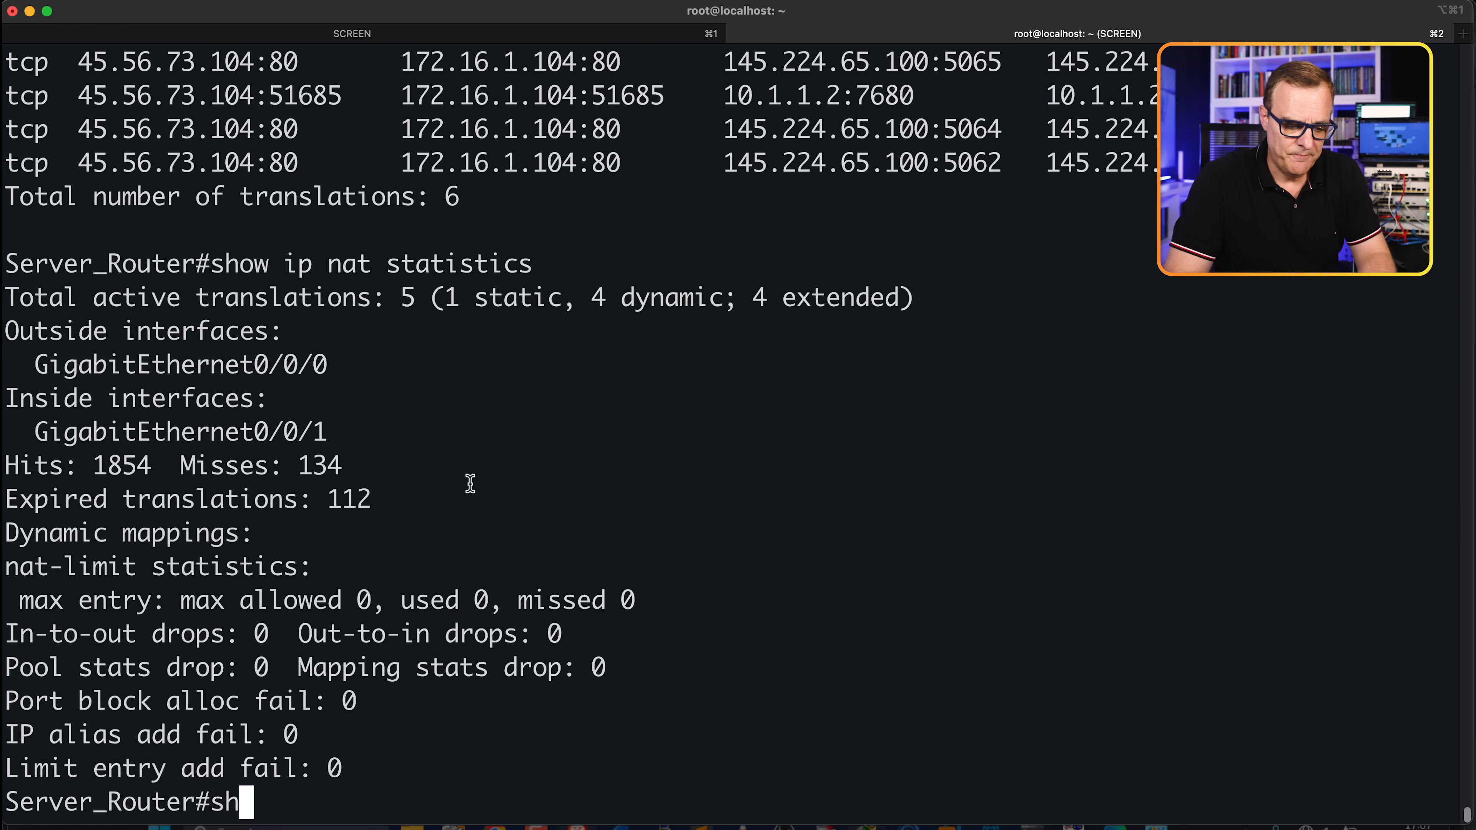
# Check the g0/0/0 interface config, then in config mode remove its NAT outside role
pyautogui.write('run')
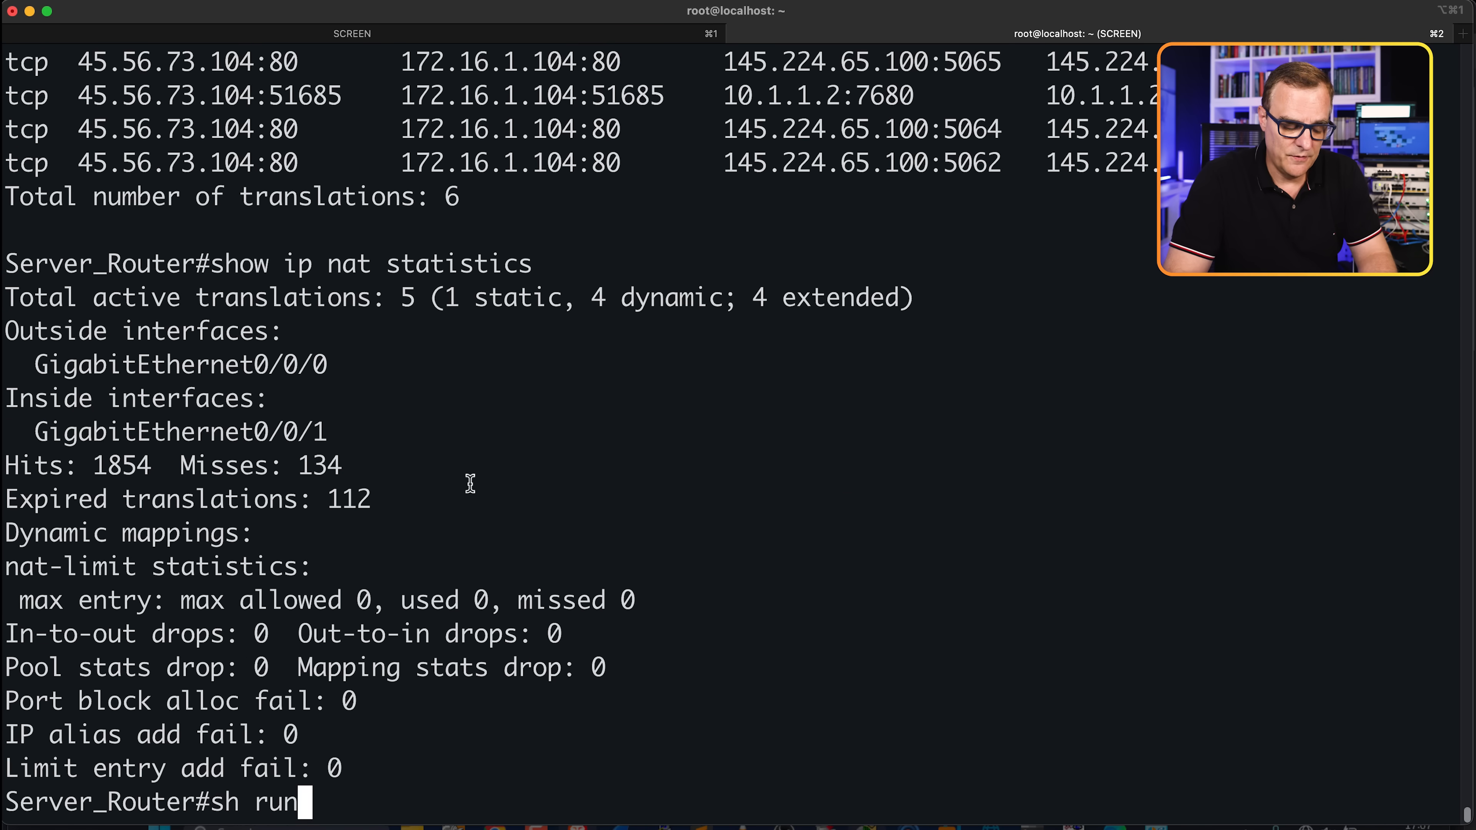
pyautogui.write('int g0/0/0')
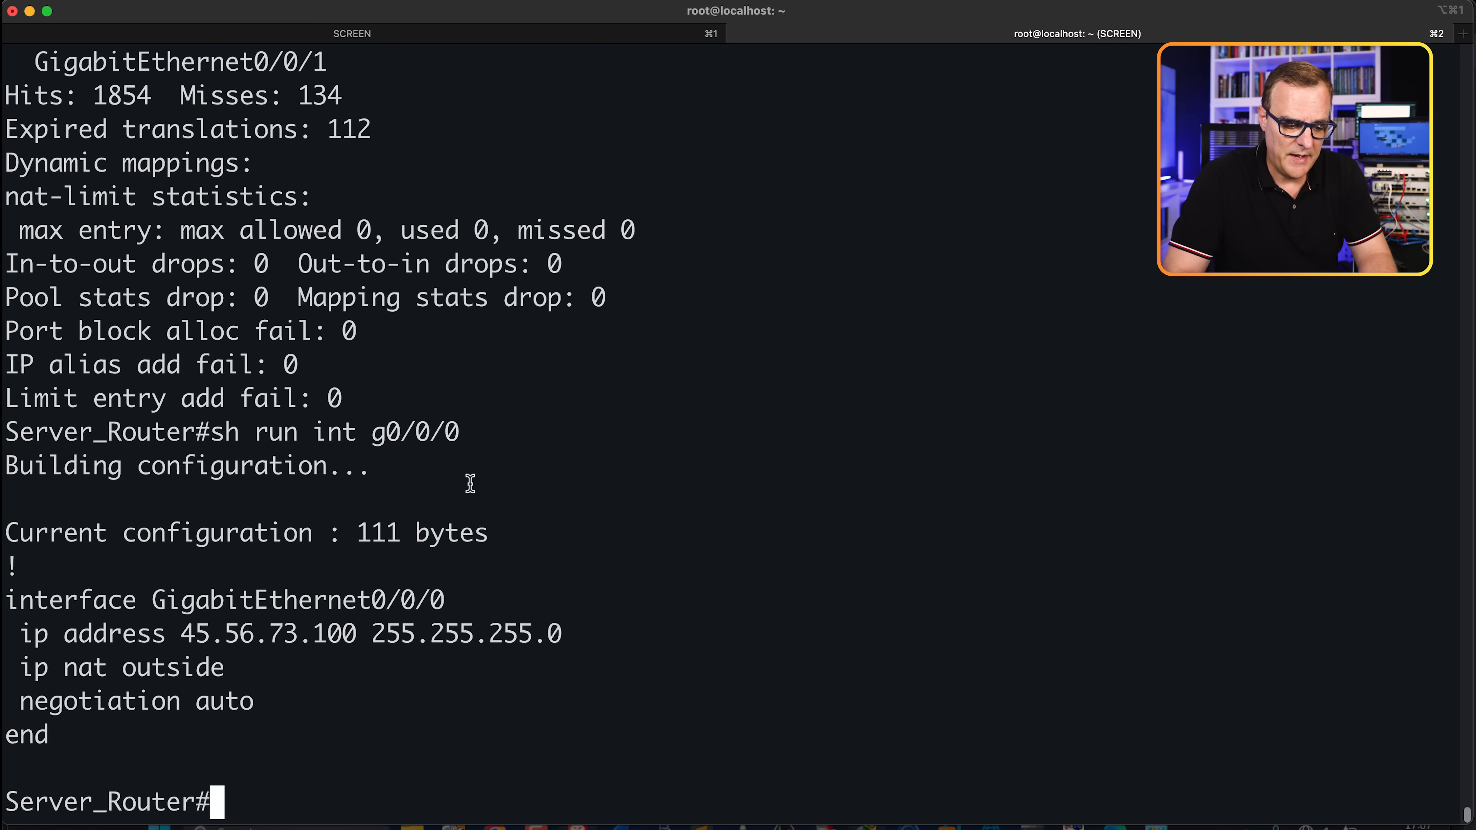
pyautogui.write('conf t')
pyautogui.write('ing')
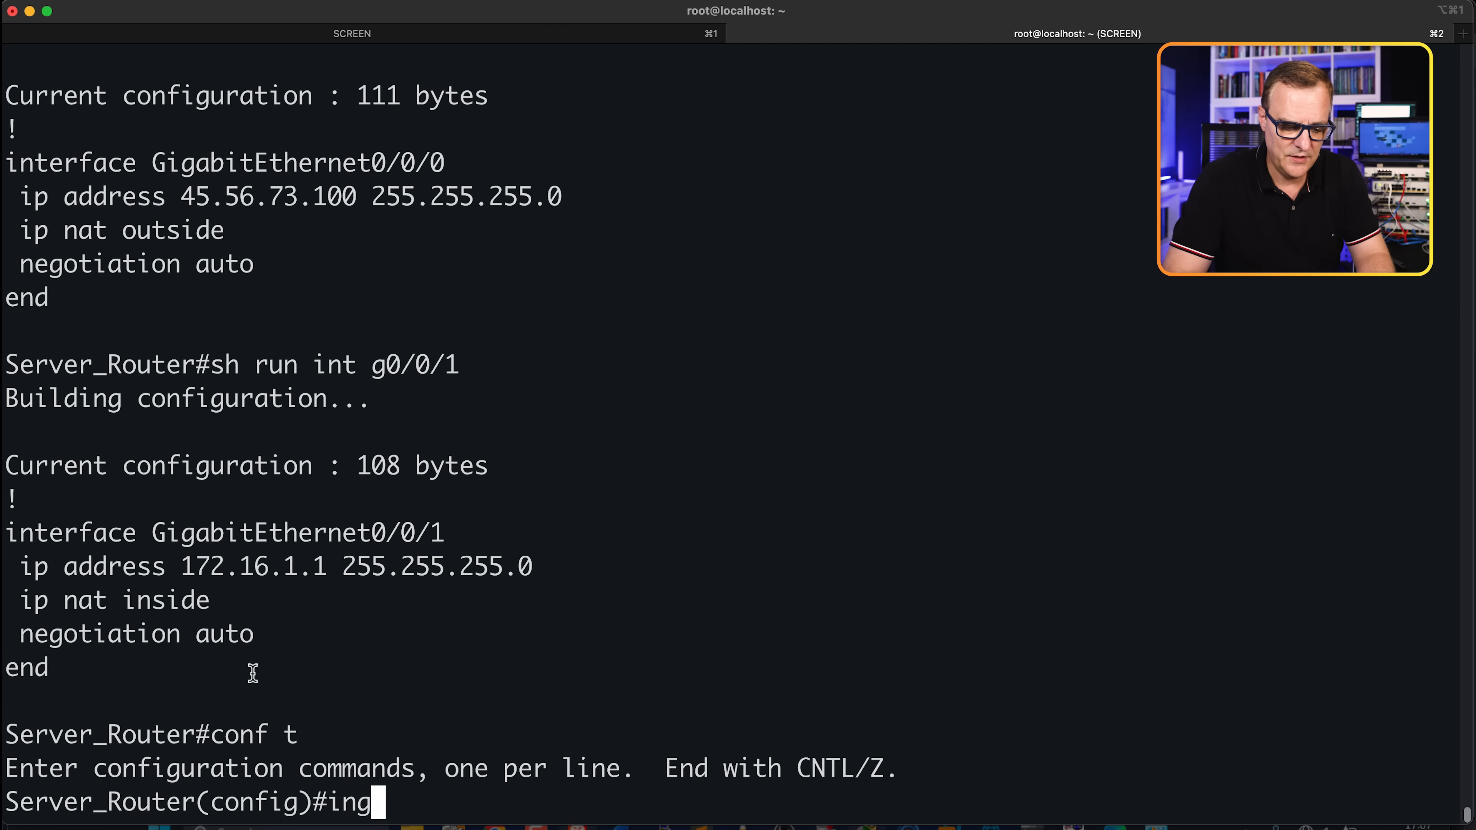
pyautogui.write('int g00/0/0')
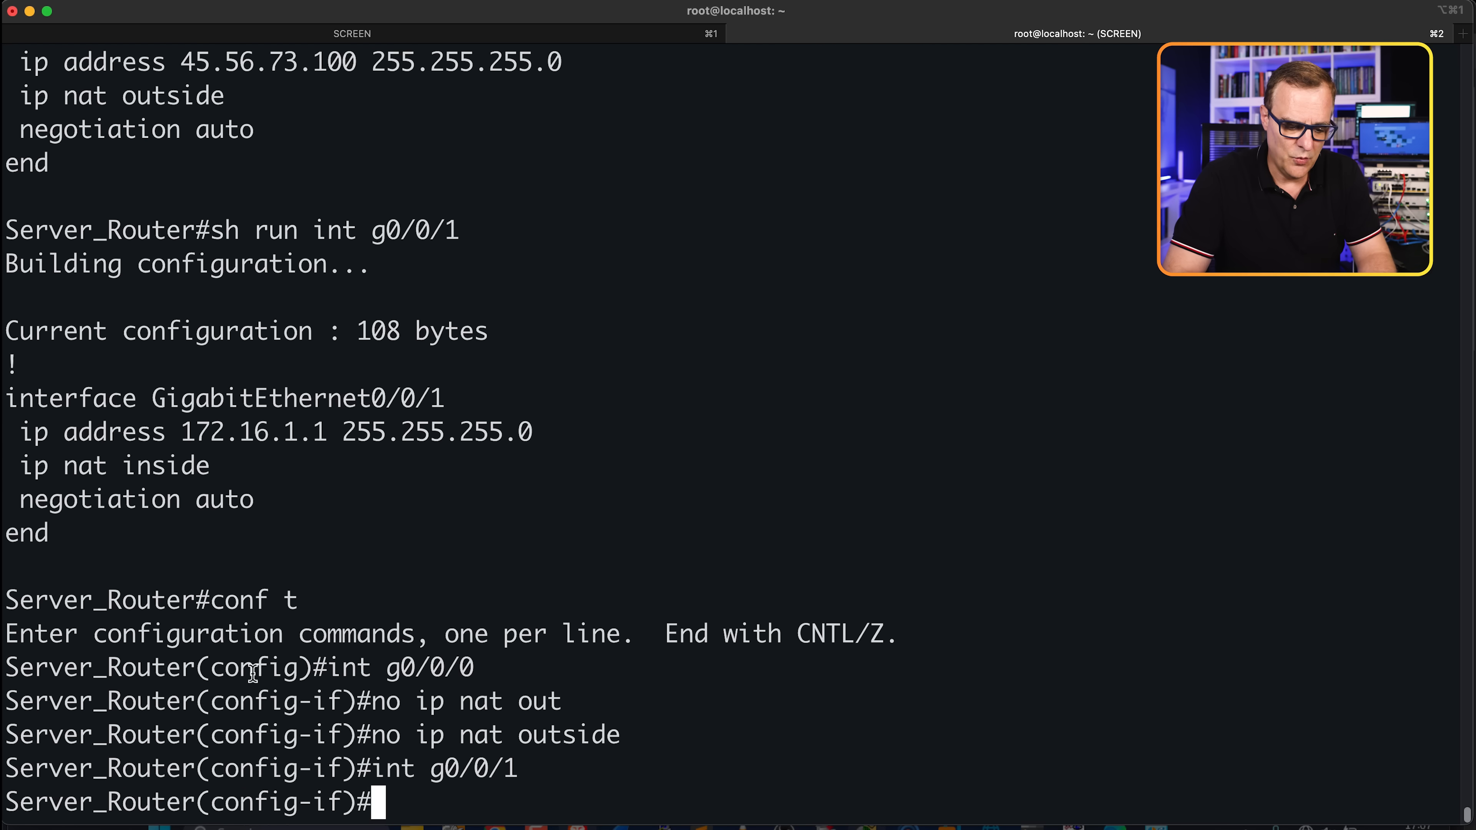
pyautogui.write('no ip nat ou')
pyautogui.write('sh run')
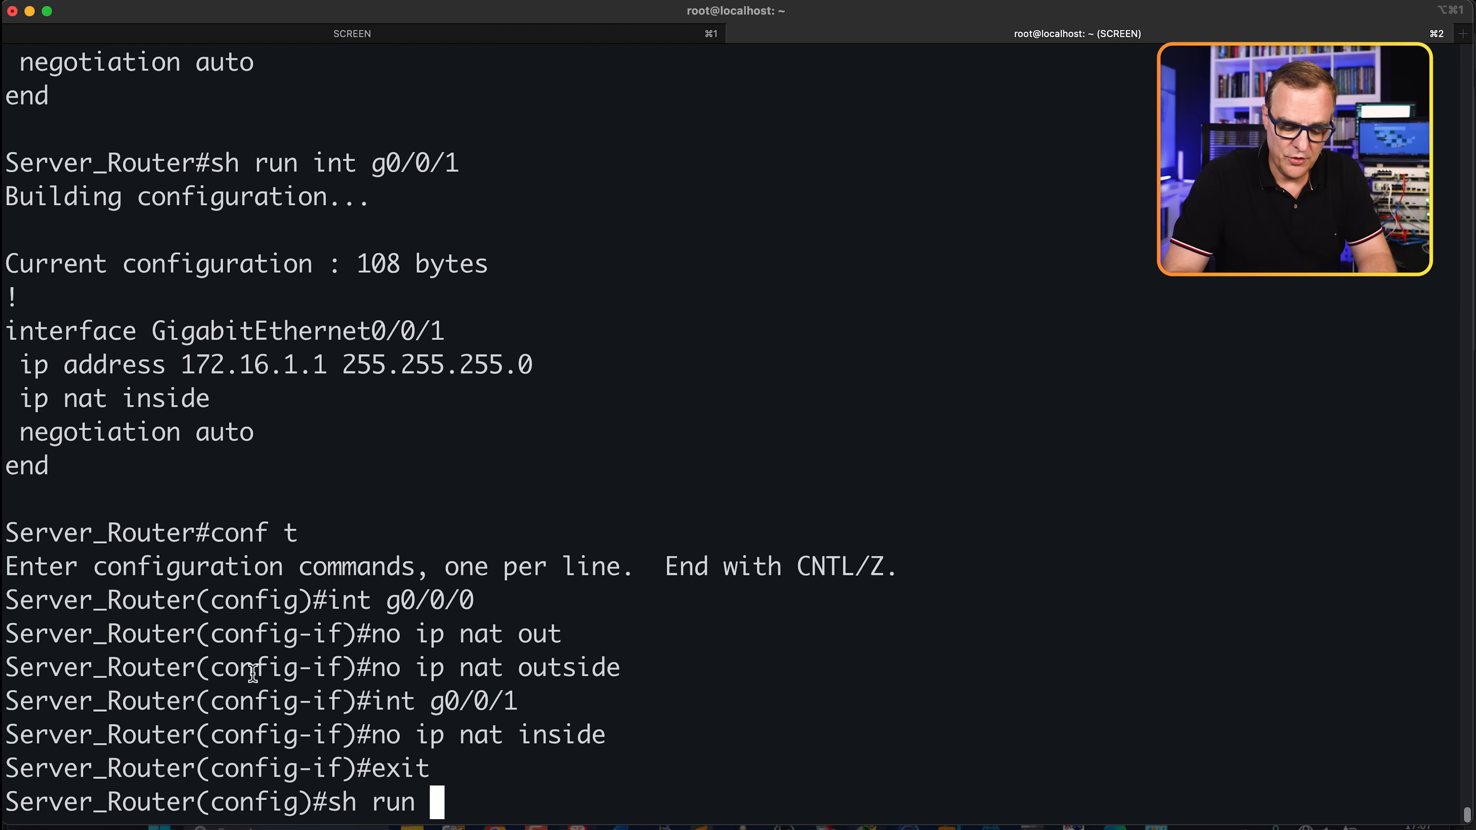
# Find the static NAT rule with 'do sh run | include nat', negate it, end and re-check the NAT lines
pyautogui.write('do s')
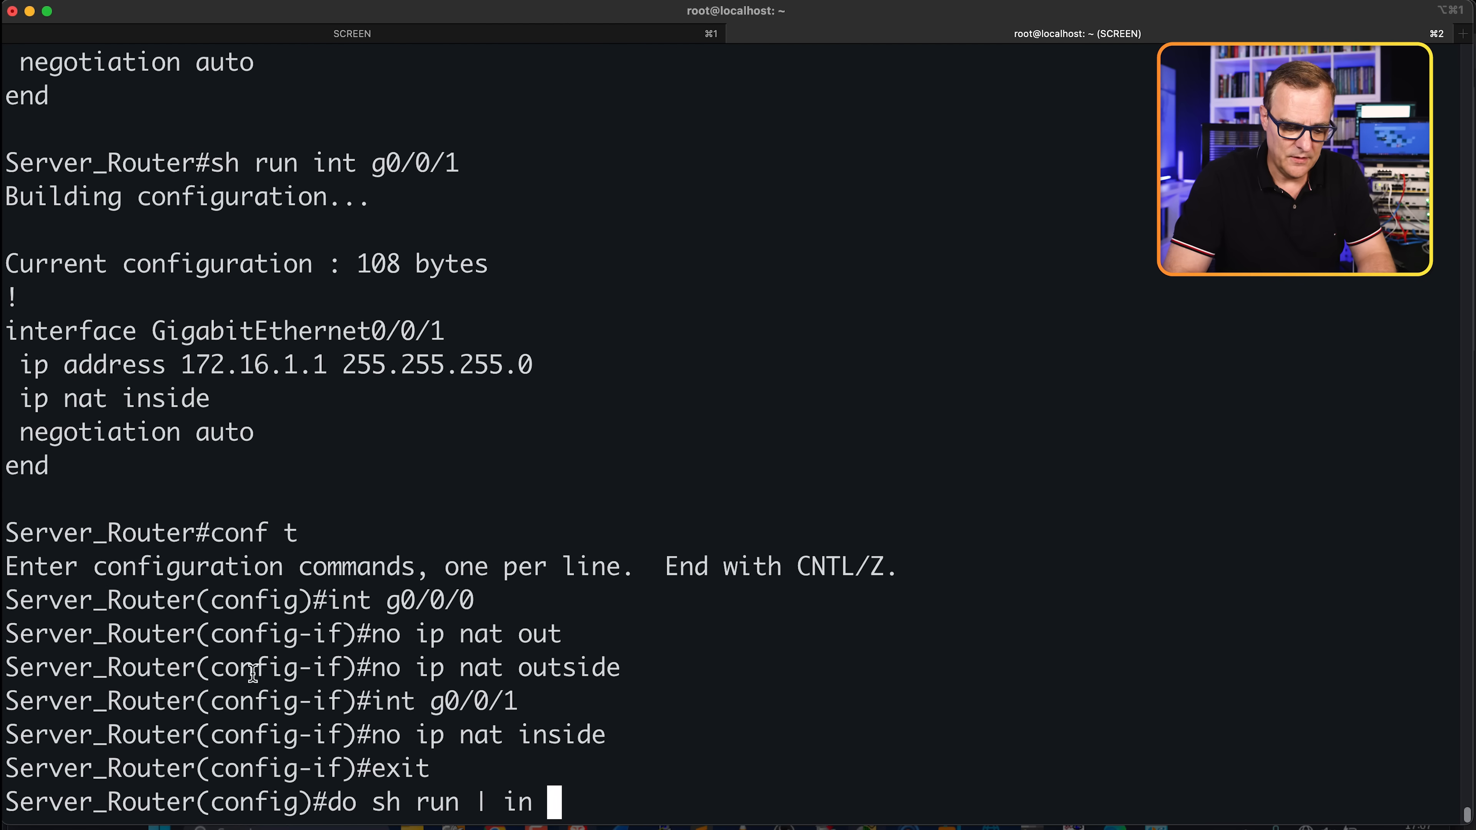
pyautogui.write('nat')
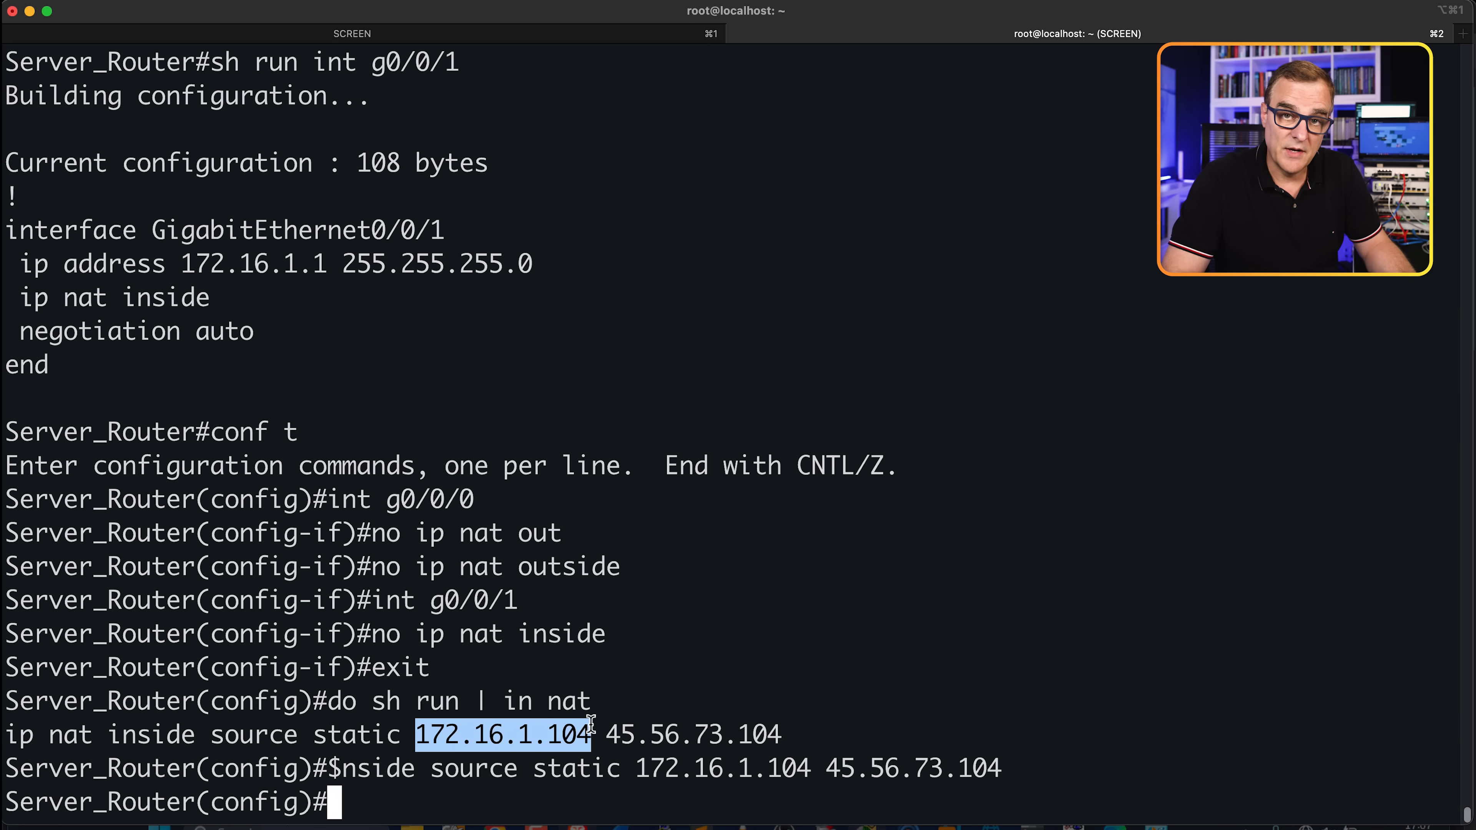
pyautogui.moveTo(595, 734); pyautogui.dragTo(802, 734)
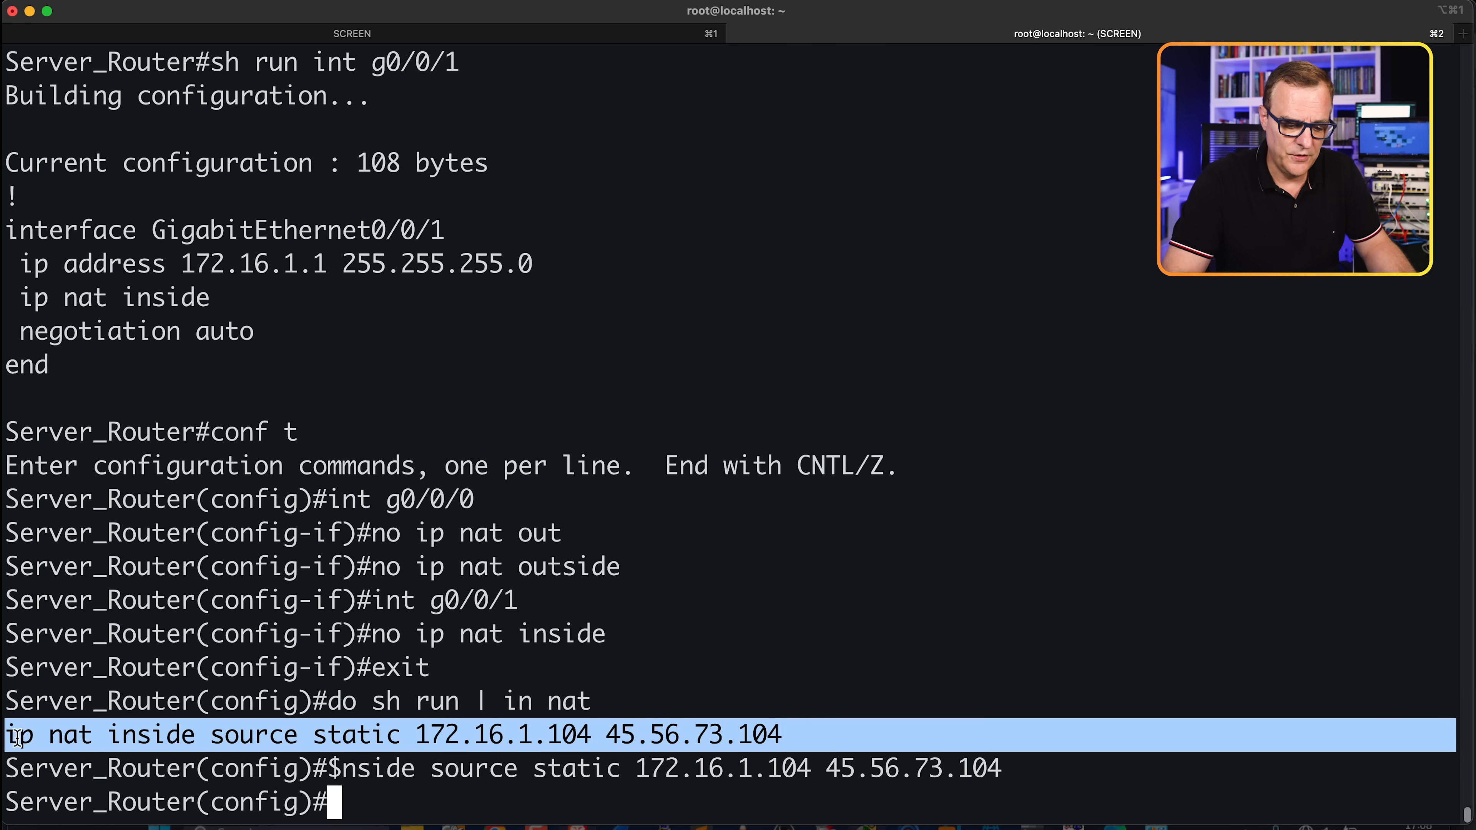
pyautogui.write('end')
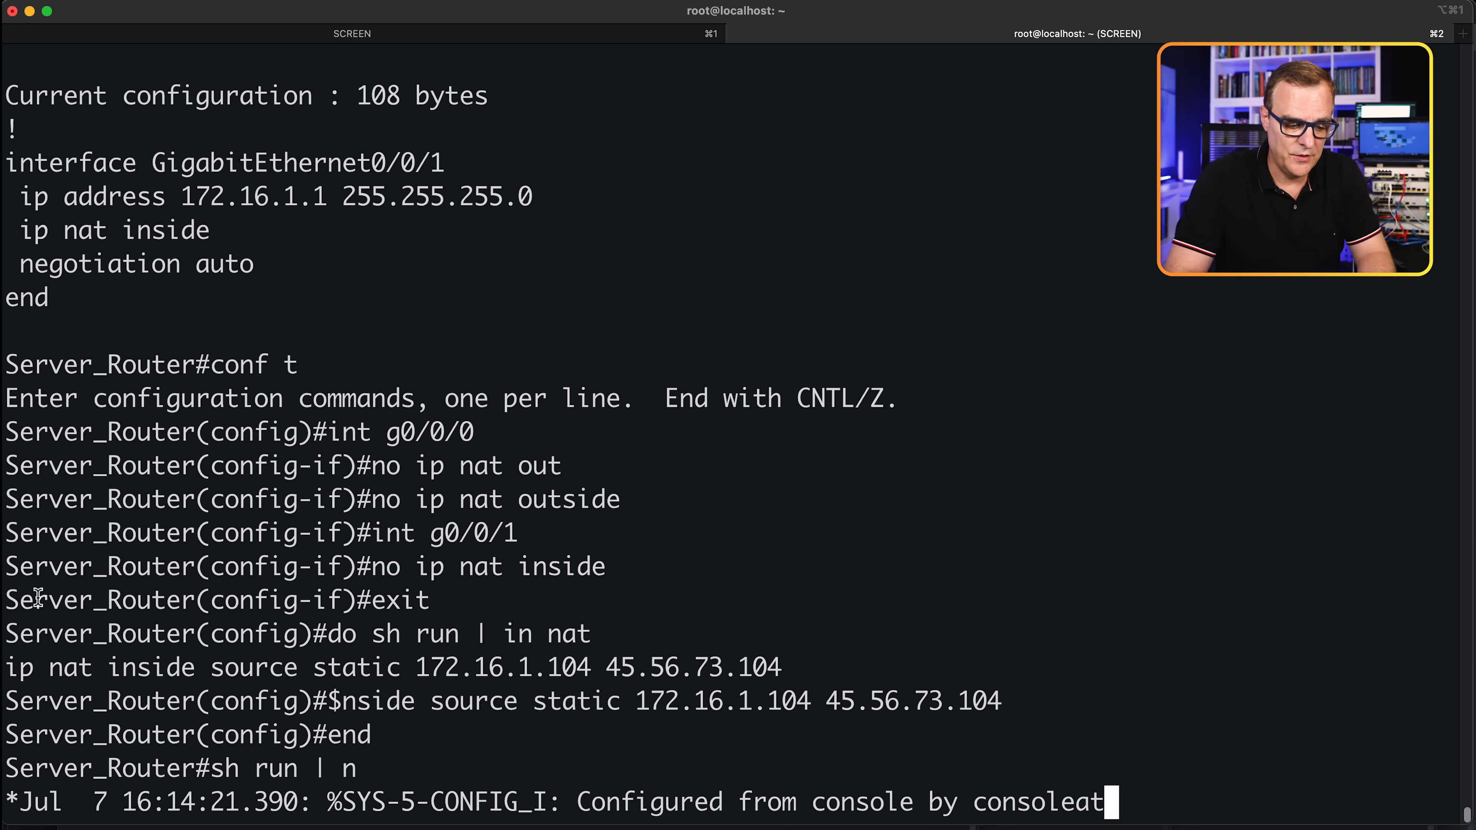
pyautogui.write('sh run | int')
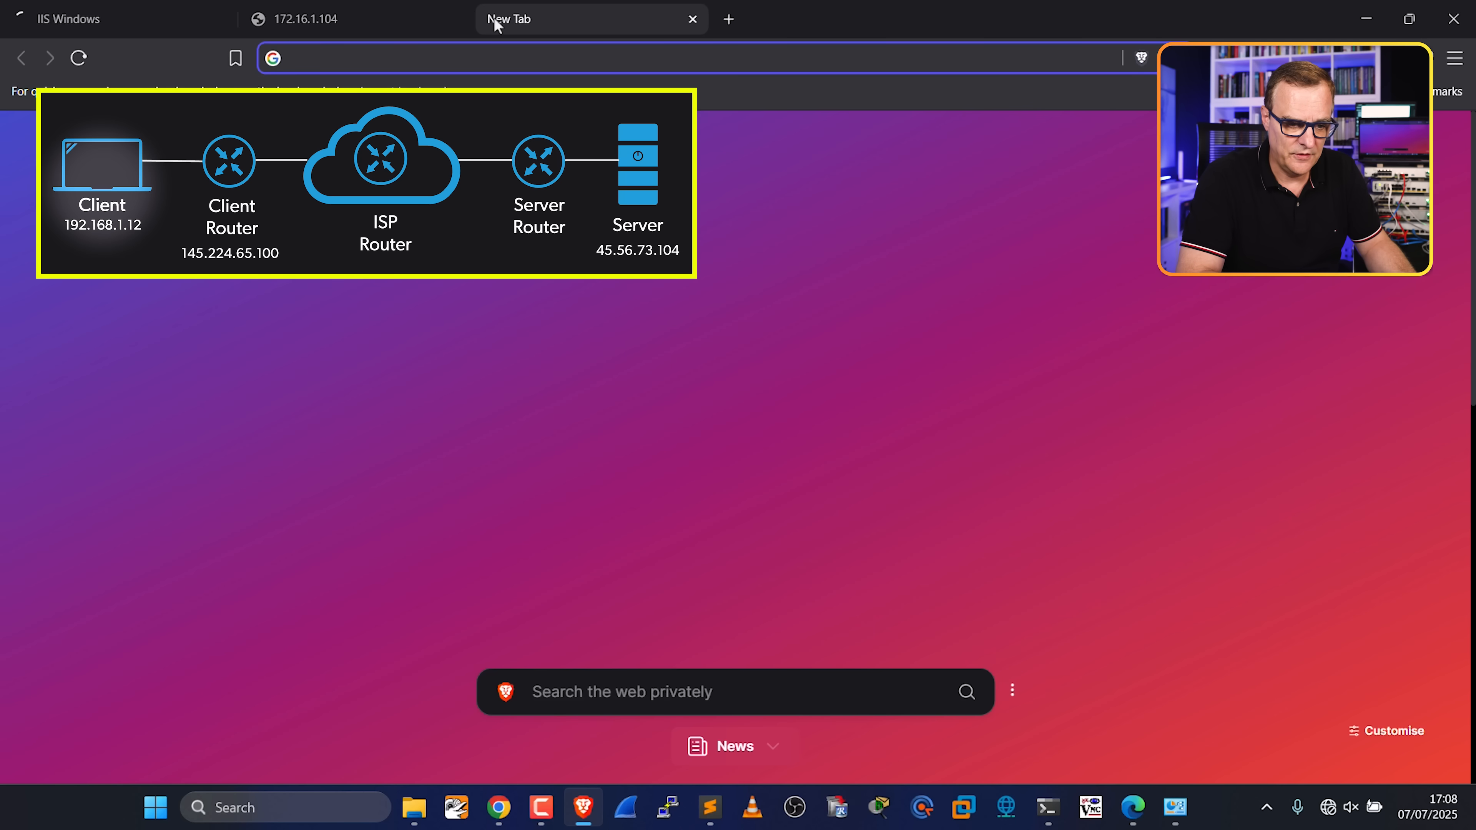
# Open a fresh blank tab in Brave beside the IIS Windows and 172.16.1.104 tabs
pyautogui.rightClick(330, 57)
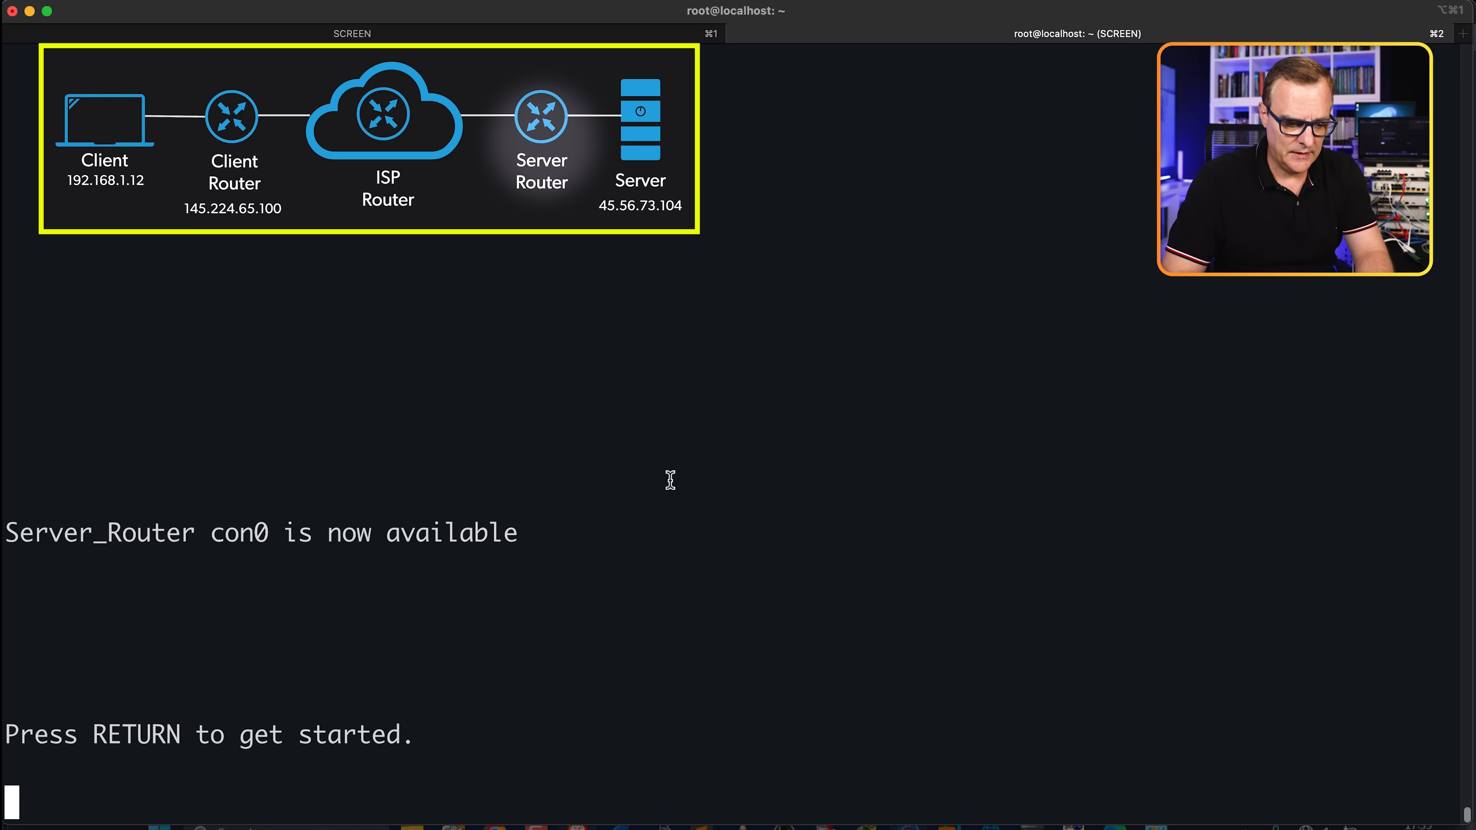
# Enter enable mode on Server_Router and confirm 'sh run | include nat' returns no NAT lines
pyautogui.write('en')
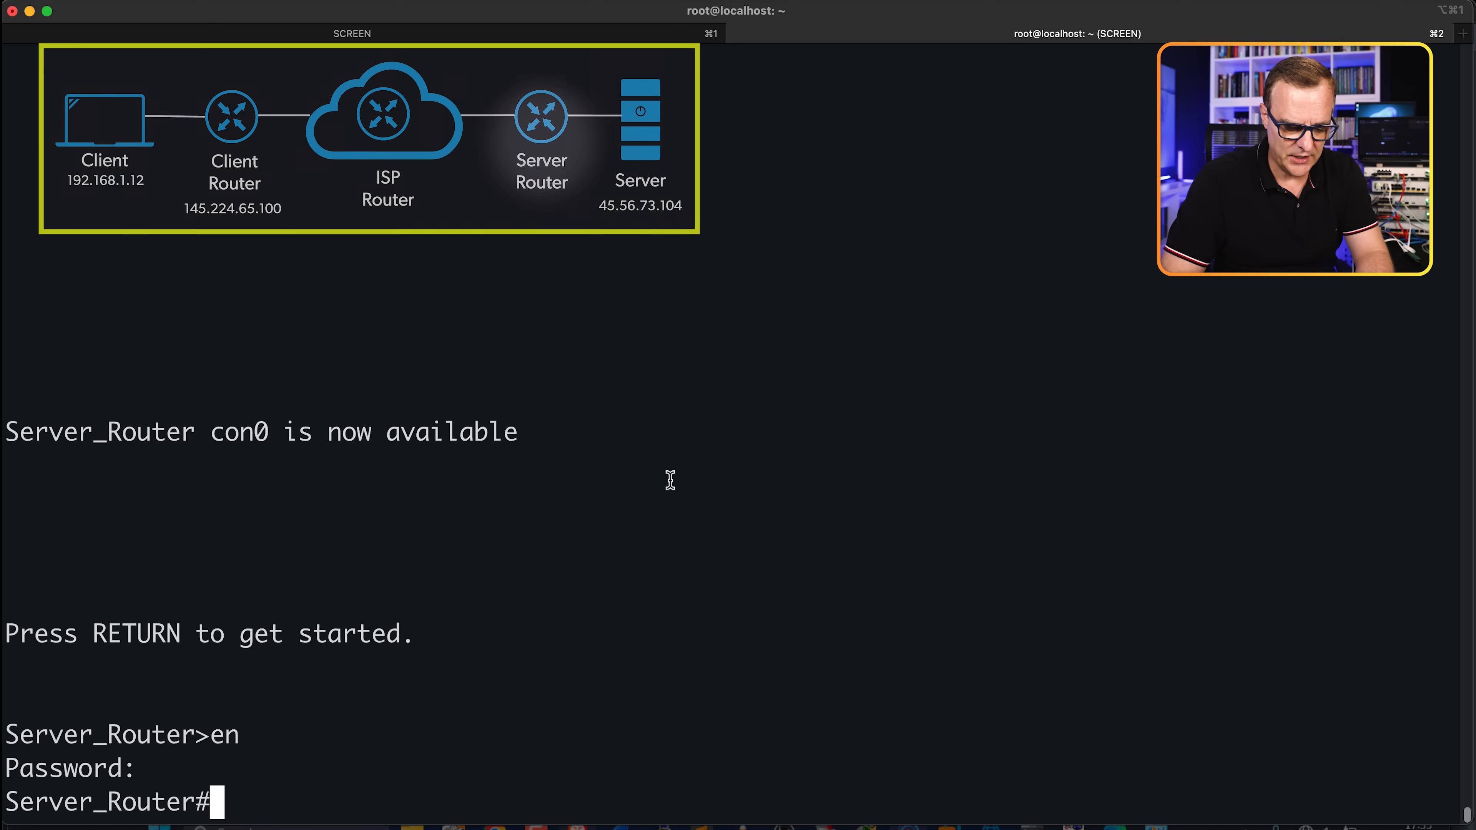
pyautogui.write('sh run | i')
pyautogui.write('ip')
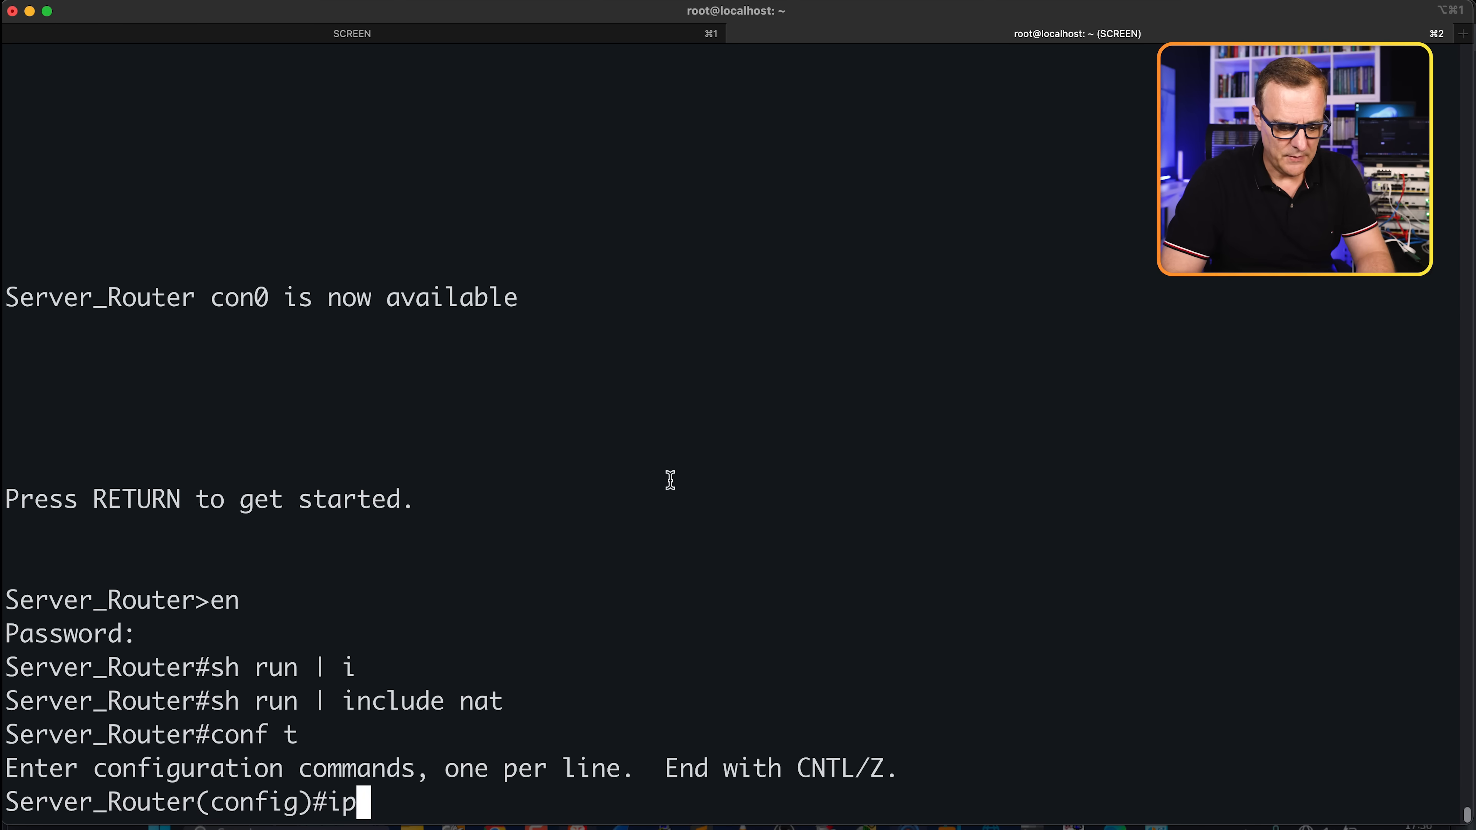
# Build the 'ip nat inside source static' command using ? help at each keyword
pyautogui.write('nat ?')
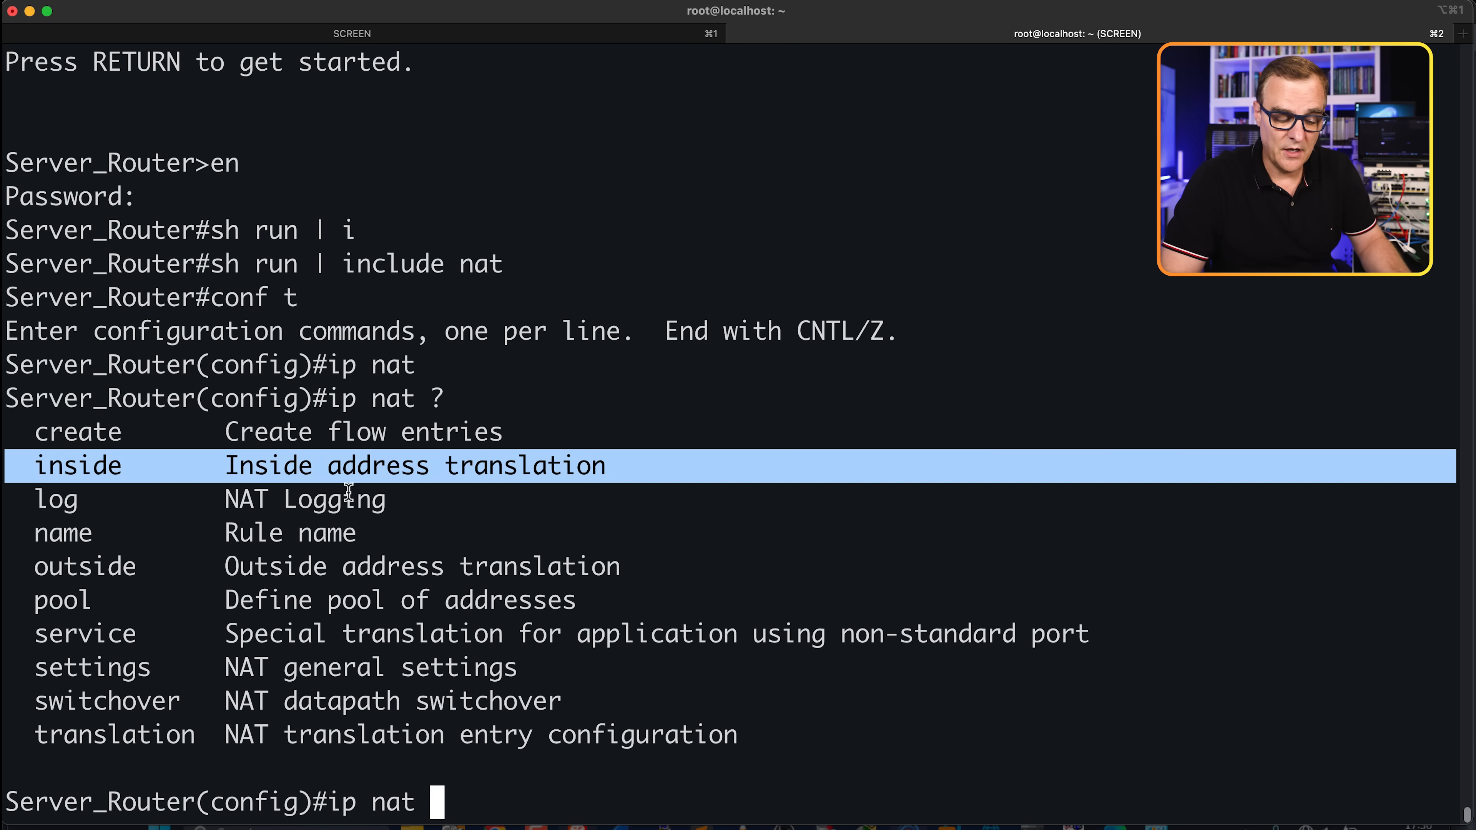
pyautogui.write('inside')
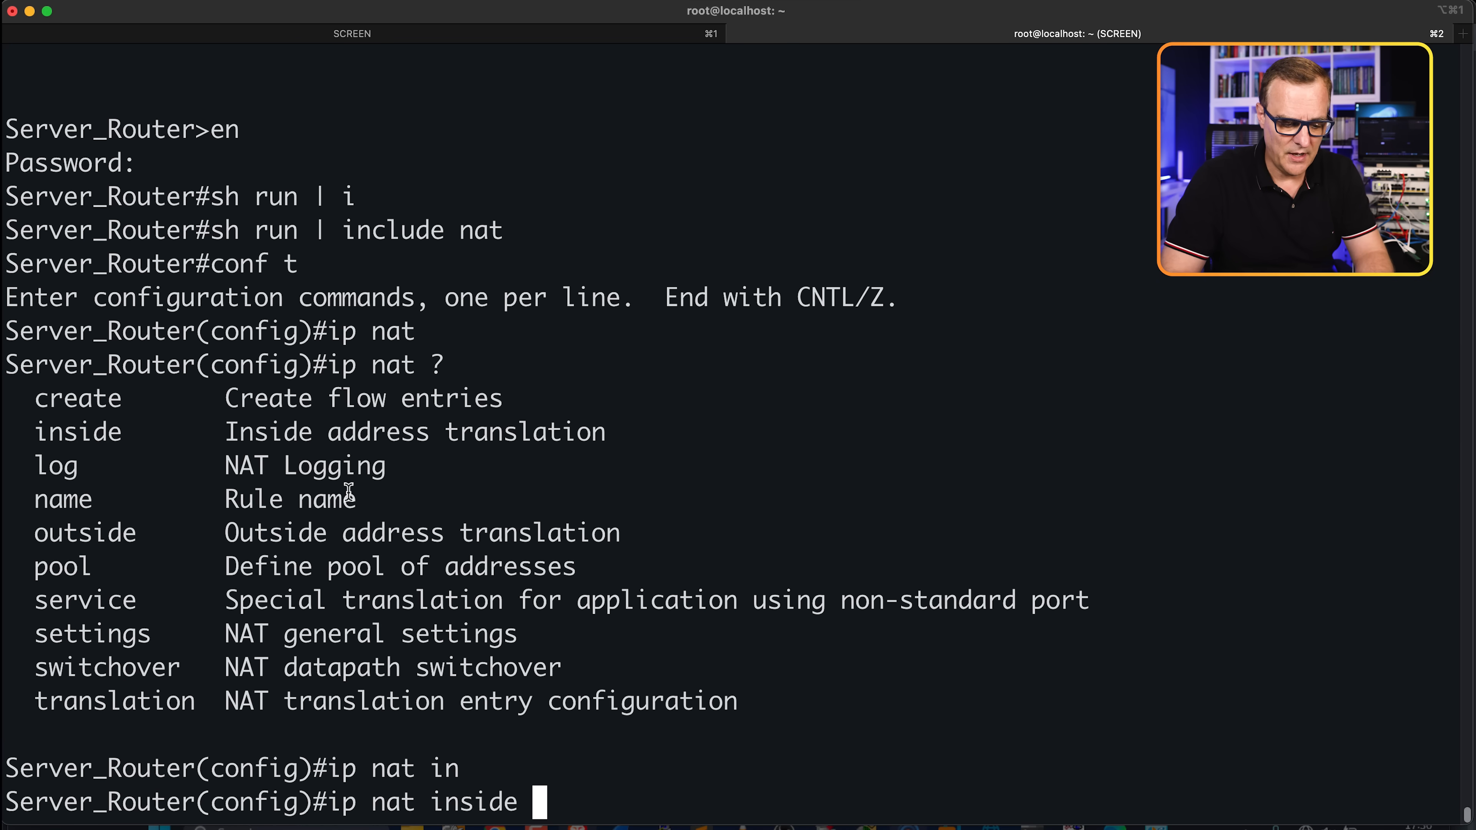
pyautogui.write('?')
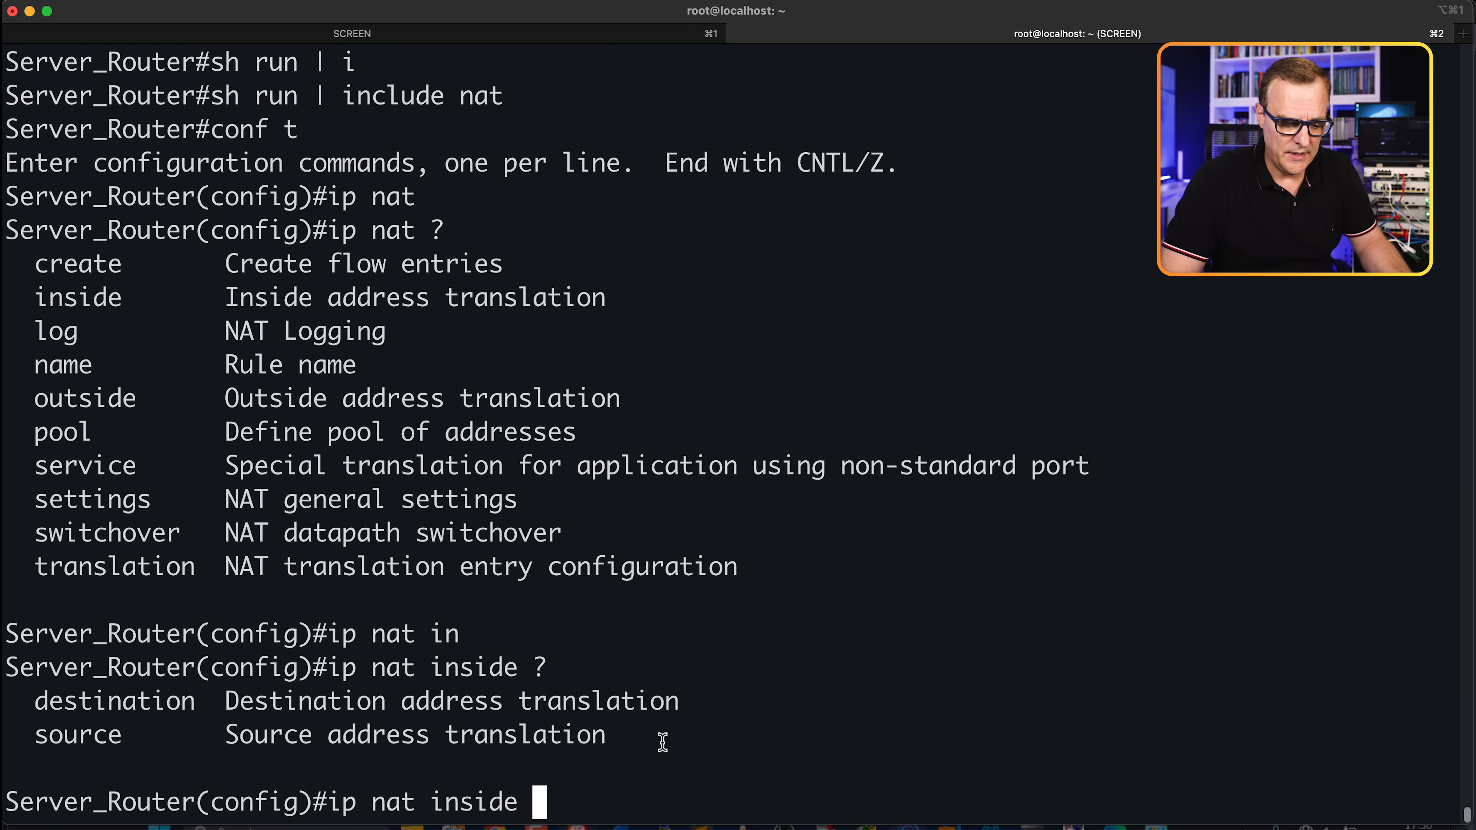
pyautogui.write('source')
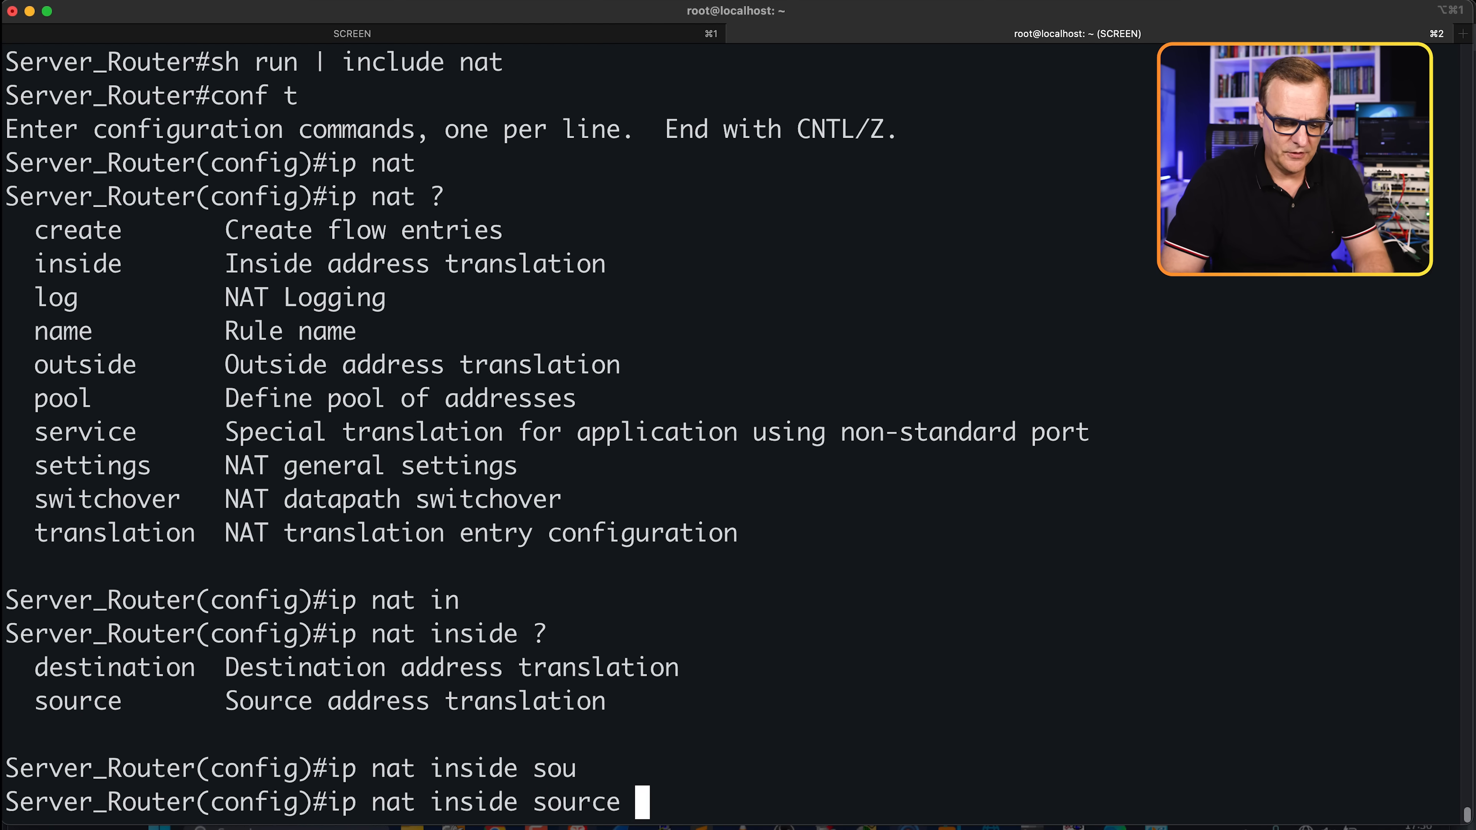
pyautogui.write('?')
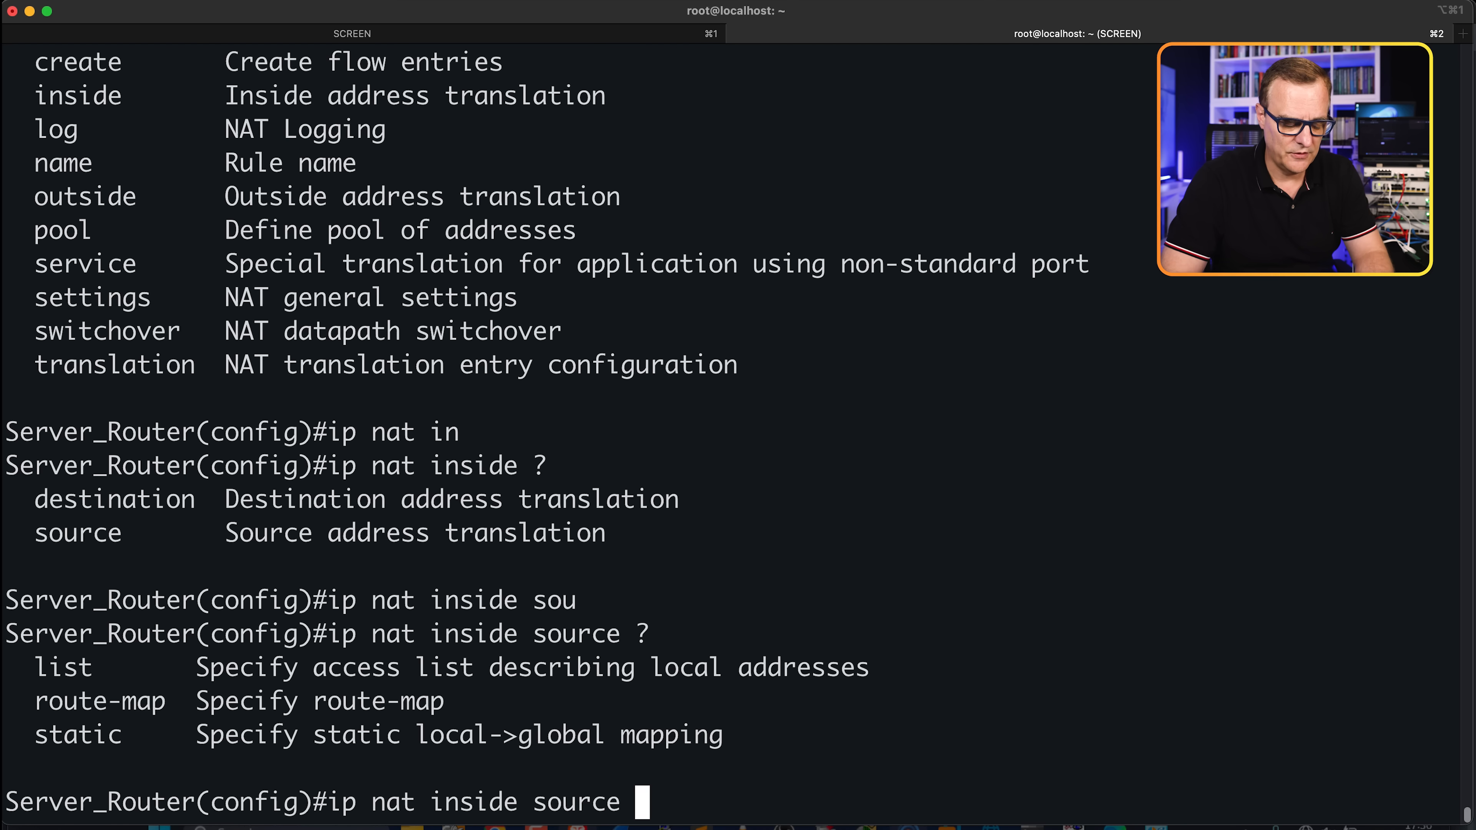
pyautogui.write('static')
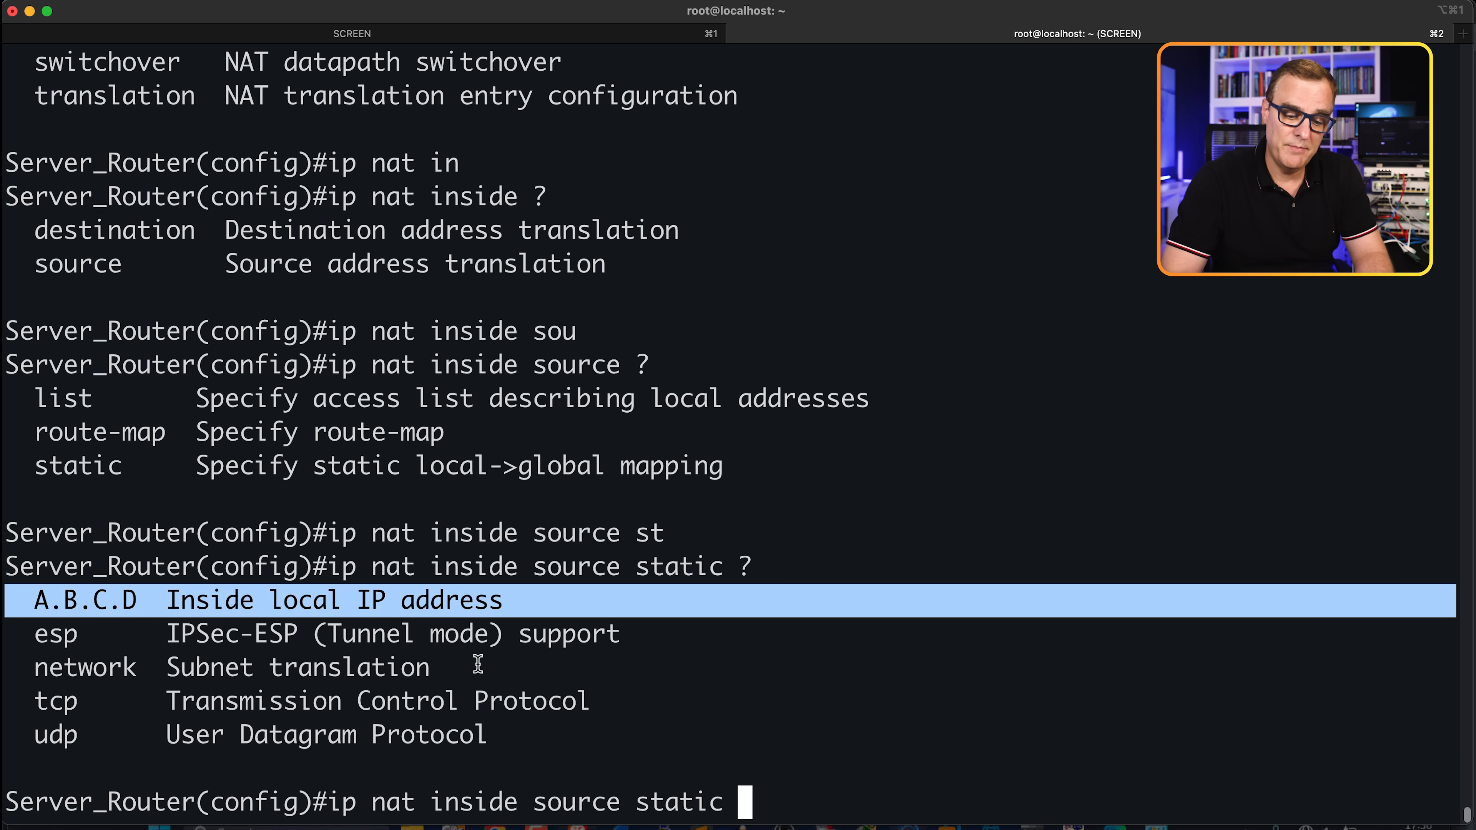
# Complete the static mapping from inside 172.16.1.104 to public 45.56.73.104
pyautogui.write('172')
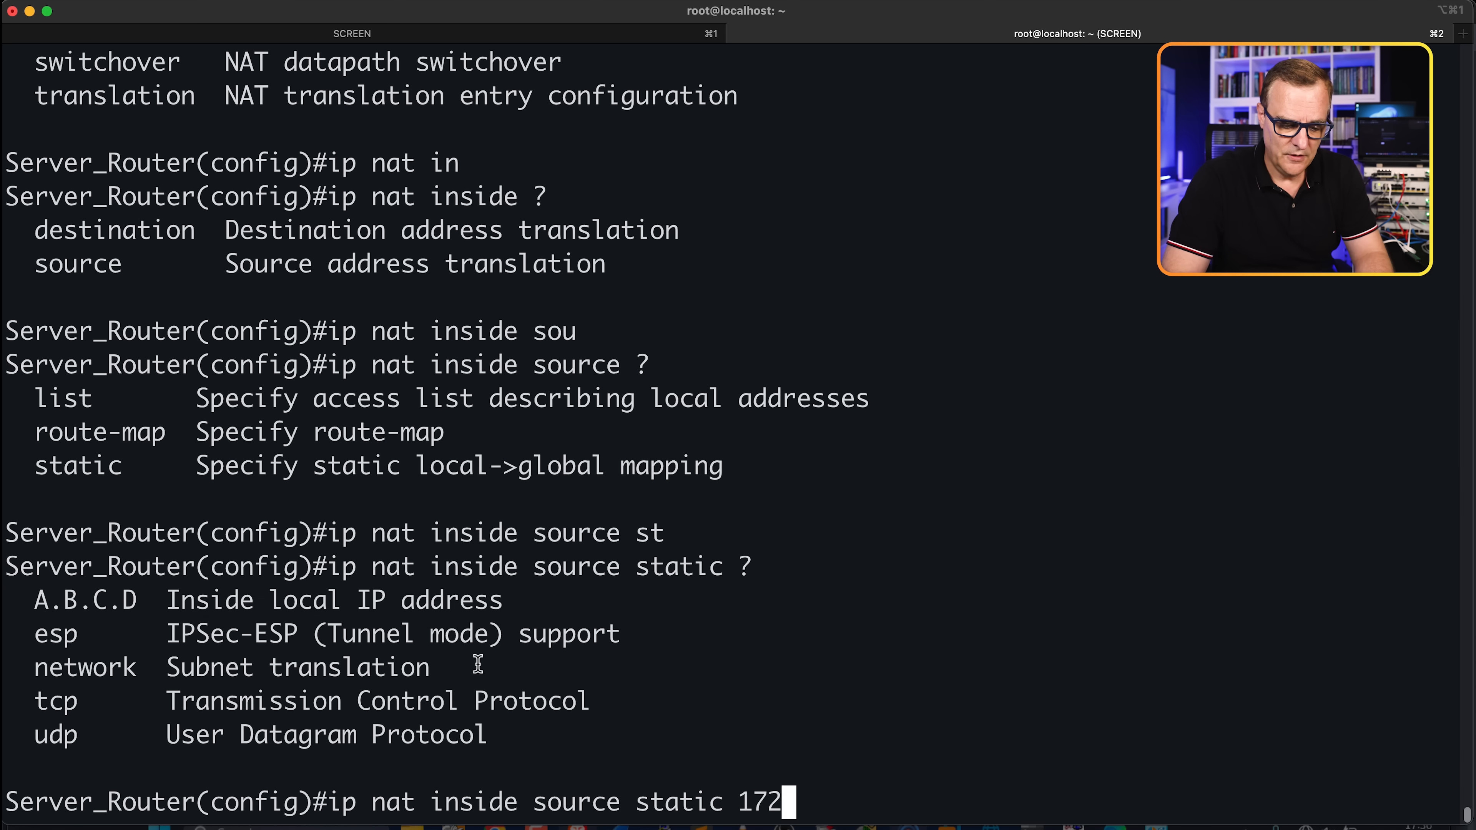
pyautogui.write('.1')
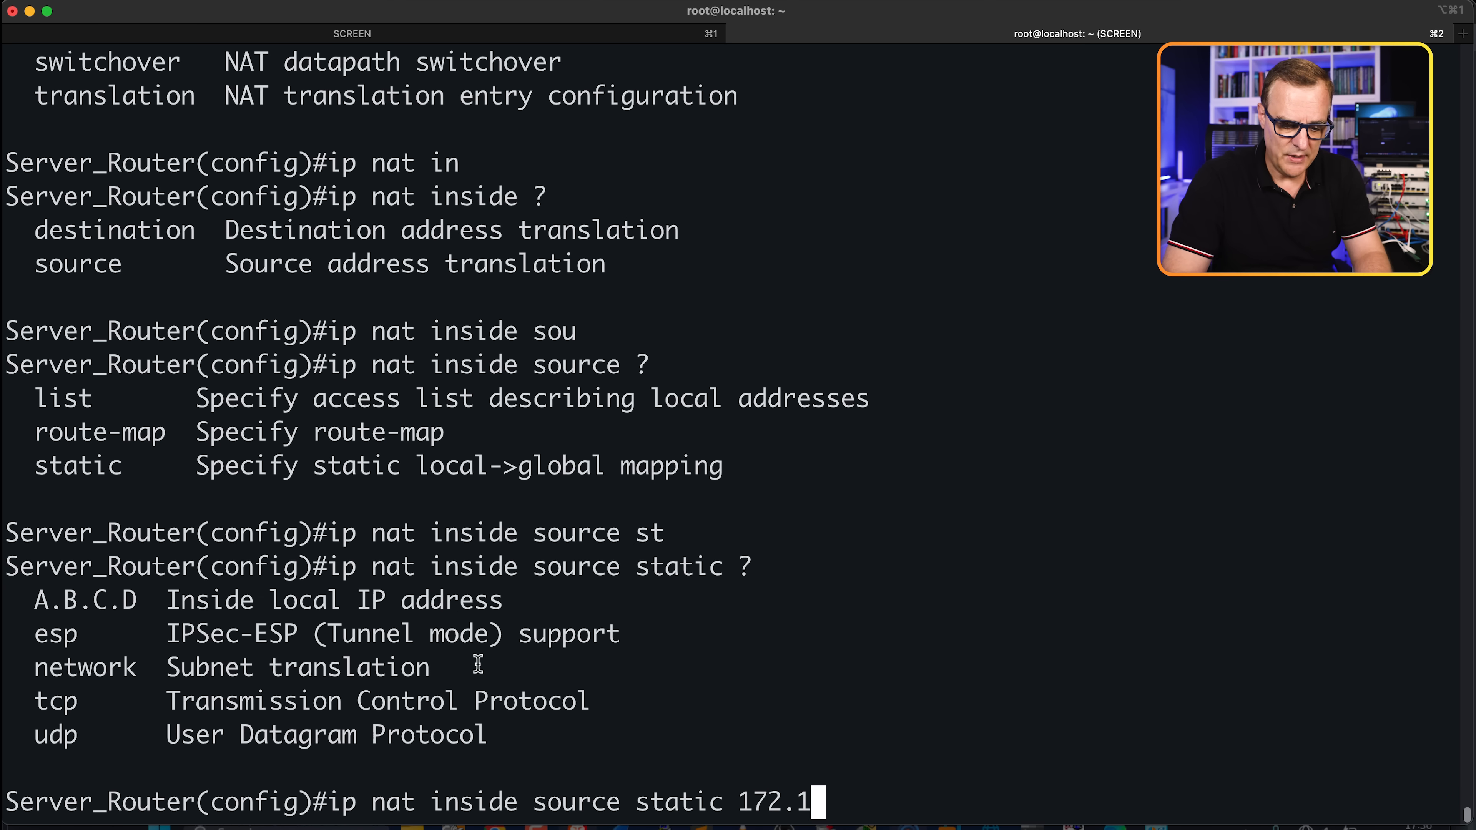
pyautogui.write('6.1.104')
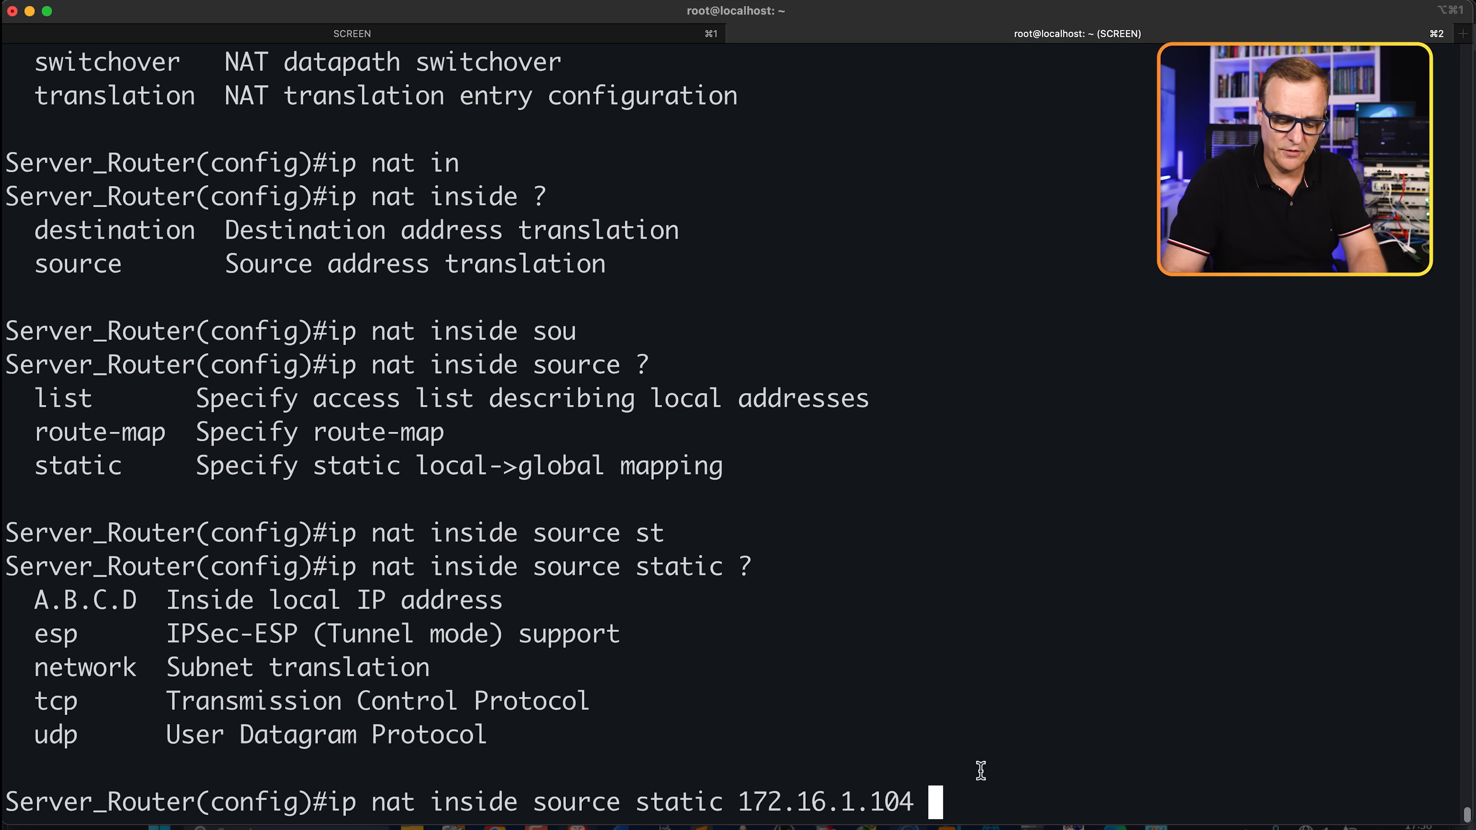
pyautogui.write('?')
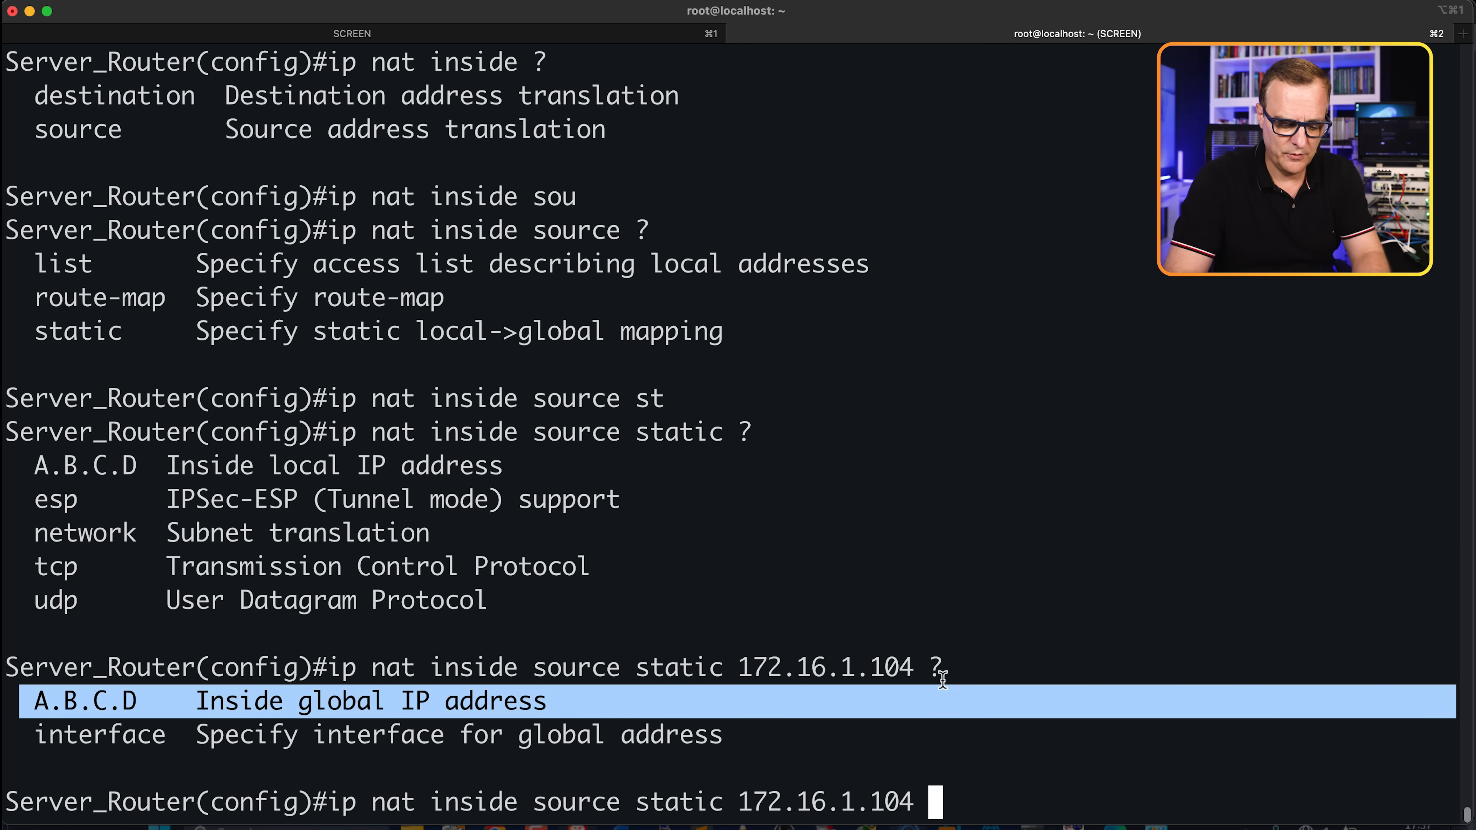
pyautogui.write('4')
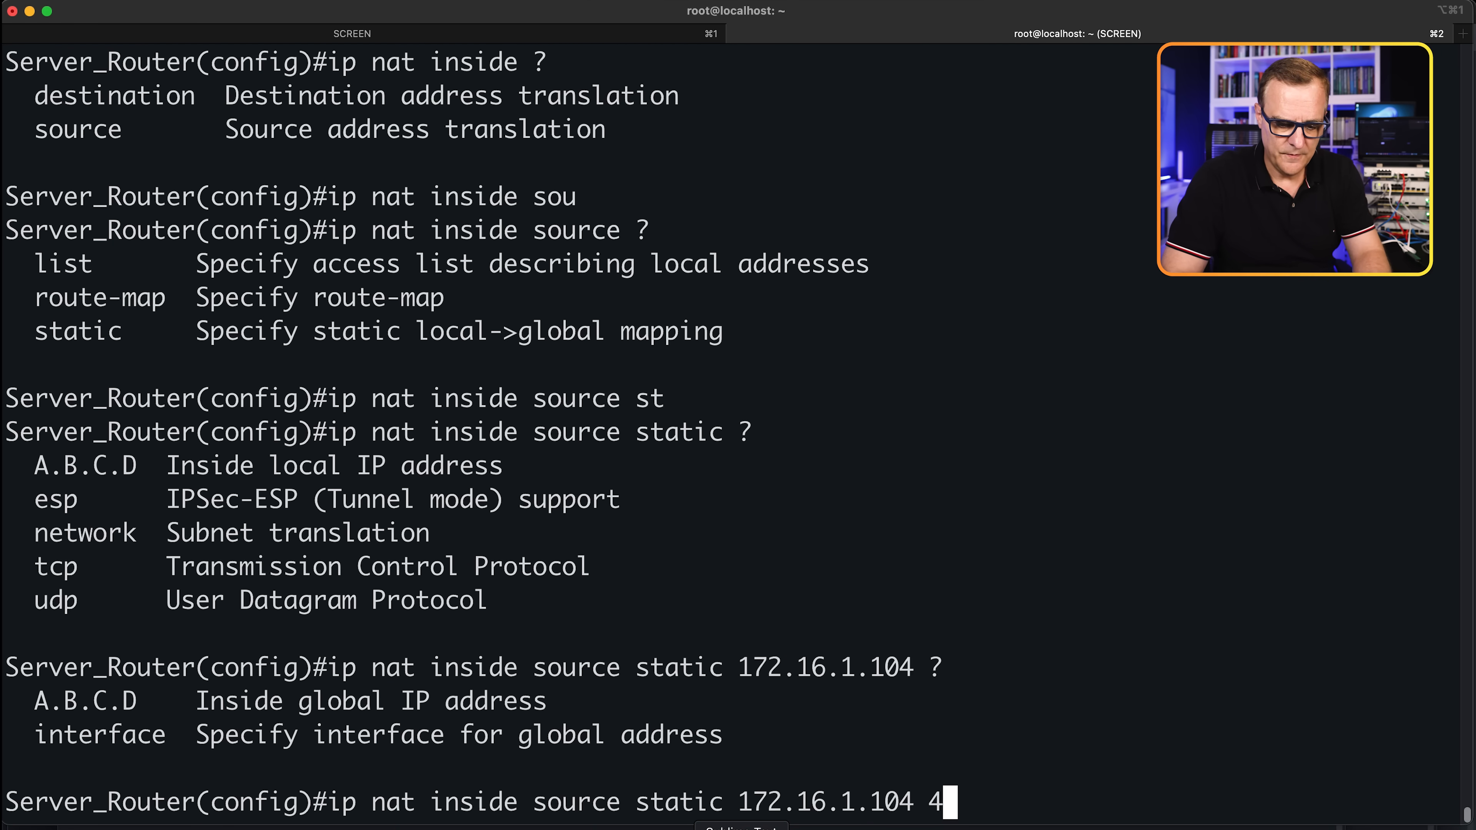
pyautogui.write('5.56')
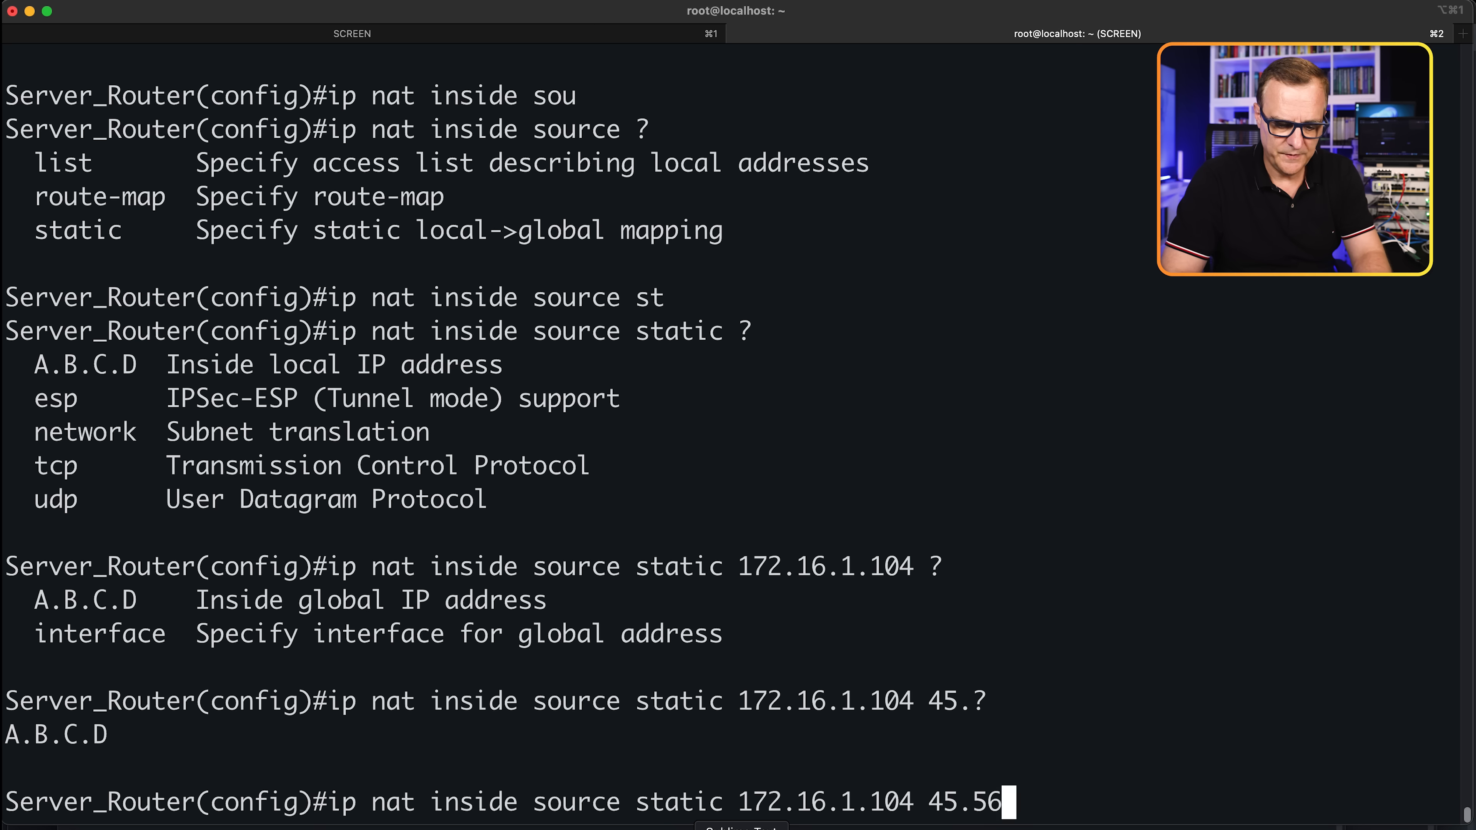
pyautogui.write('.73.0')
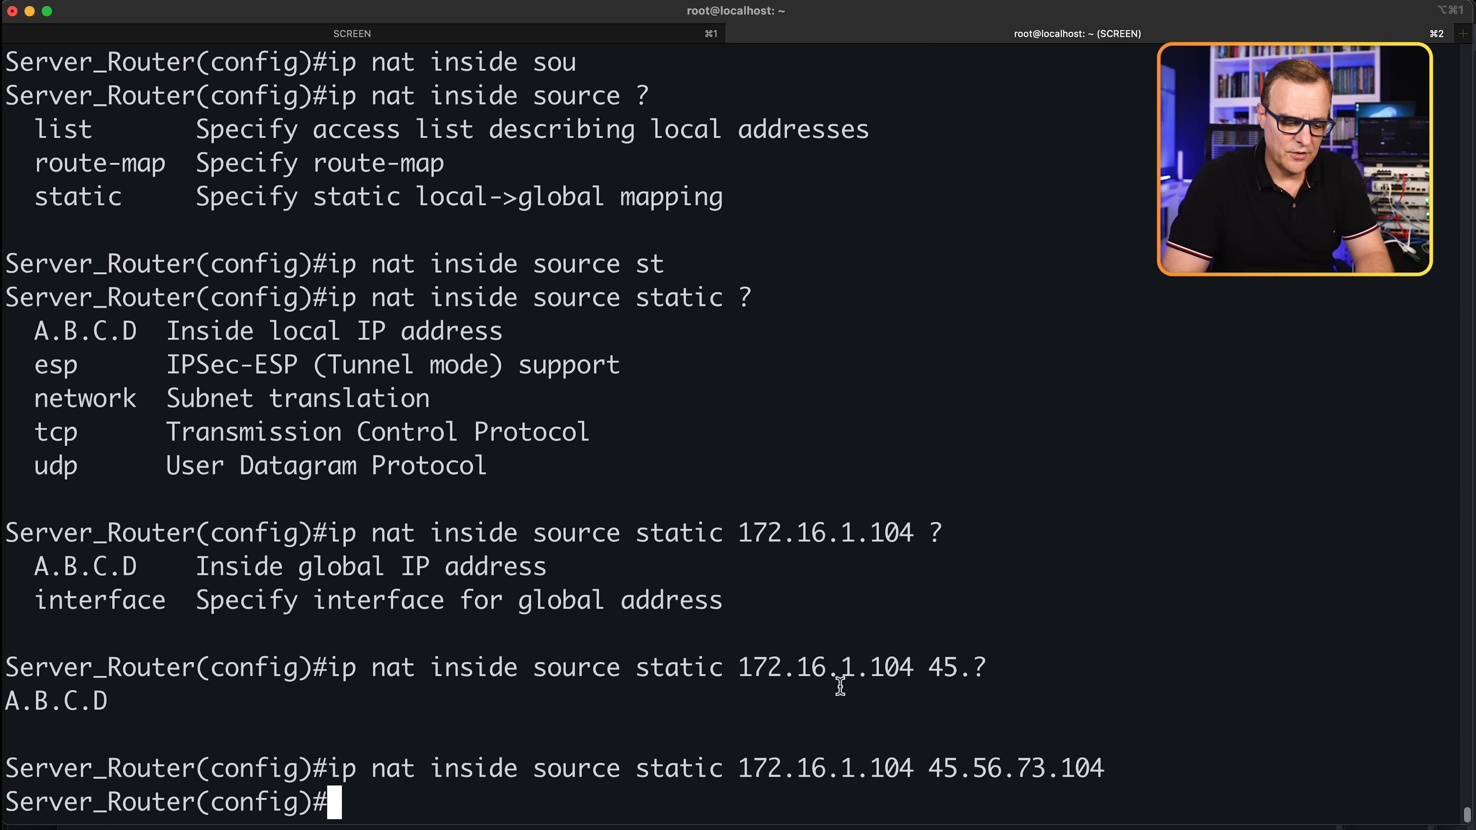
# Set g0/0/0 as NAT outside and g0/0/1 as NAT inside, end and show the running config
pyautogui.write('int g0/0/0')
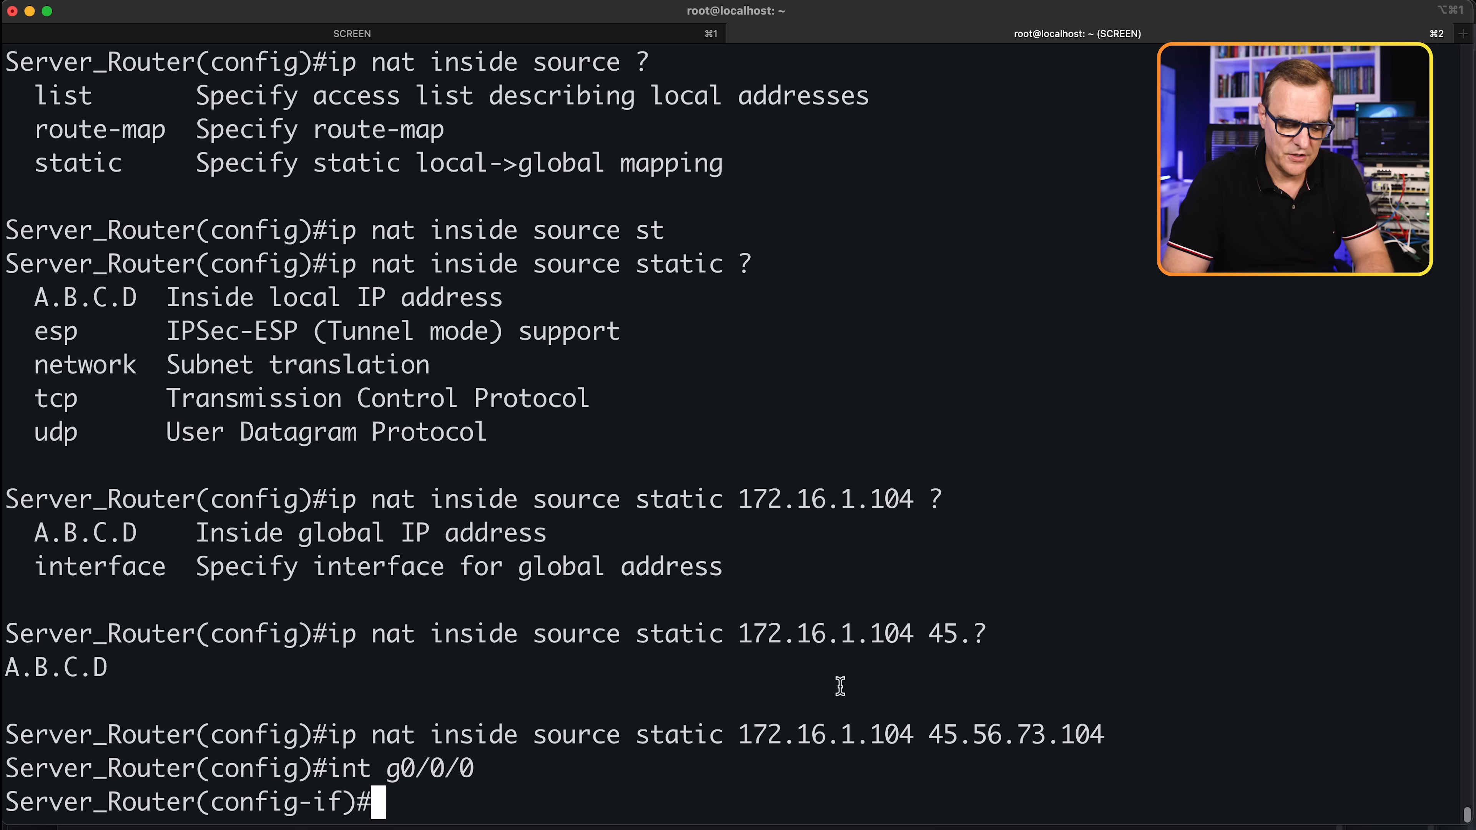
pyautogui.write('ip nat')
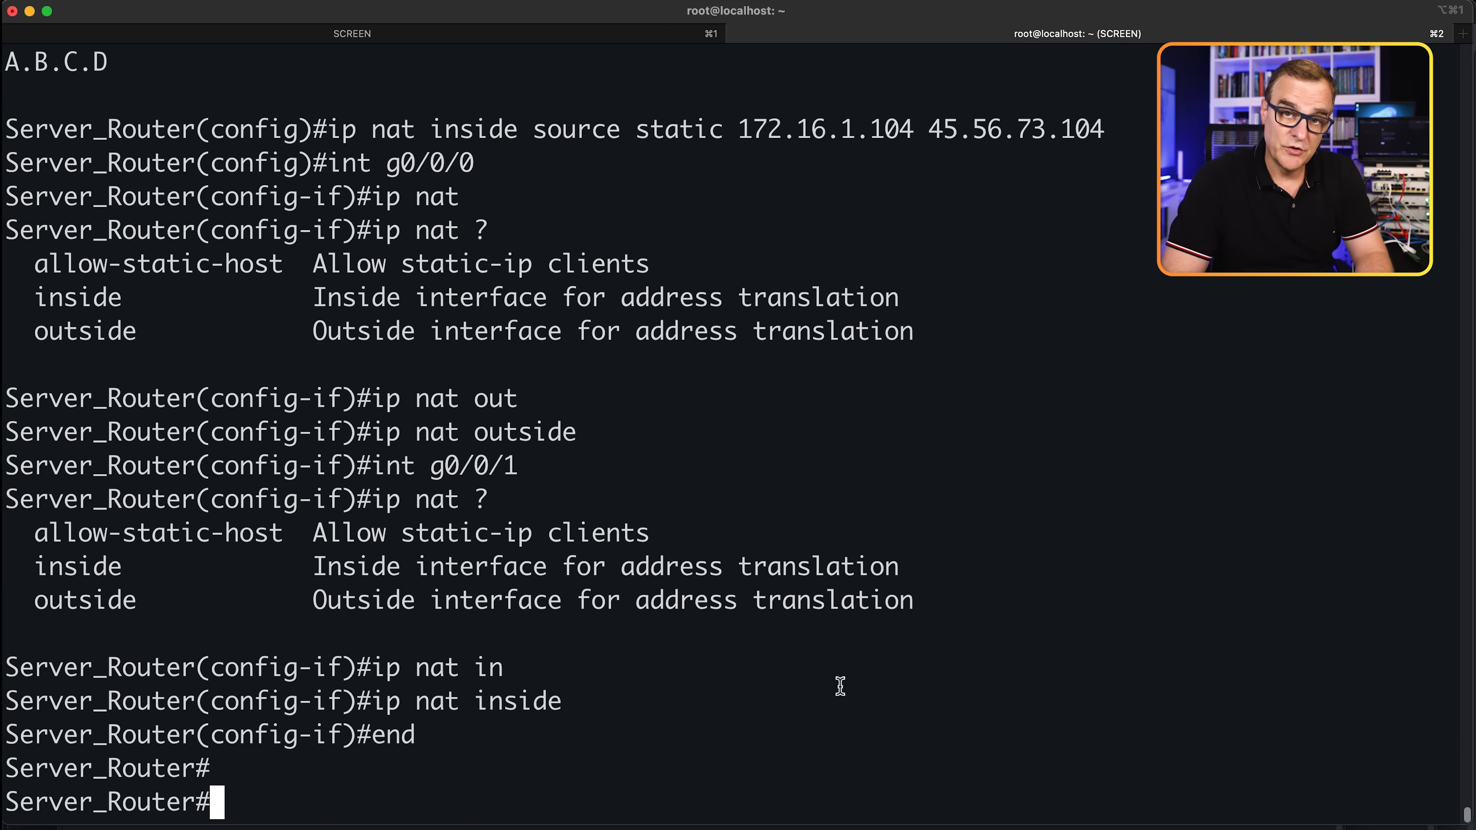
pyautogui.write('sh run')
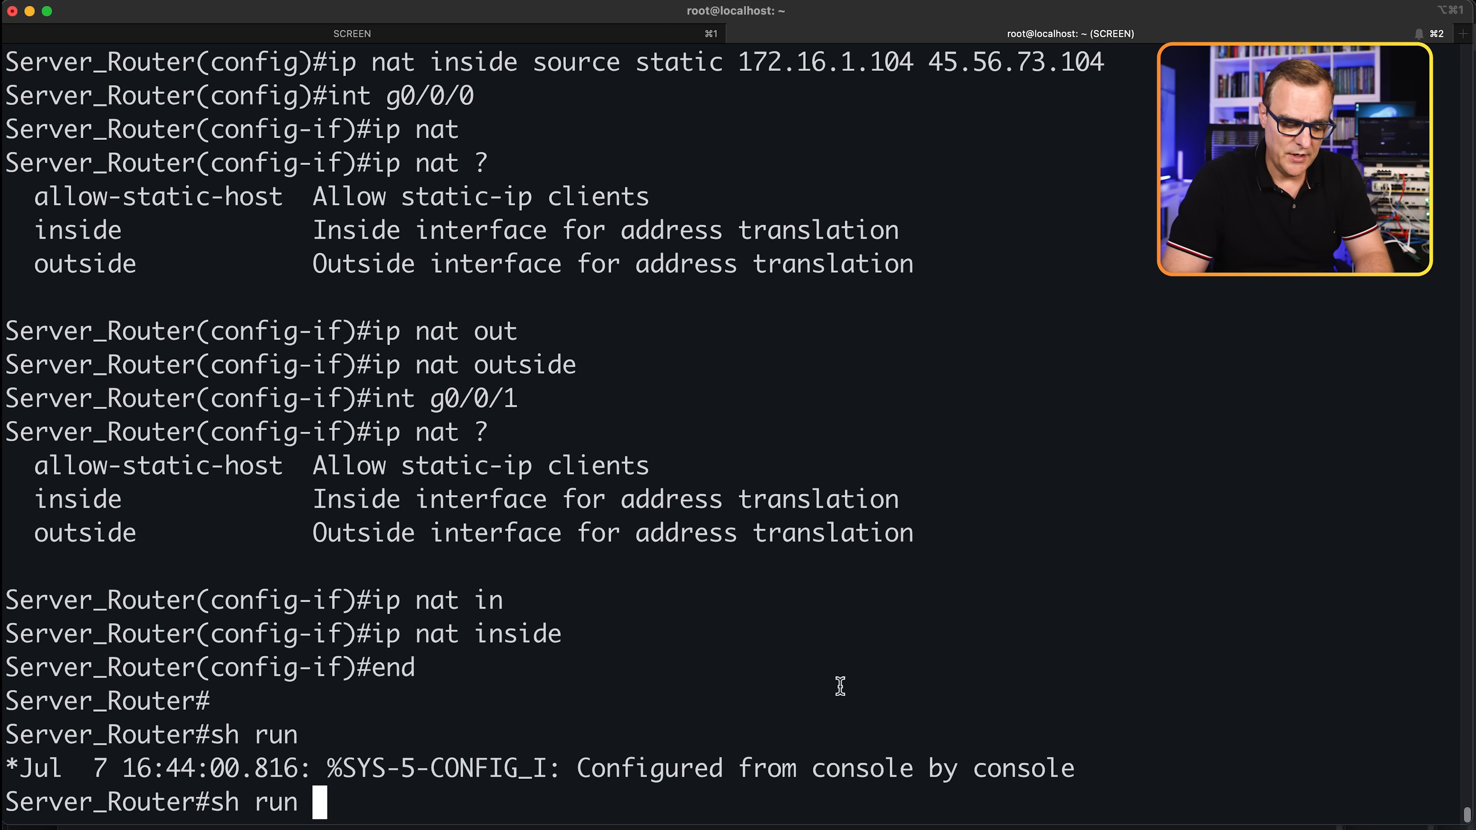
# Show the running config of g0/0/0 and g0/0/1, highlighting the ip nat inside setting on g0/0/1
pyautogui.write('int g0/0/0')
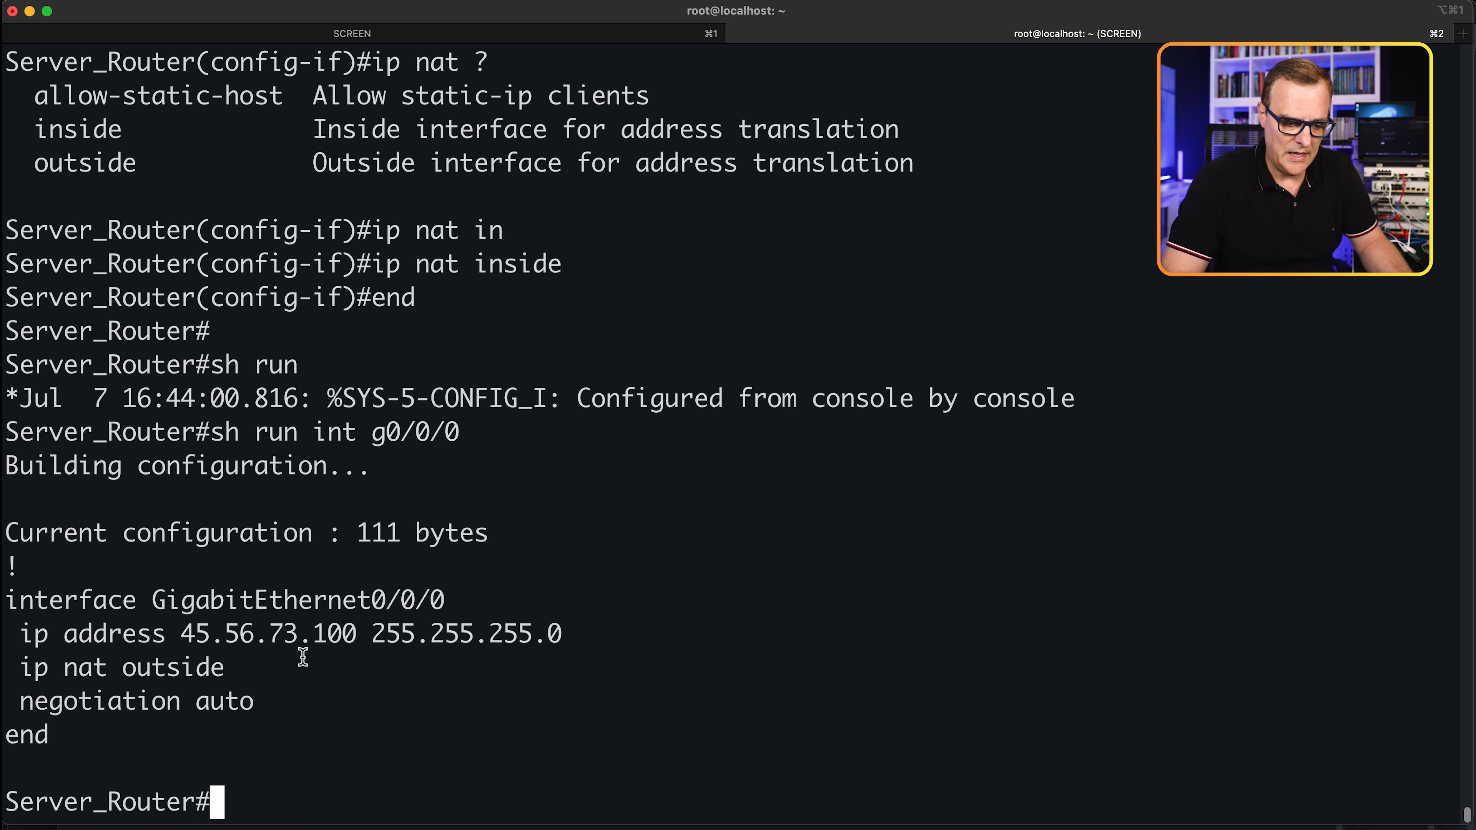
pyautogui.write('sh run int g0/0/')
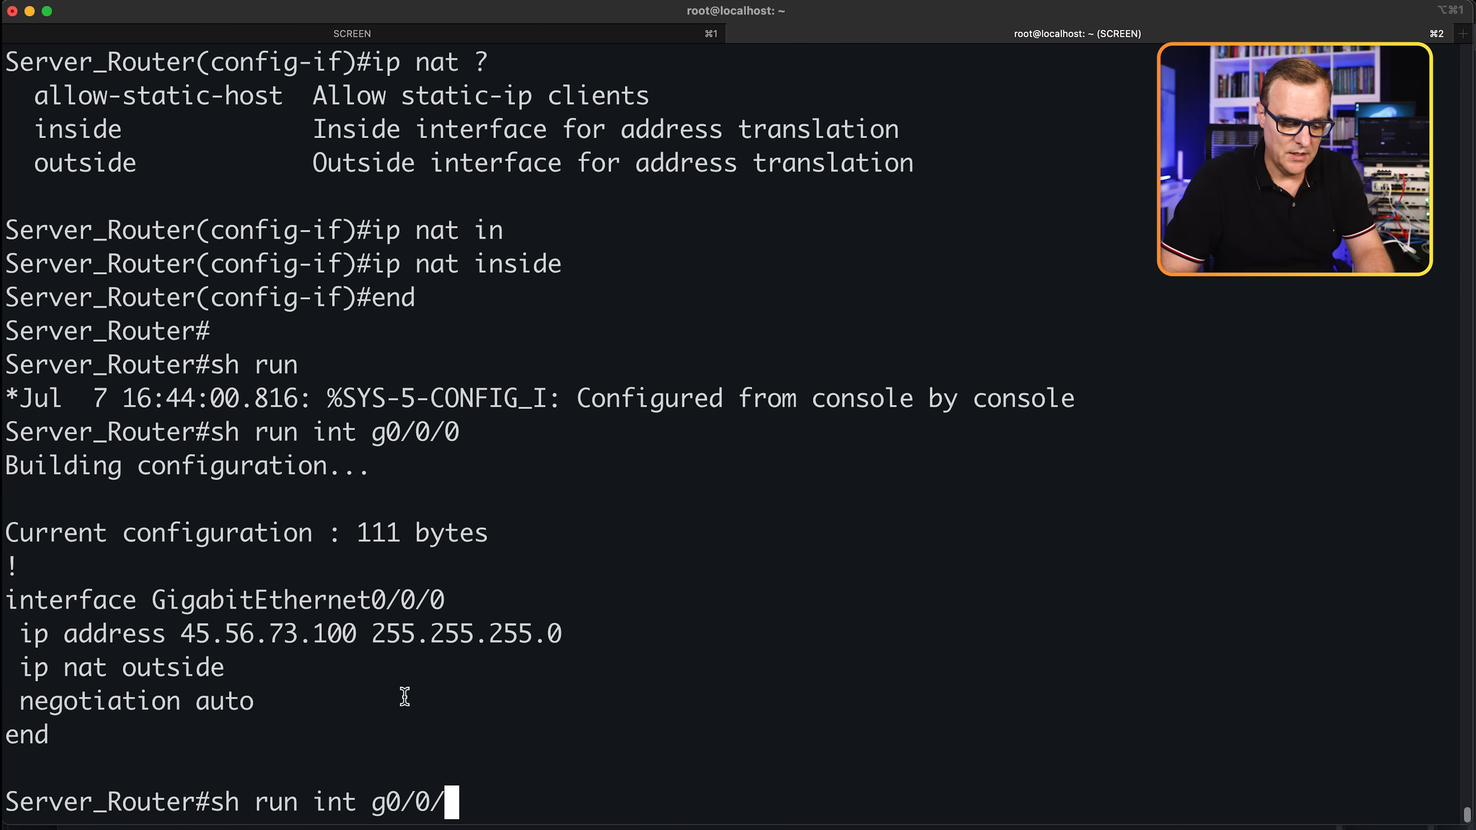
pyautogui.write('1')
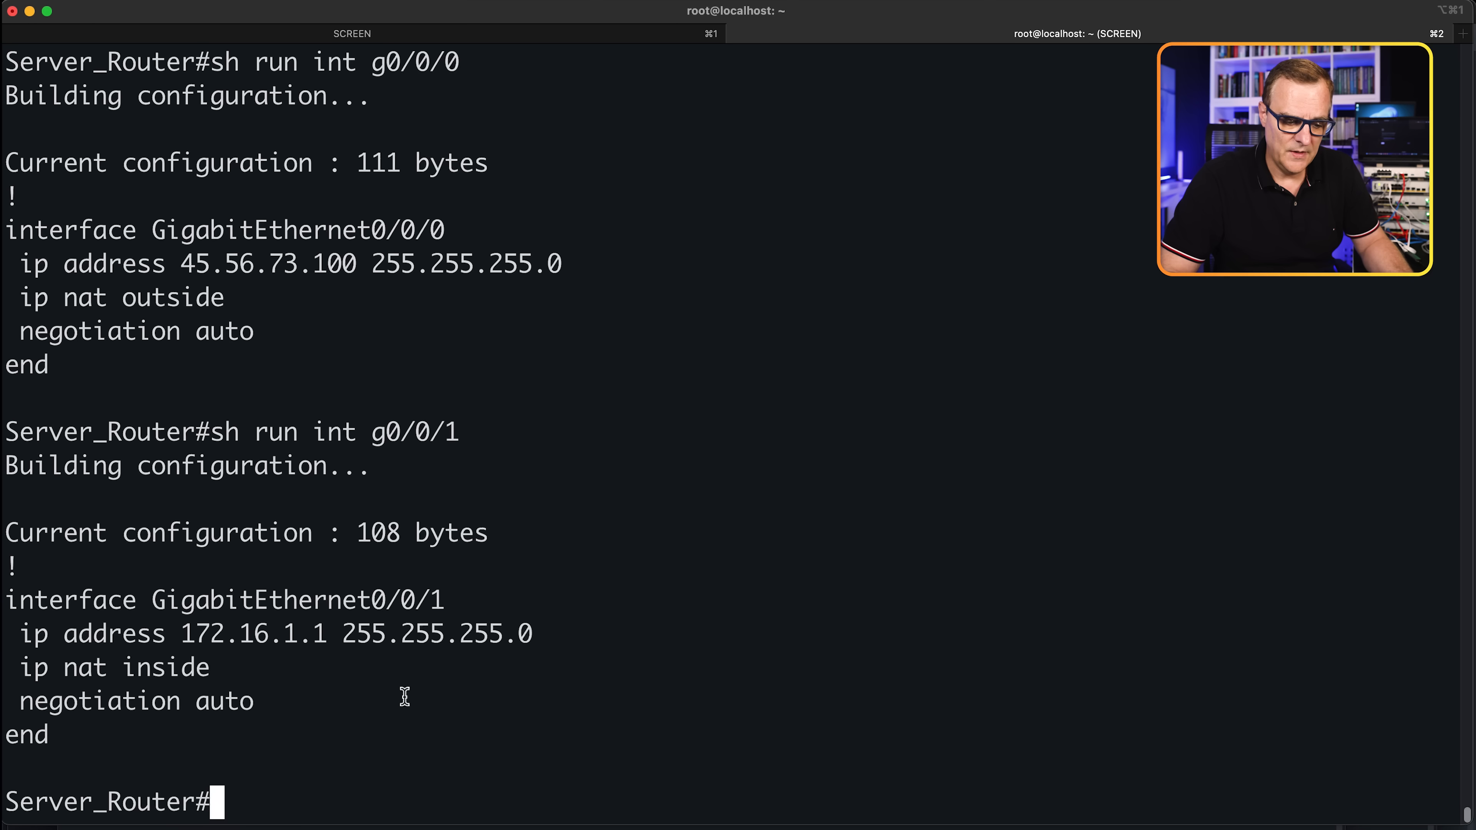
pyautogui.doubleClick(113, 667)
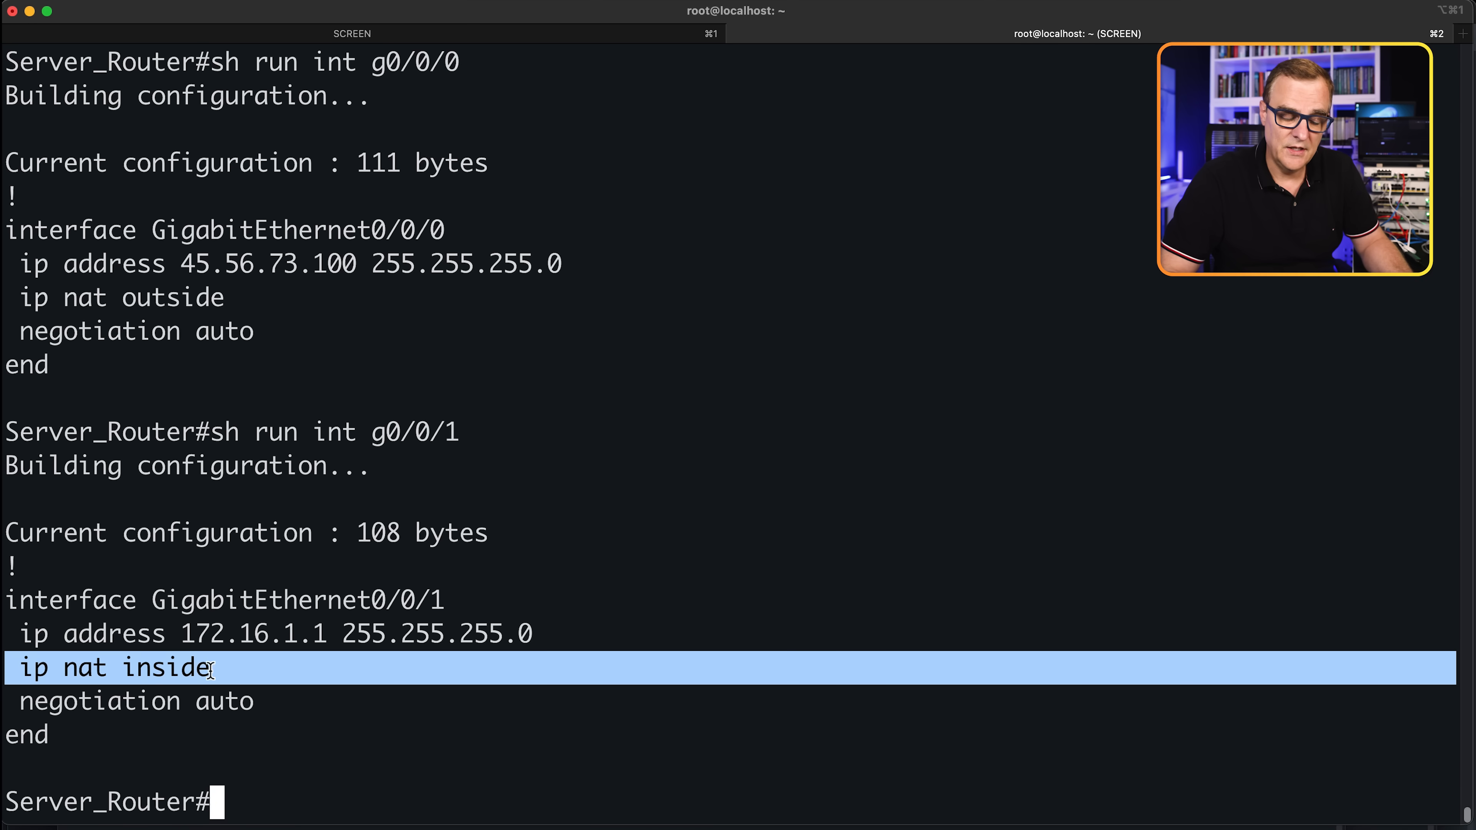
# Filter the running config for nat lines and highlight the static 172.16.1.104 to 45.56.73.104 mapping
pyautogui.write('sh run "')
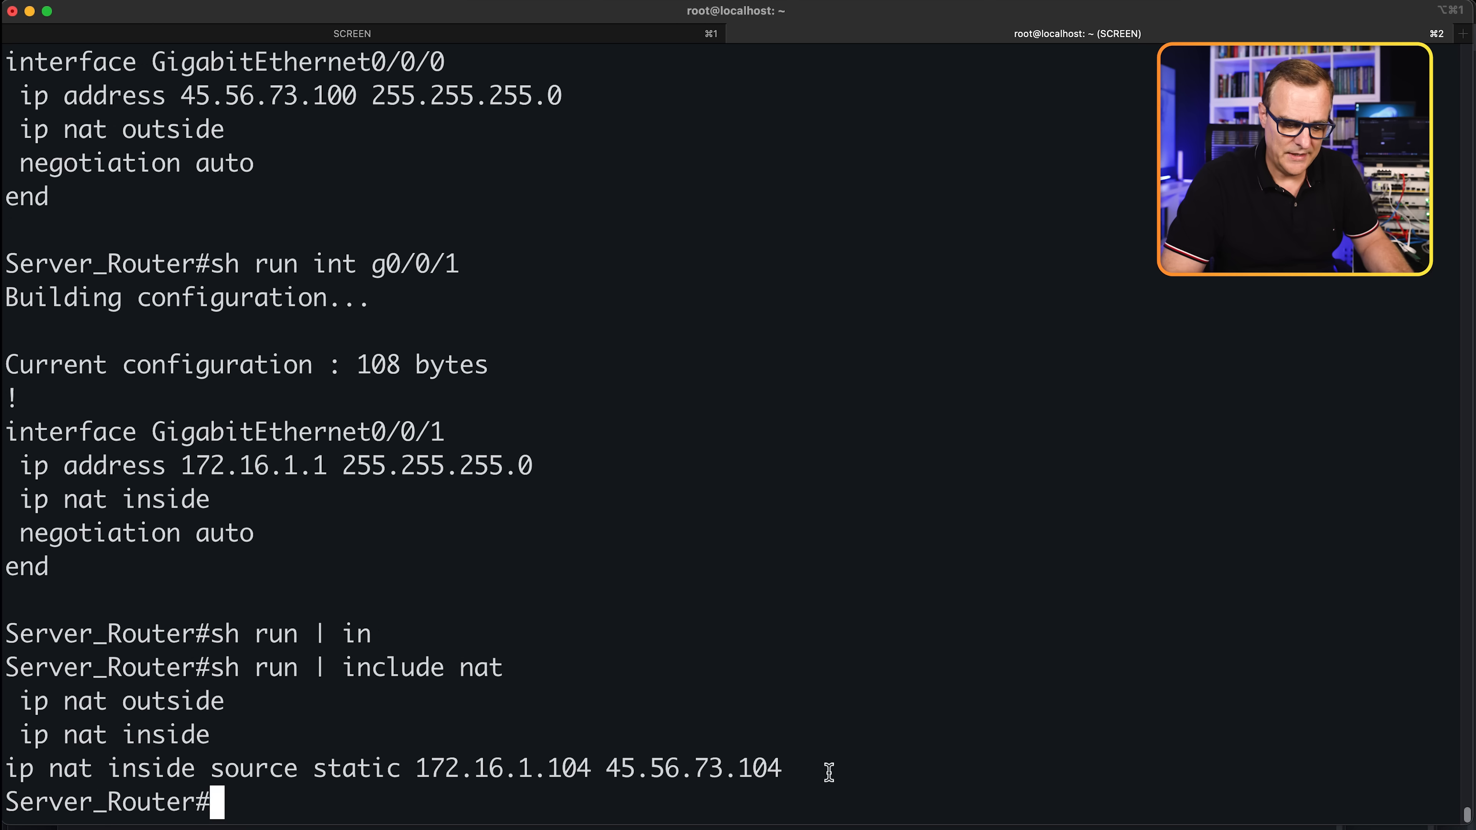
pyautogui.tripleClick(395, 768)
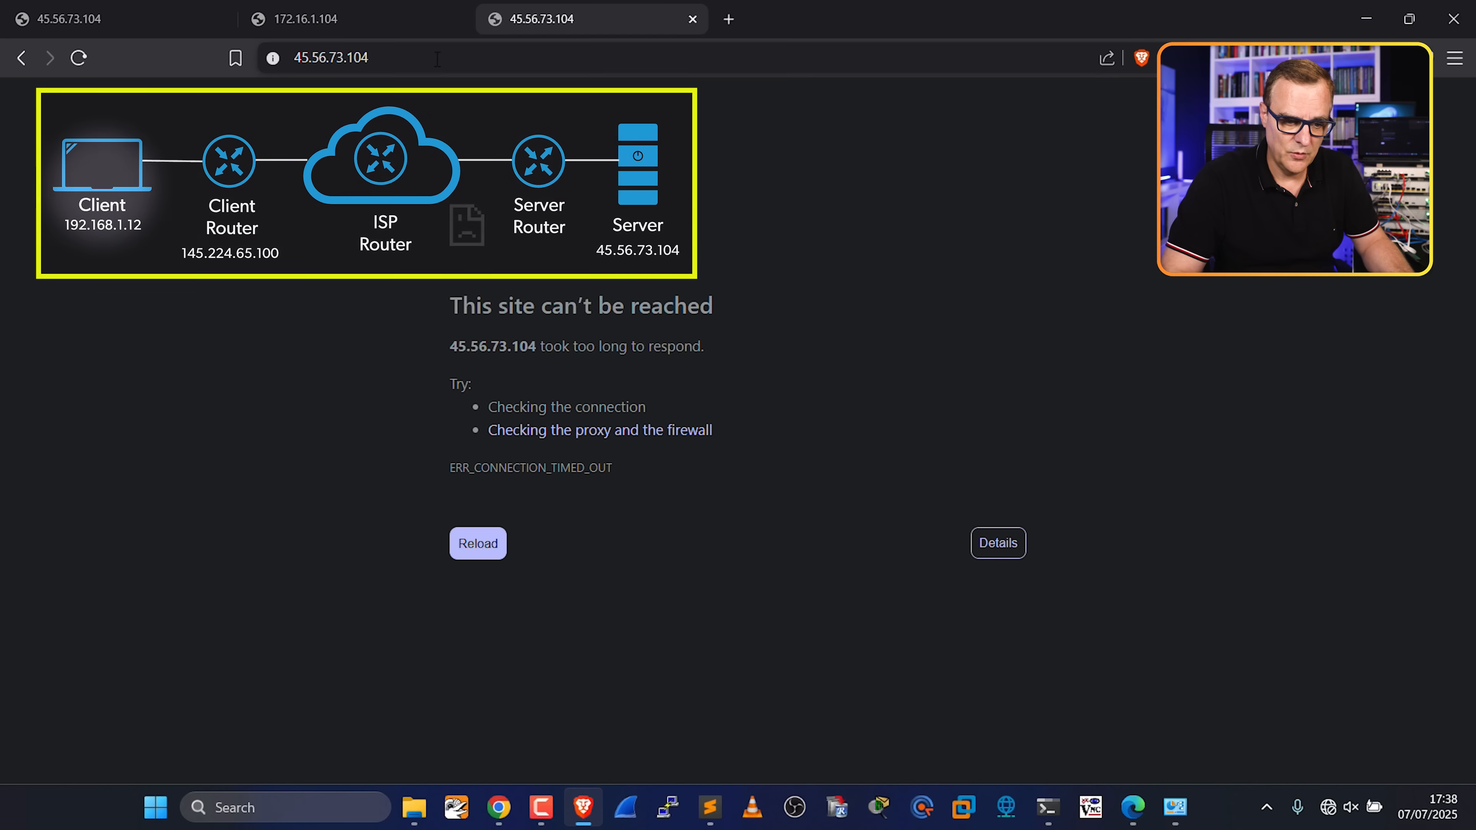
# Reload the 45.56.73.104 tab so the IIS welcome page loads again
pyautogui.click(477, 543)
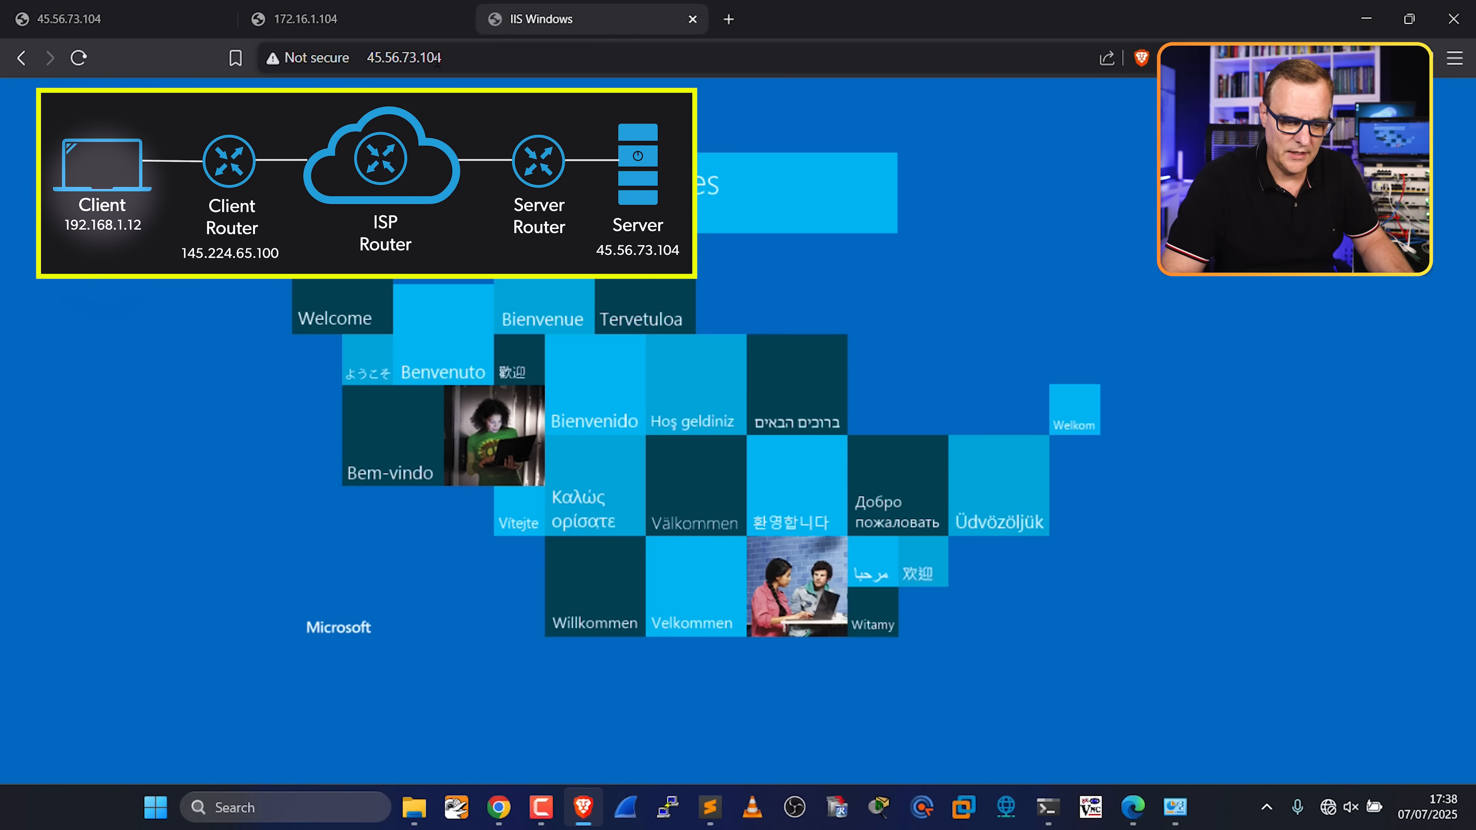
pyautogui.moveTo(689, 764)
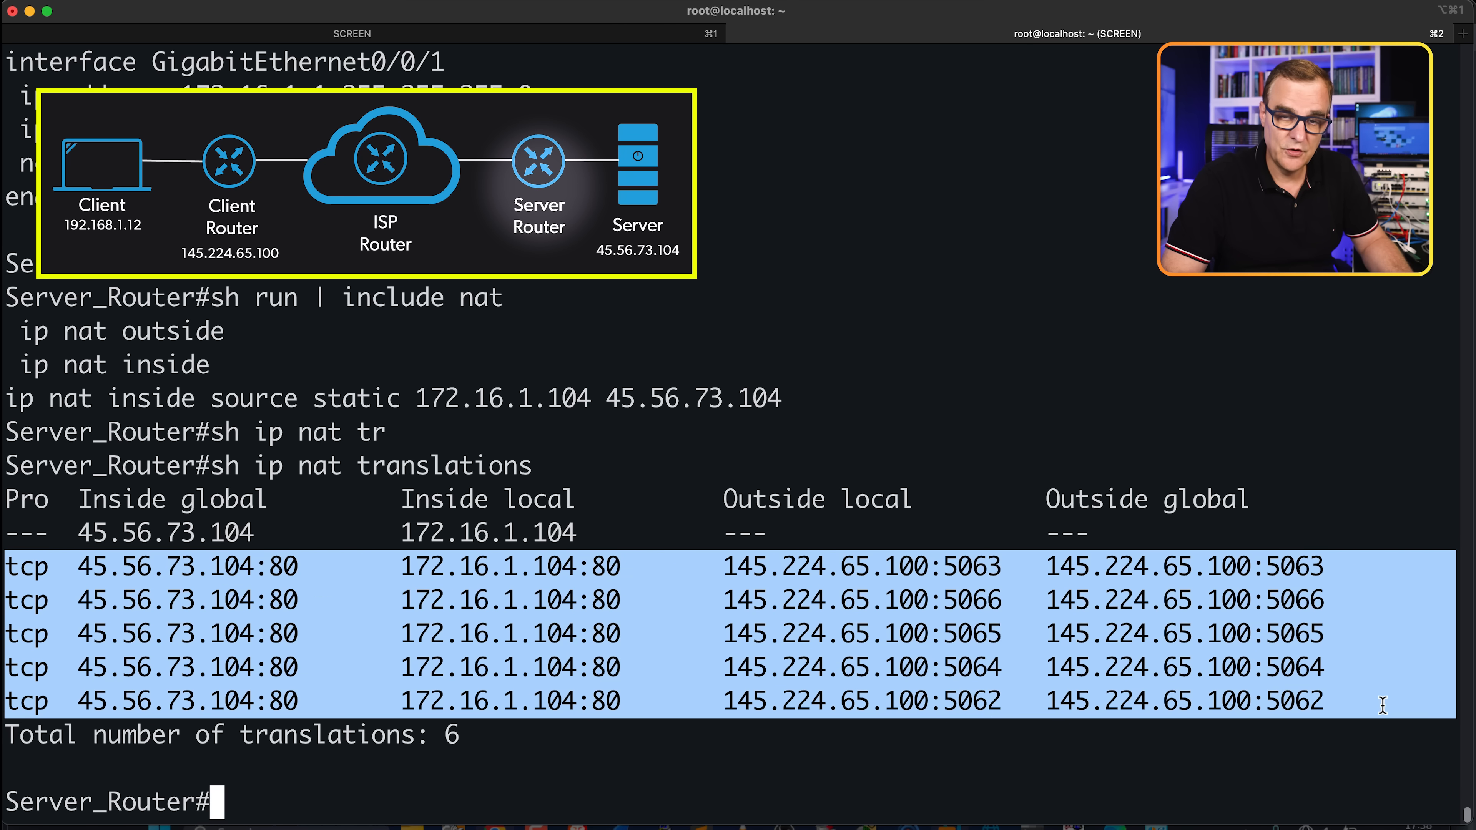
# Clear all existing NAT translations on Server_Router with 'clear ip nat translation *'
pyautogui.write('clear ip')
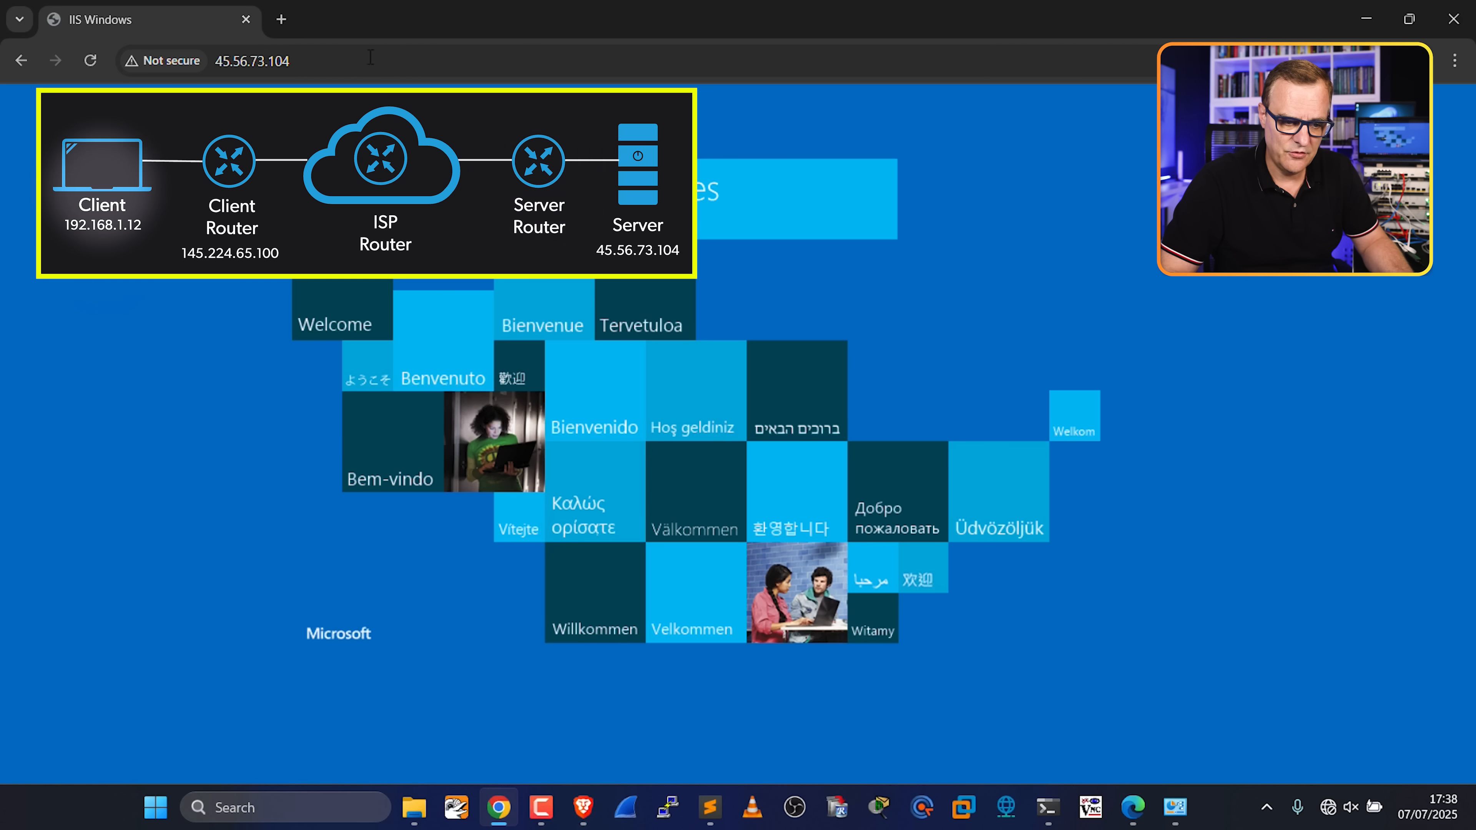
pyautogui.moveTo(675, 343)
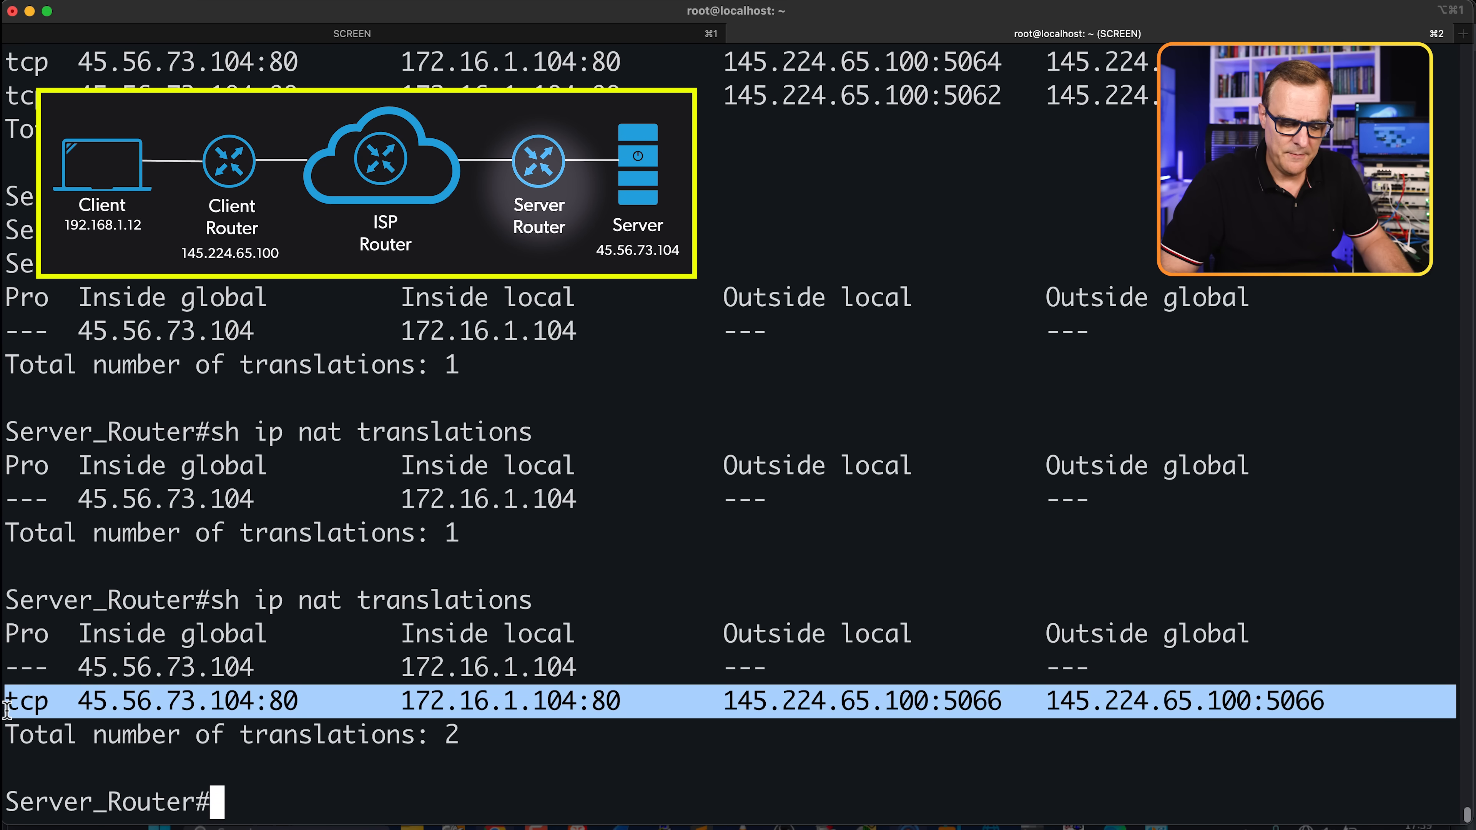
# Highlight the new tcp entries, outside port 5066 and the five port-80 translations from 145.224.65.100, then rerun the listing
pyautogui.doubleClick(511, 701)
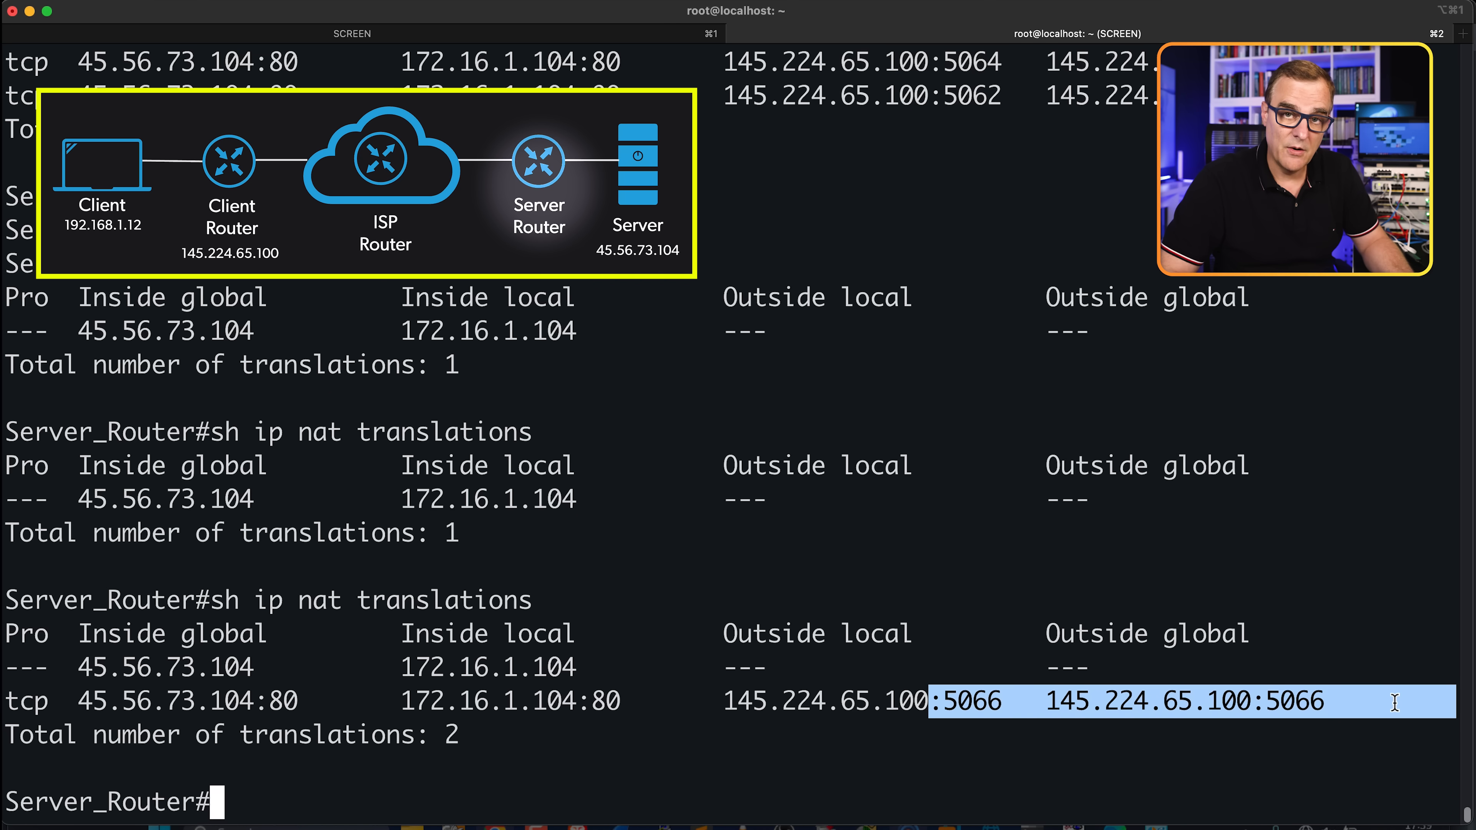
pyautogui.doubleClick(967, 700)
pyautogui.write('sh ip nat translations')
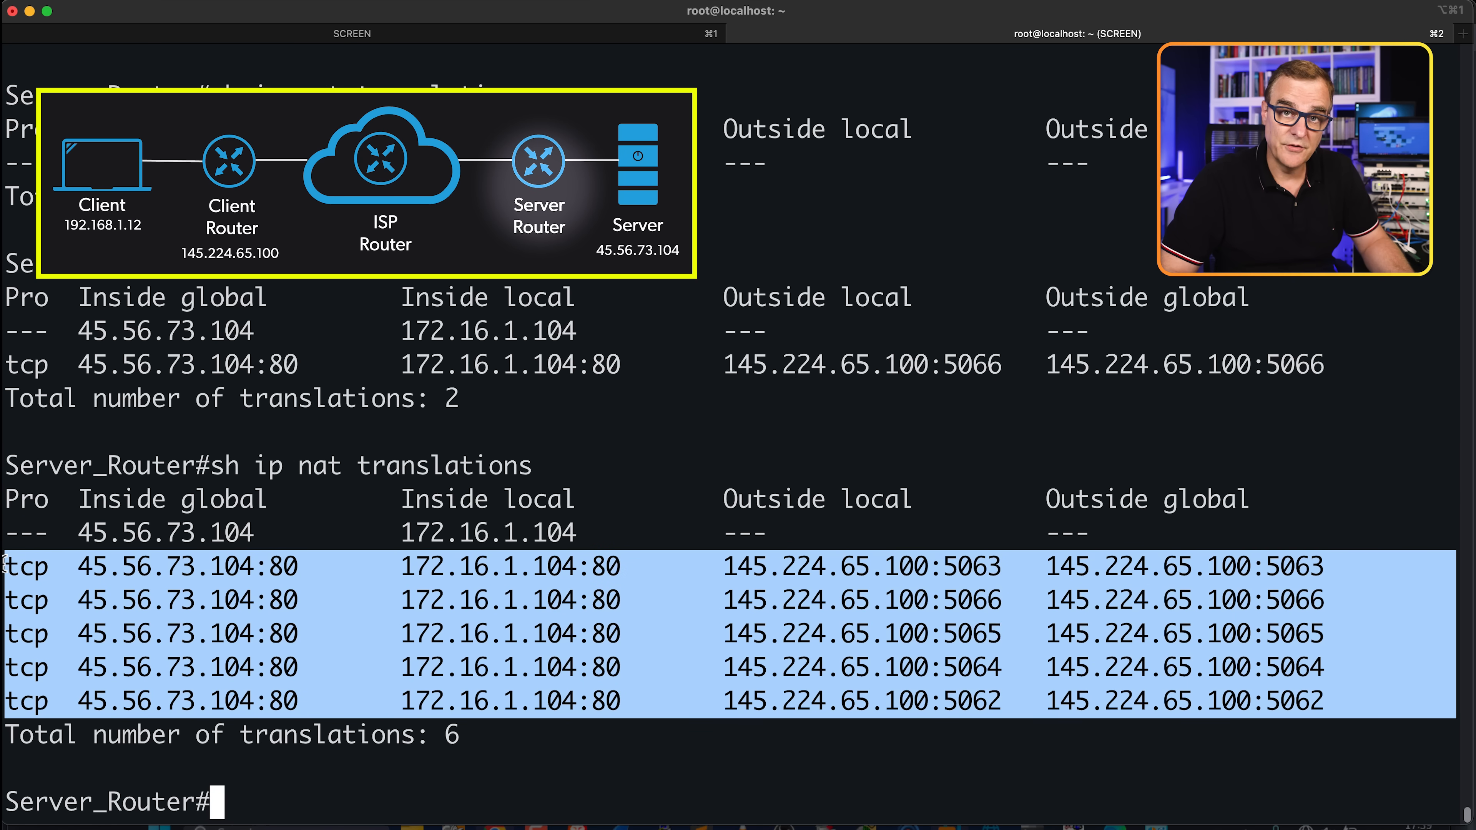
pyautogui.doubleClick(427, 566)
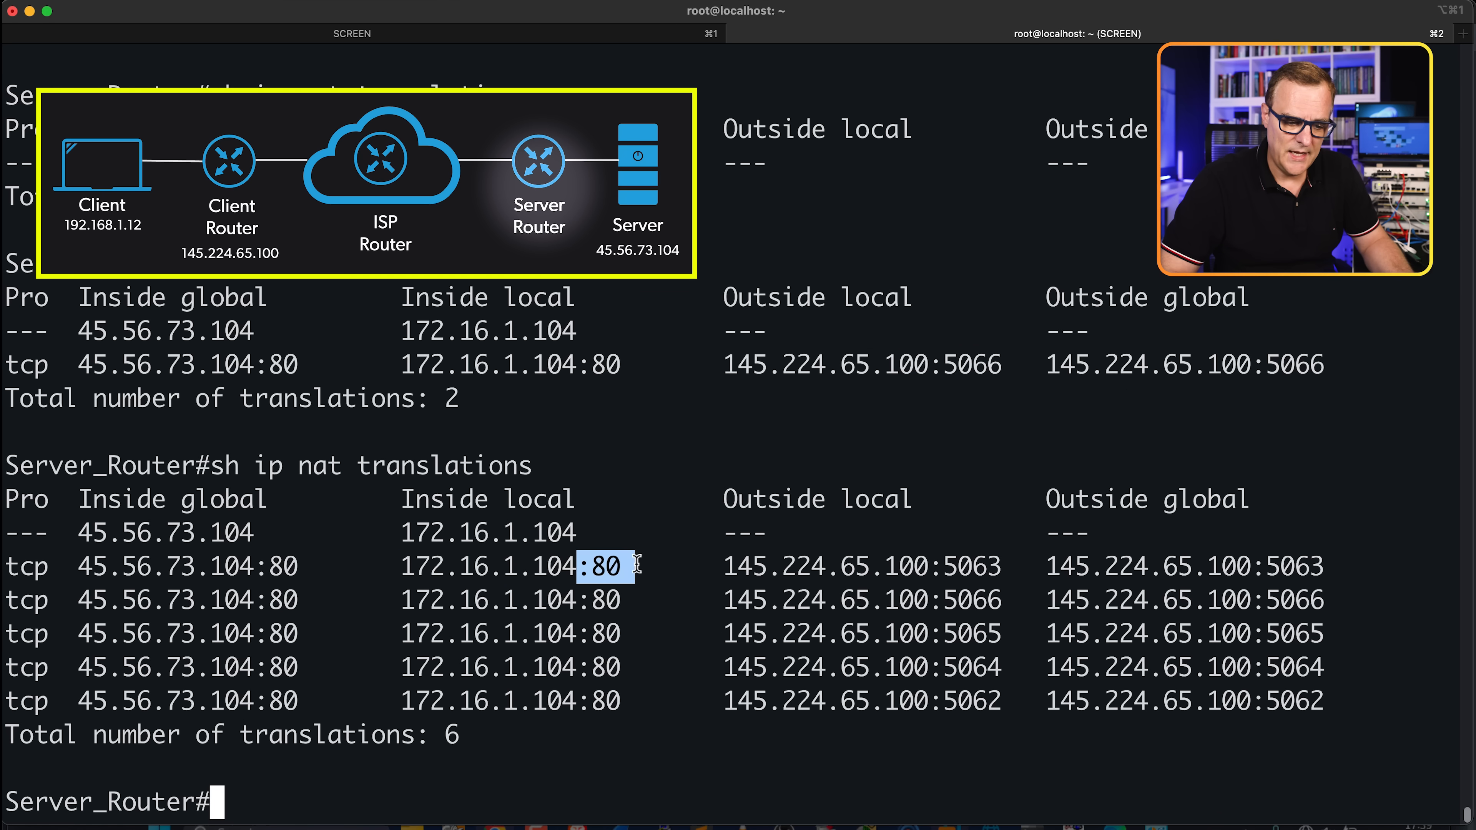
pyautogui.moveTo(635, 565); pyautogui.dragTo(1321, 701)
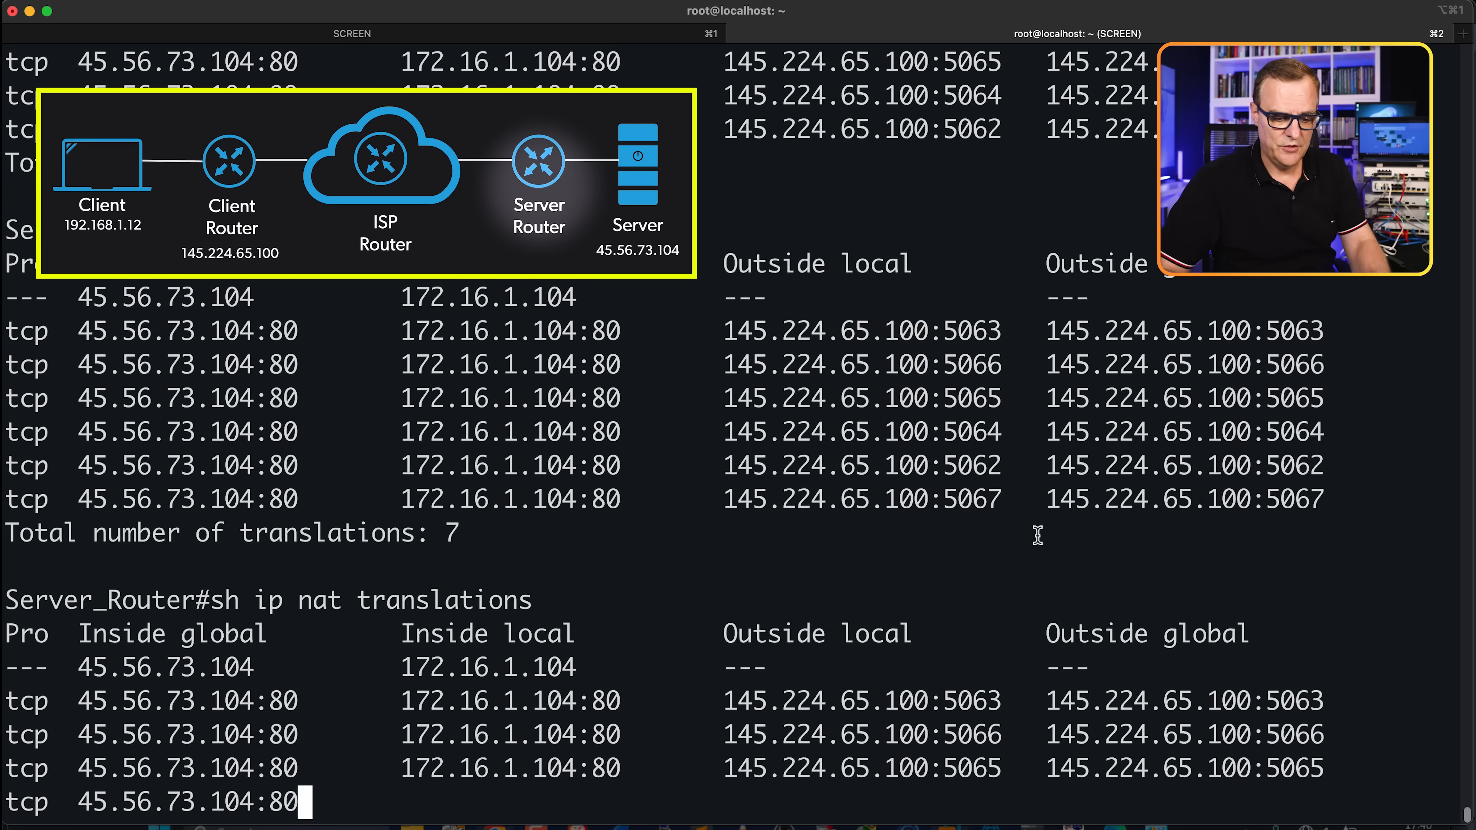
pyautogui.press('Return')
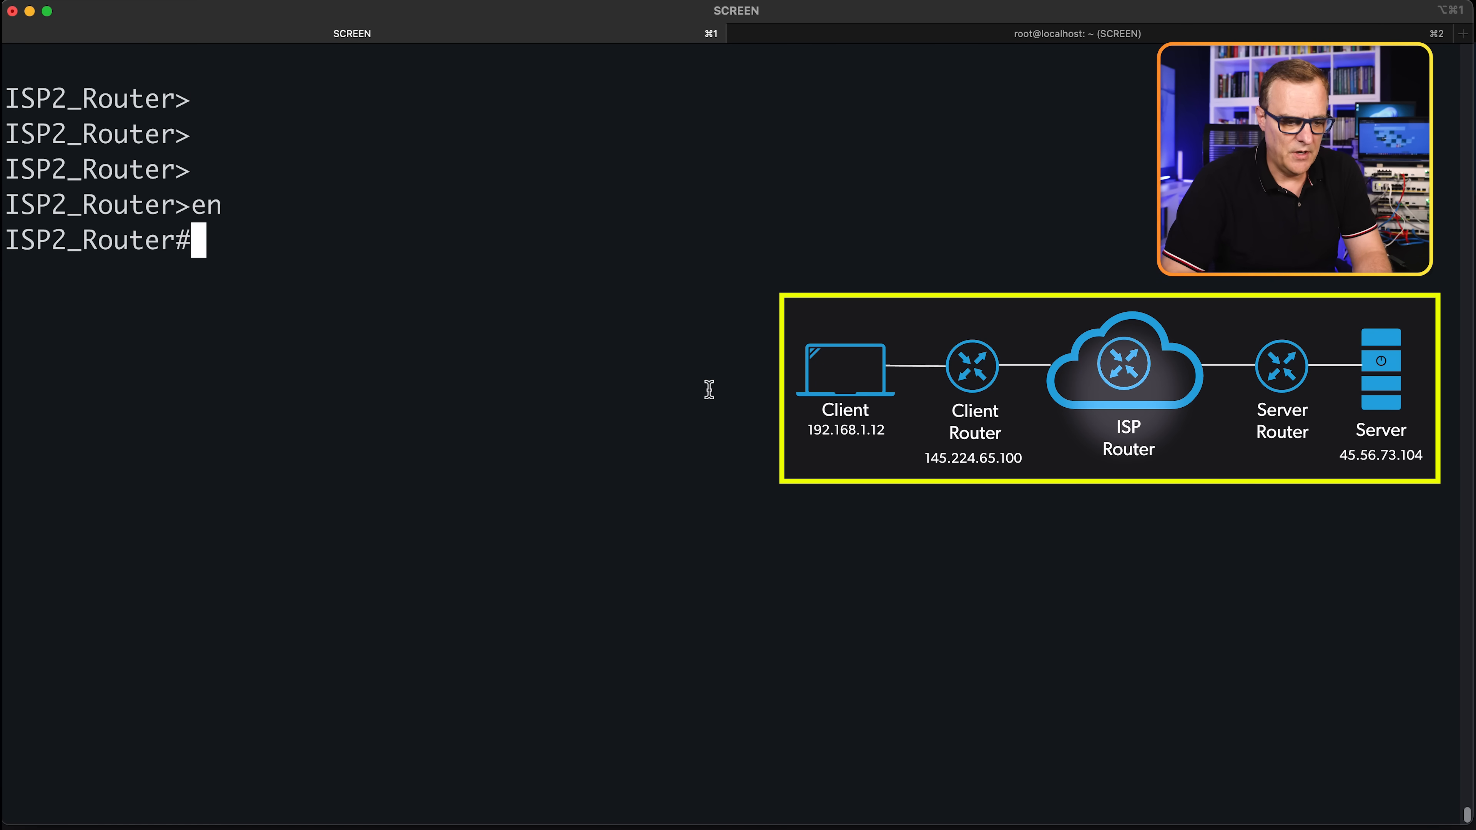
# Enter 'telnet 45.56.73.104 80' at the ISP2_Router privileged prompt
pyautogui.write('telnet')
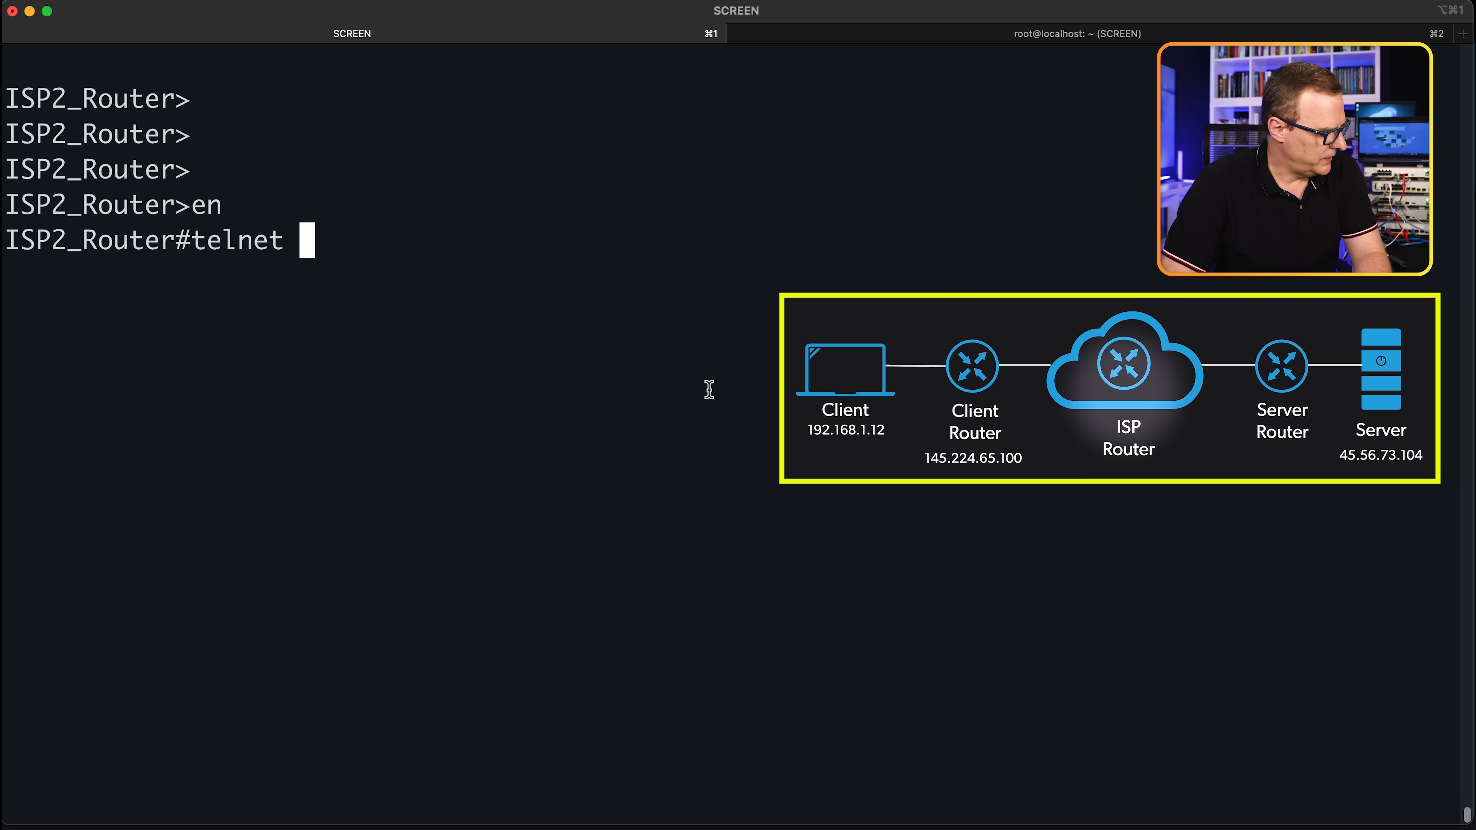
pyautogui.write('45.56.73.')
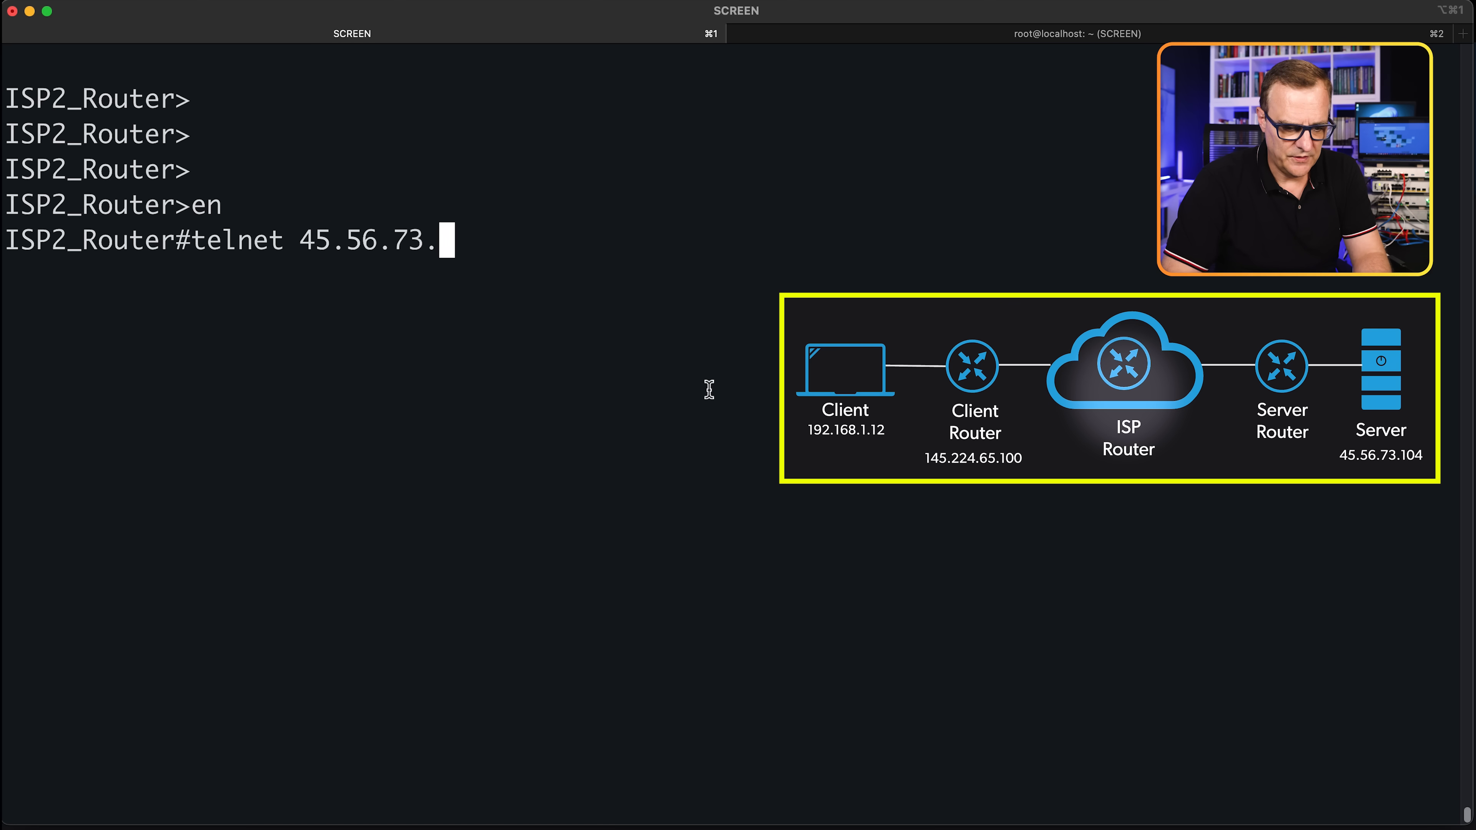
pyautogui.write('104 80')
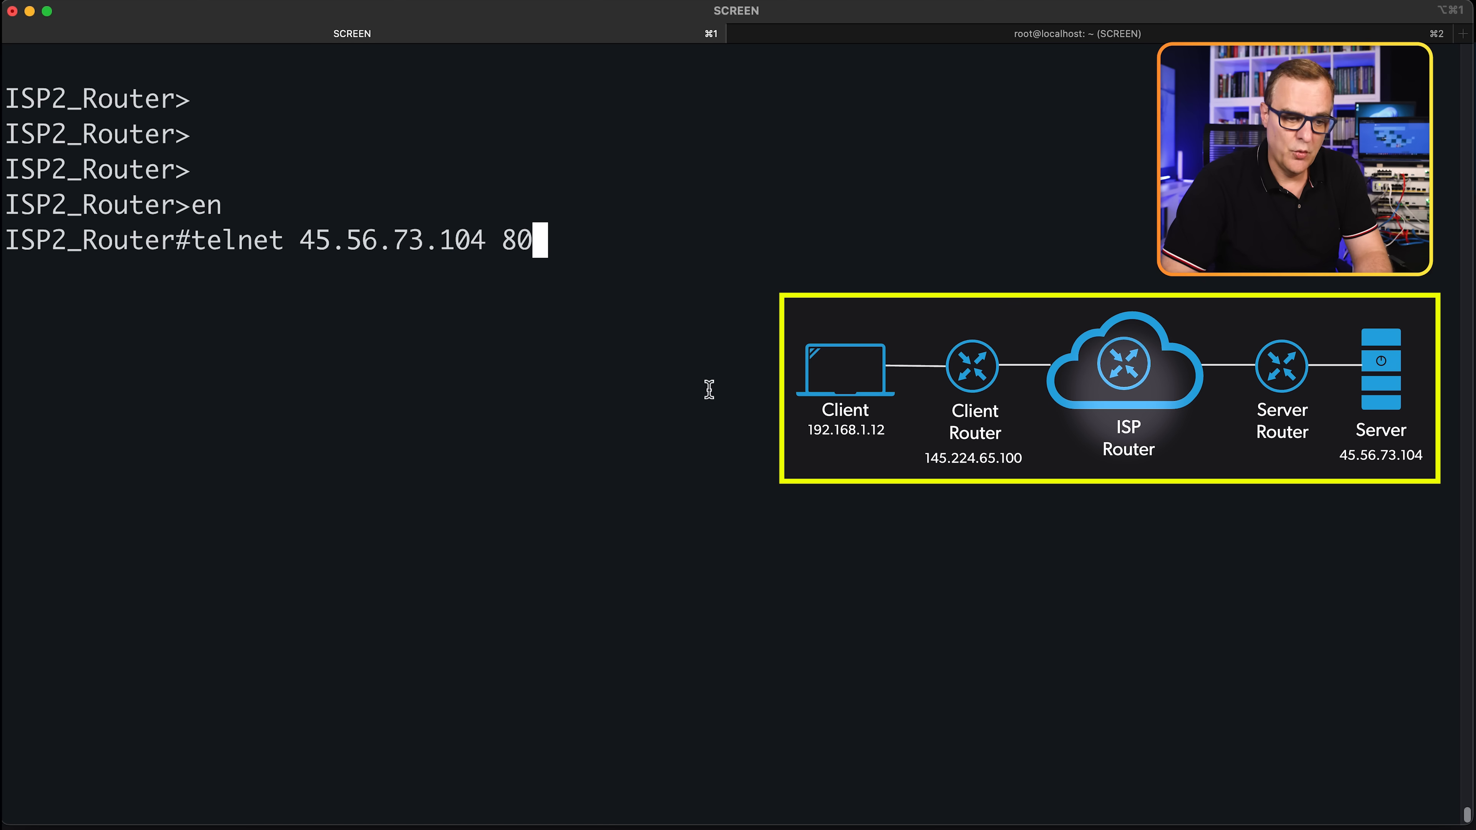